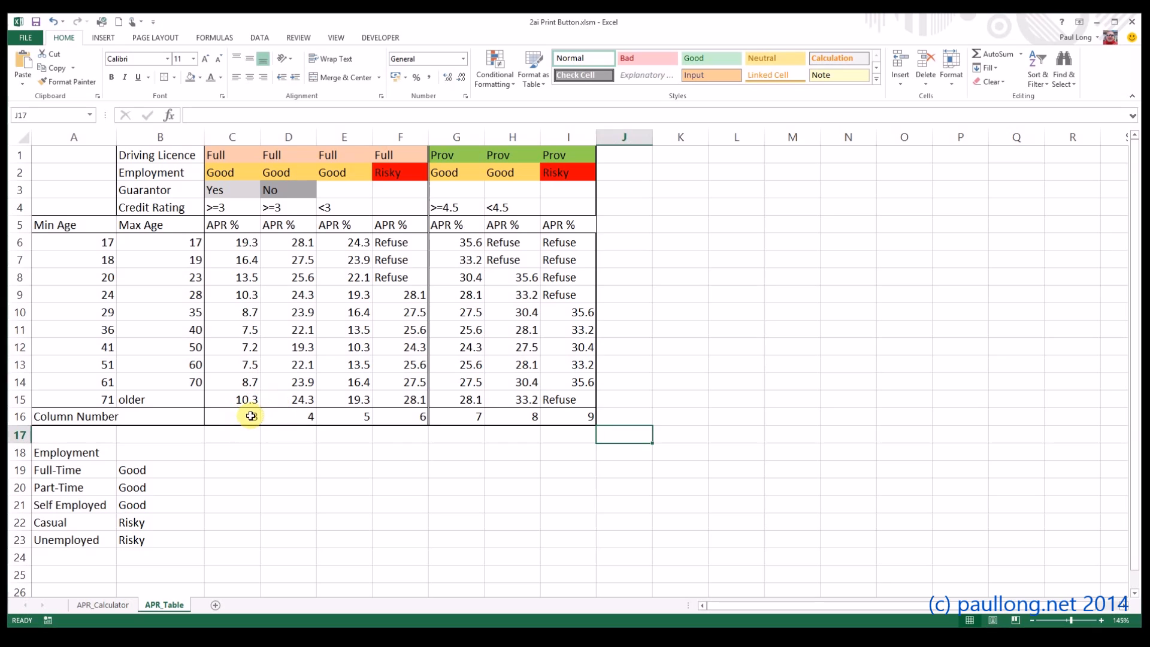
- Inspect the criteria and rates for columns C and D on APR_Table
left_click(232, 137)
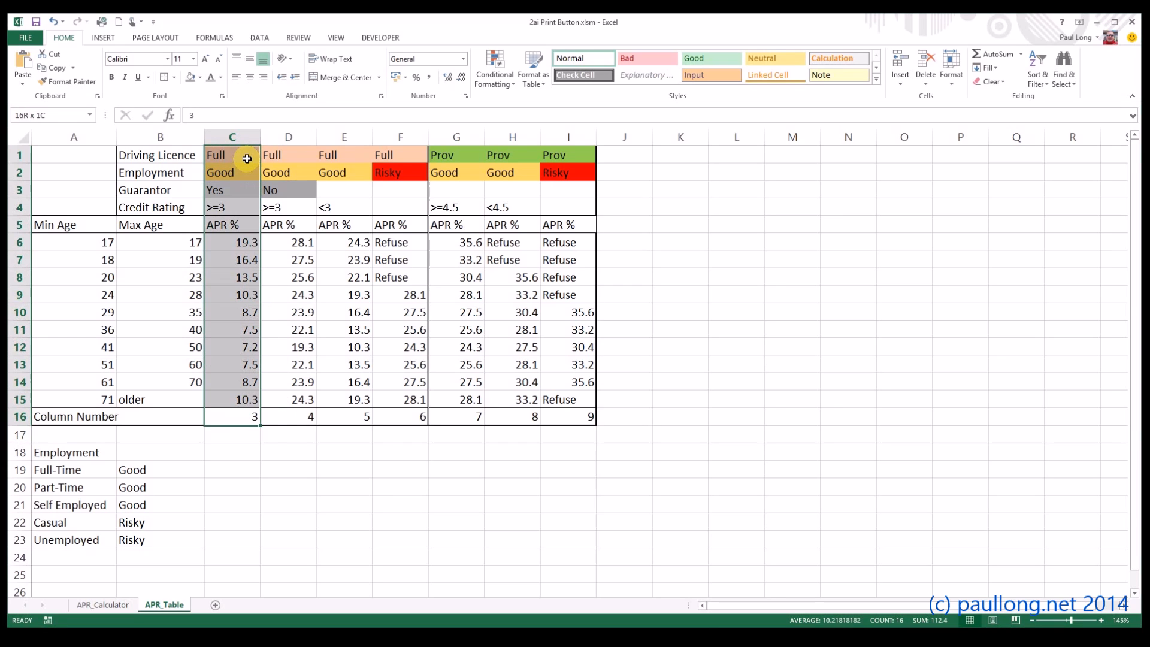
left_click(287, 155)
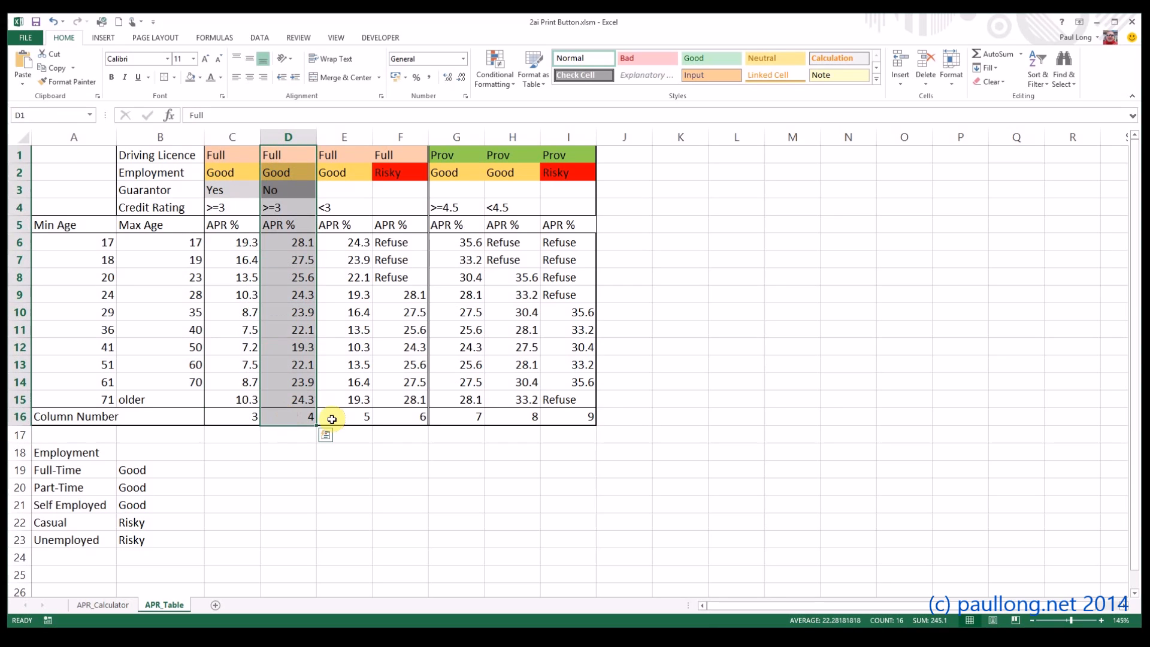
left_click(344, 416)
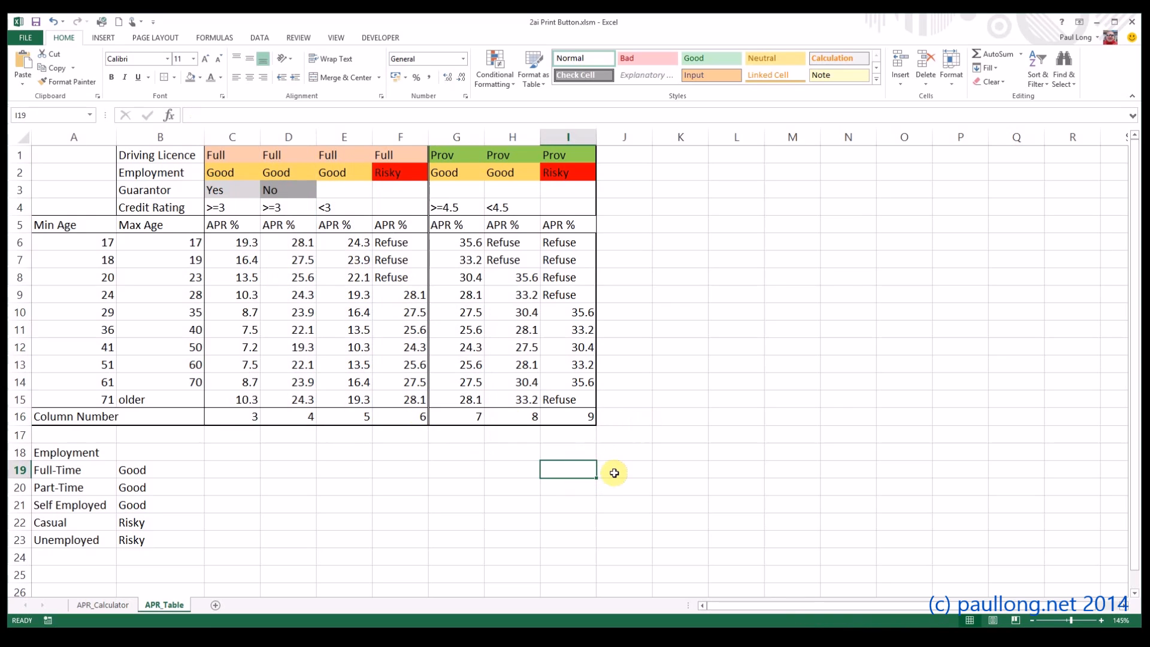
mouse_move(575, 425)
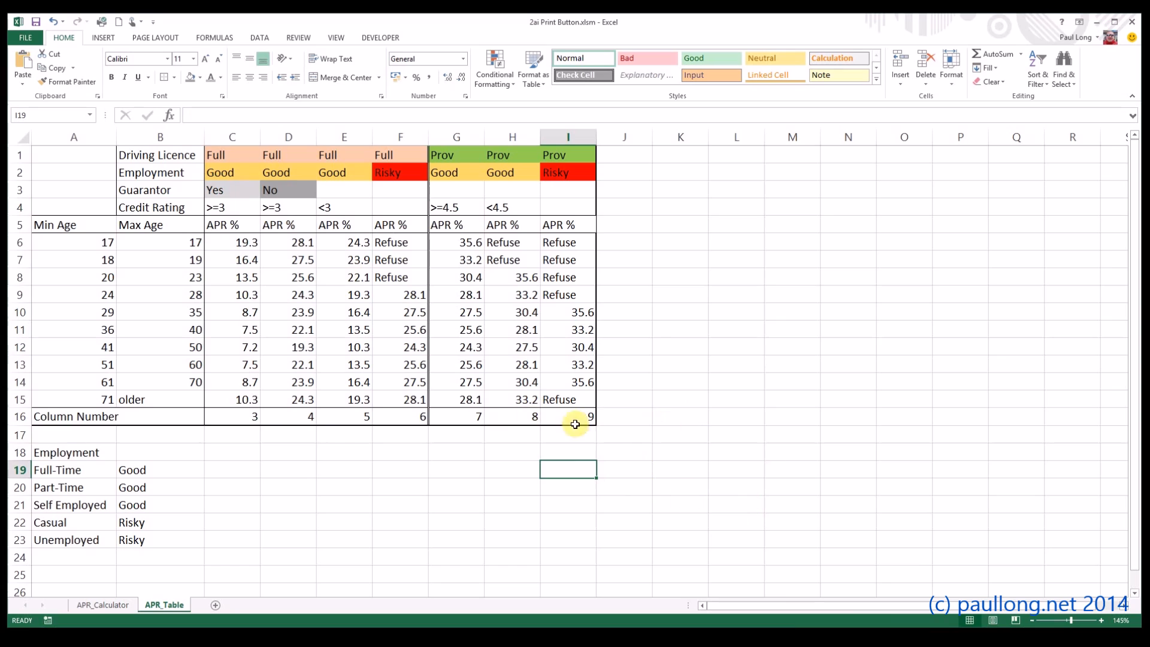
mouse_move(690, 445)
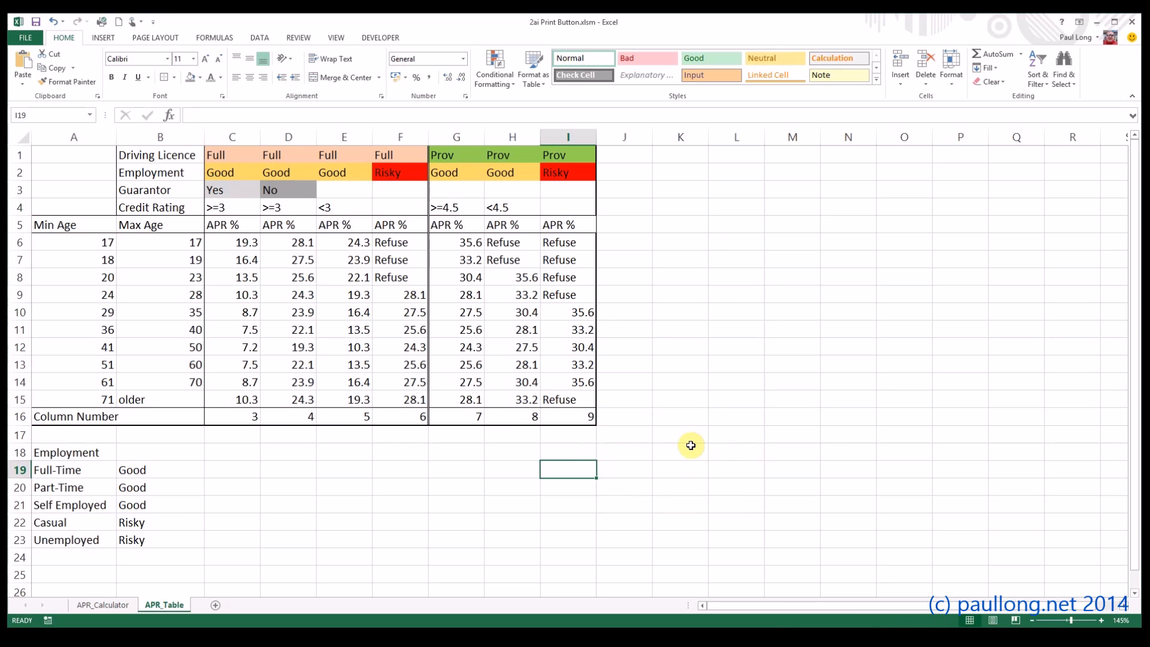
mouse_move(708, 436)
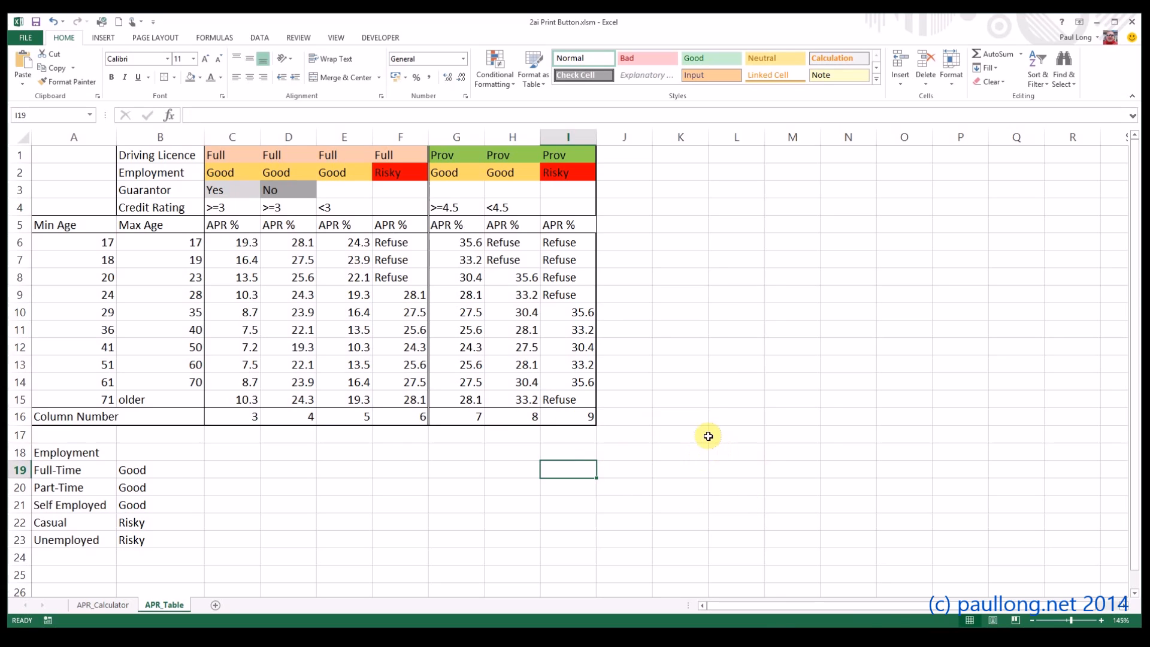
mouse_move(720, 408)
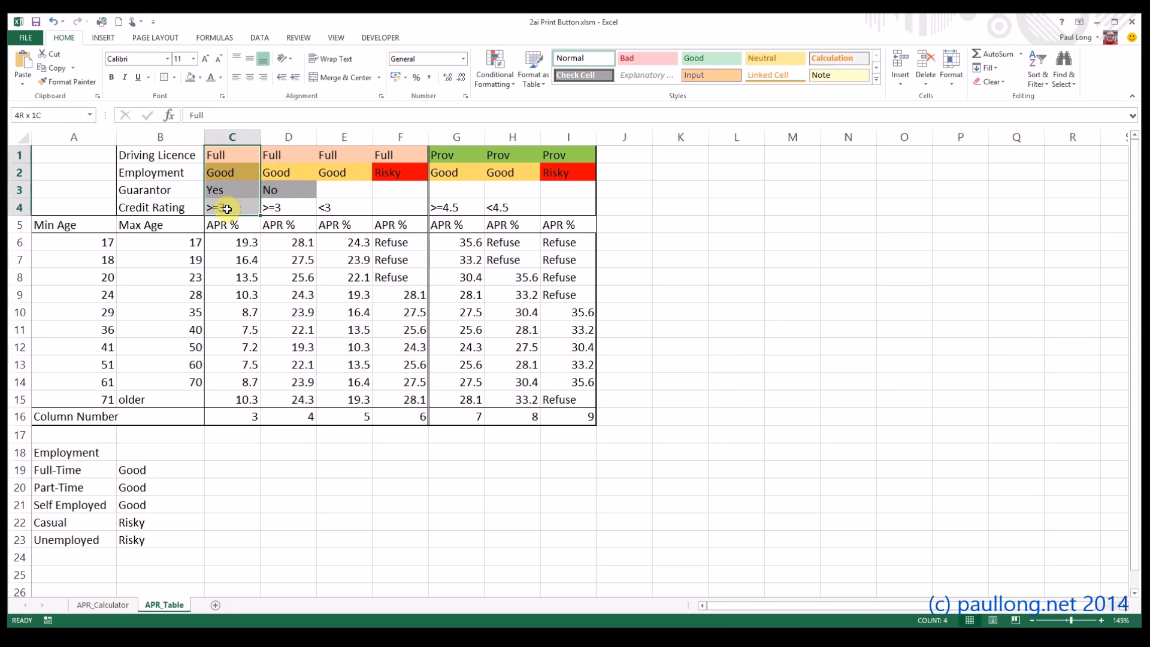
- In C17, begin the formula =IF(AND(DLType=1 using the named range
left_click(288, 155)
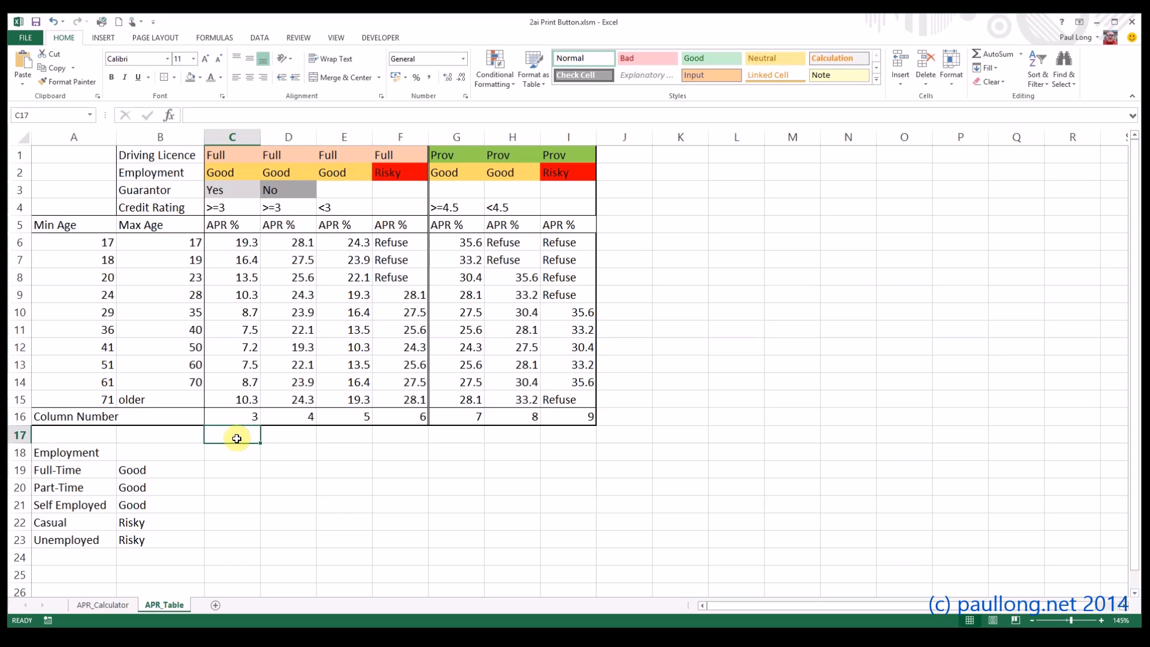
mouse_move(287, 475)
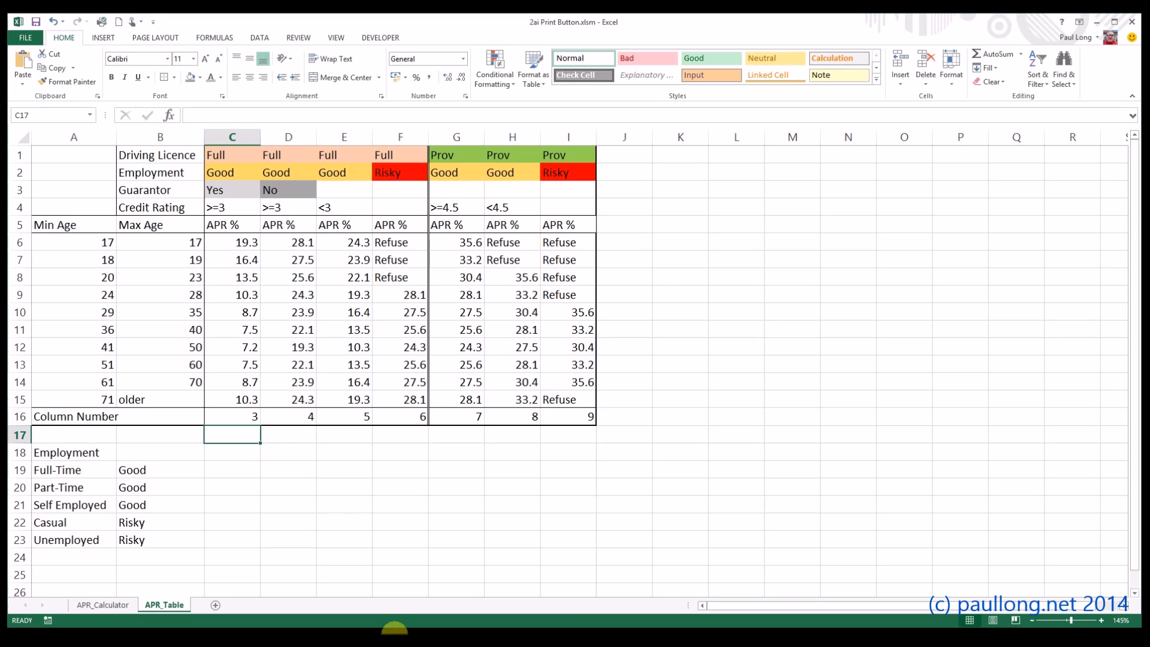
type("=IF")
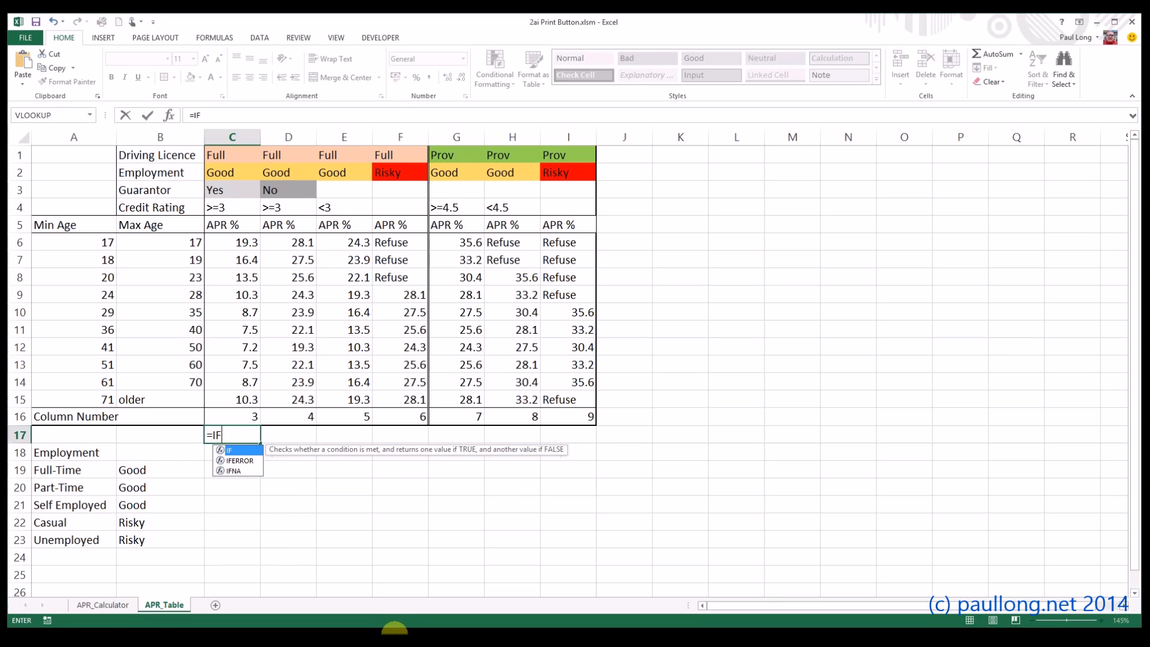
type("(")
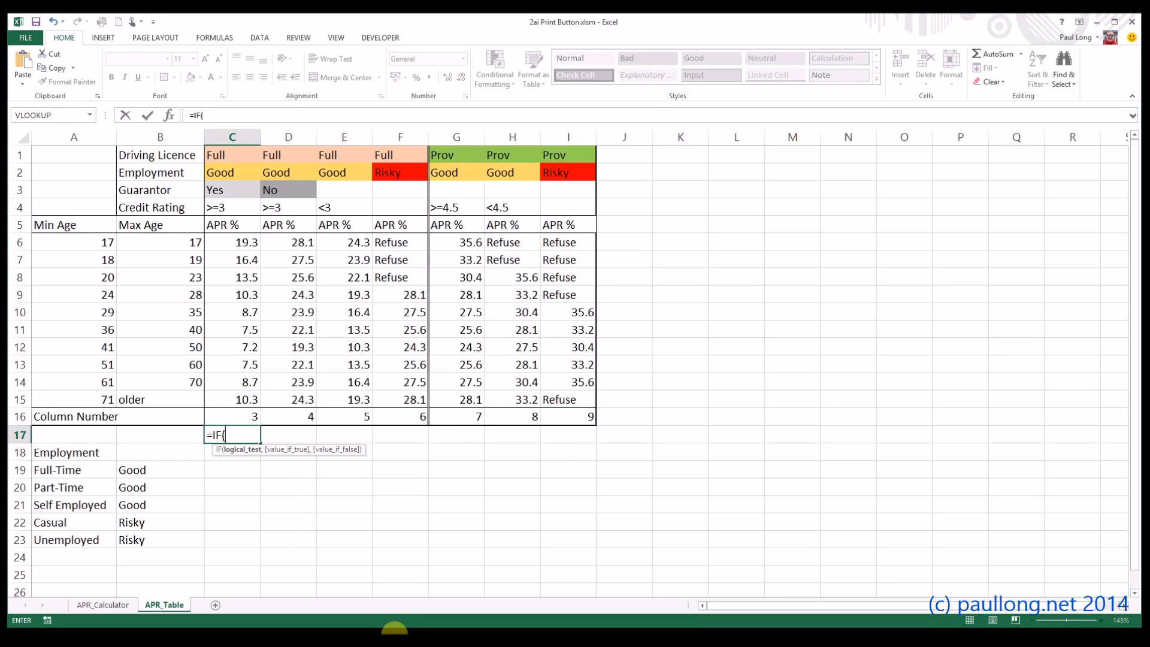
type("AND")
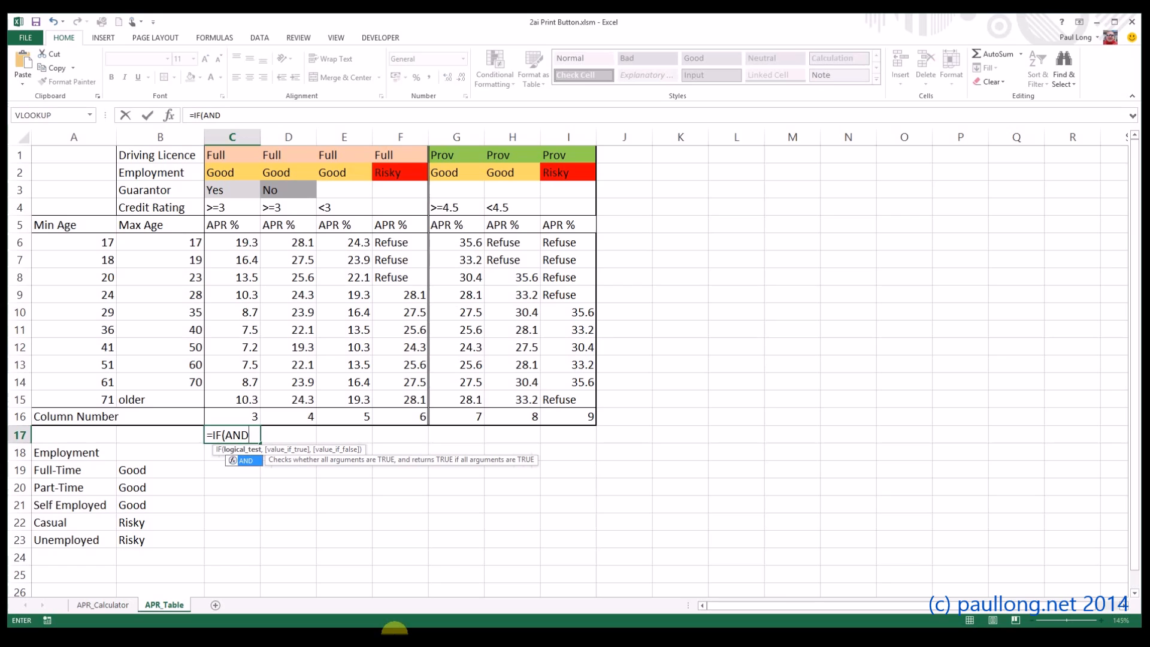
type("(")
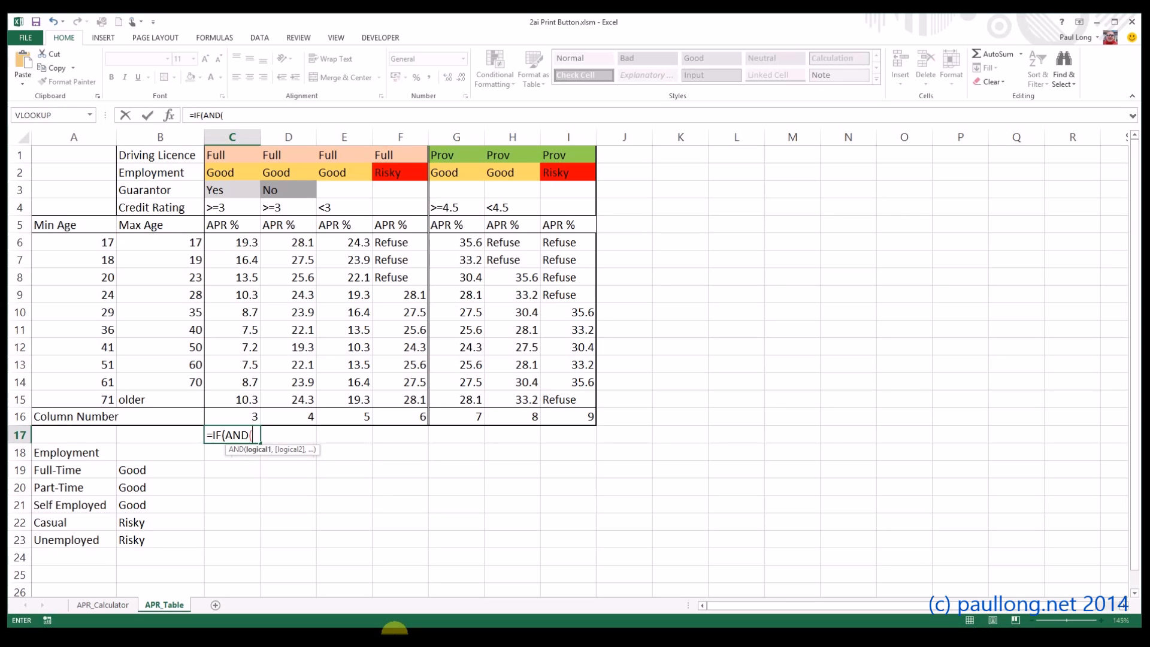
mouse_move(401, 571)
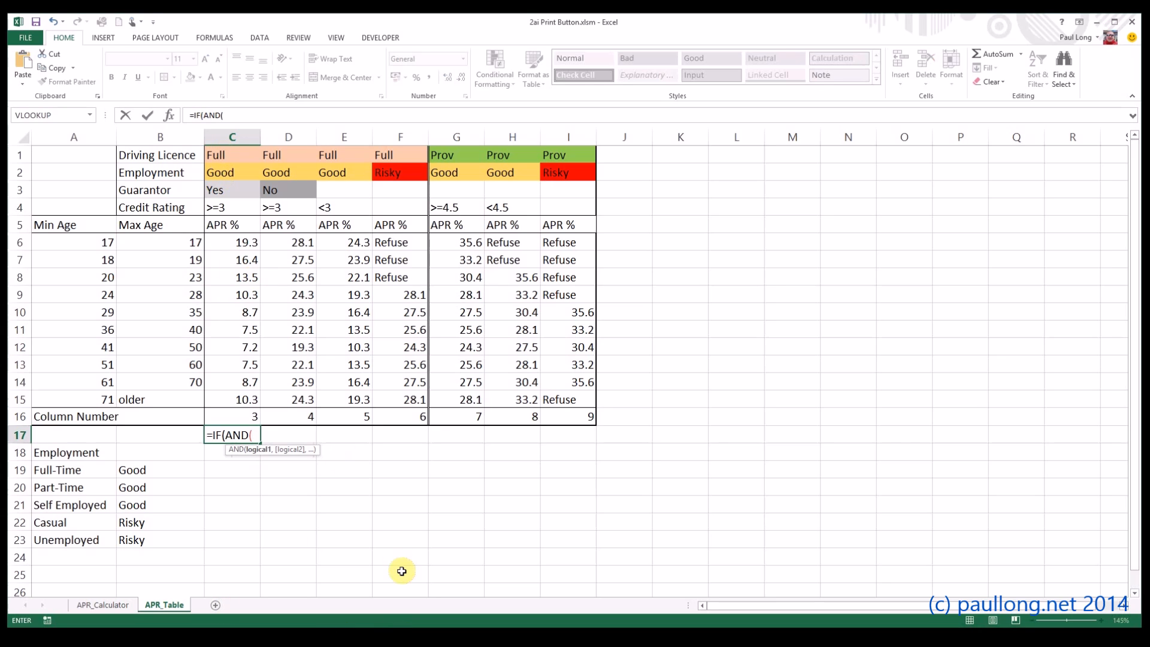
type("DLT")
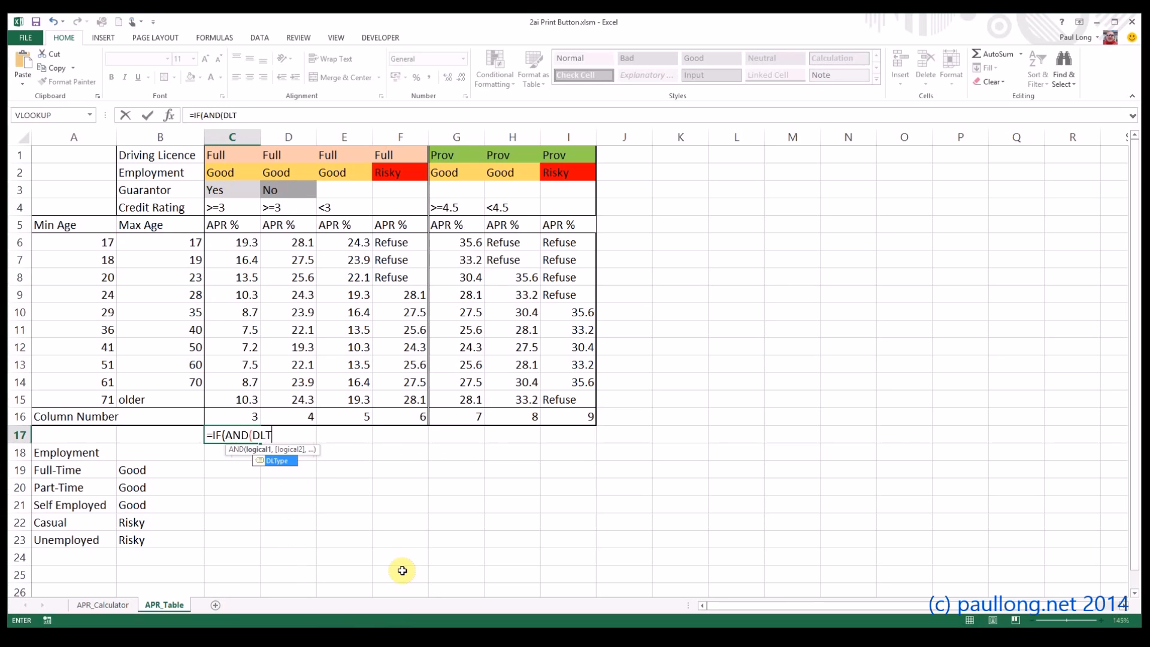
type("ype=")
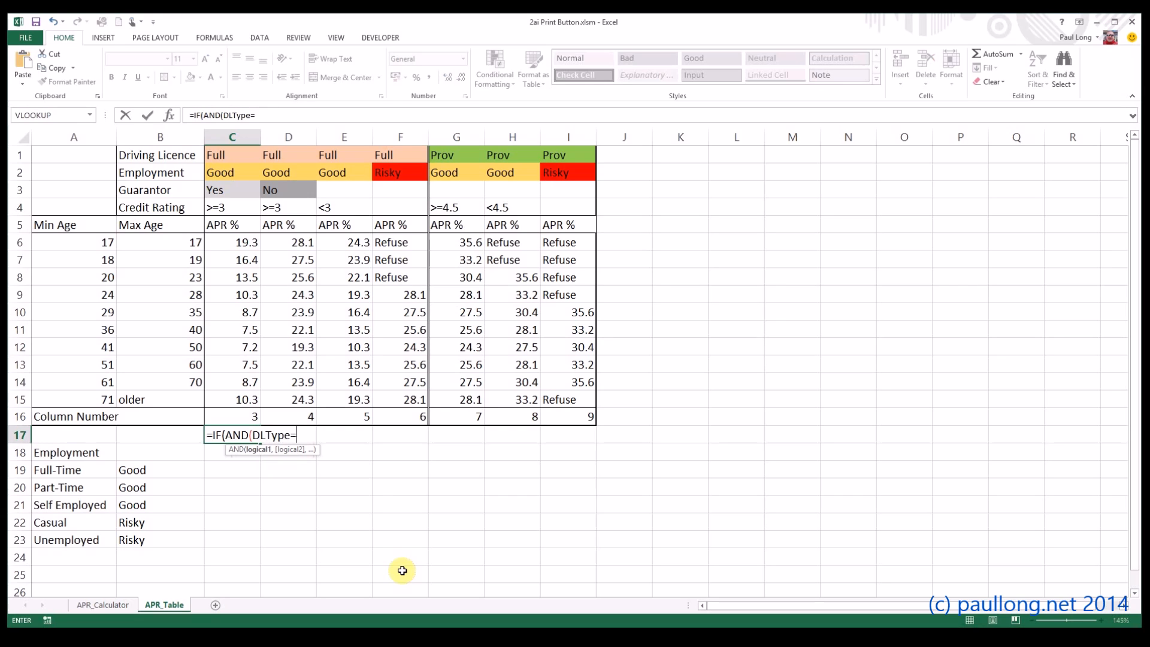
type("1")
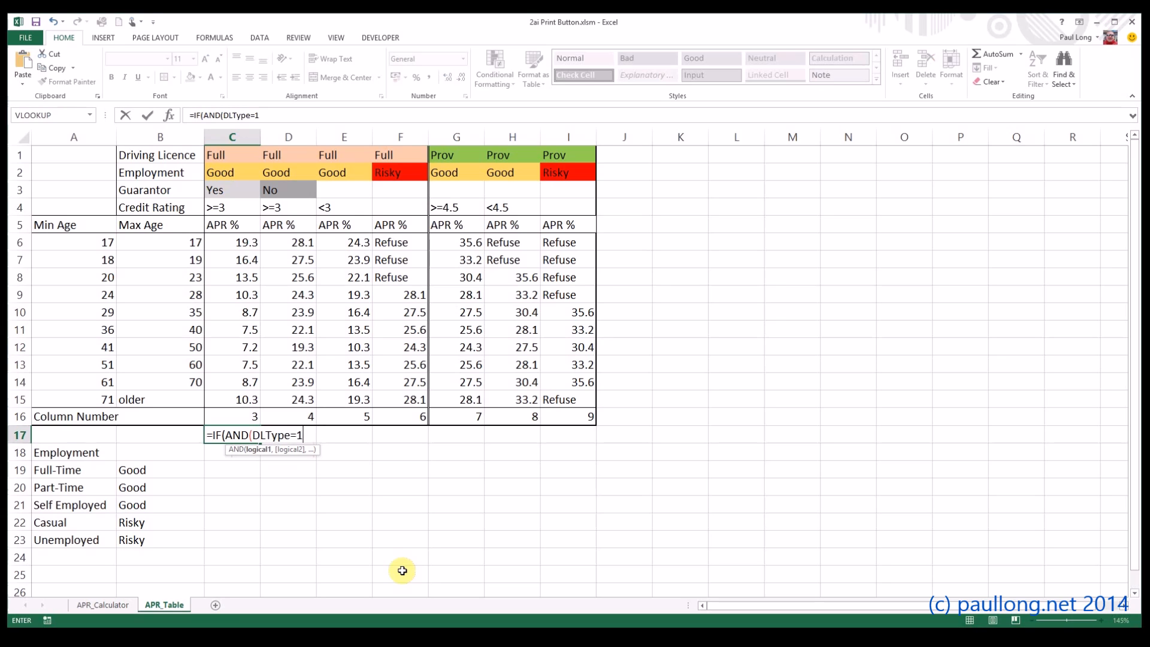
- Add EmploymentRisk="Good", Guarantor and CreditRating conditions to the C17 formula
type(",")
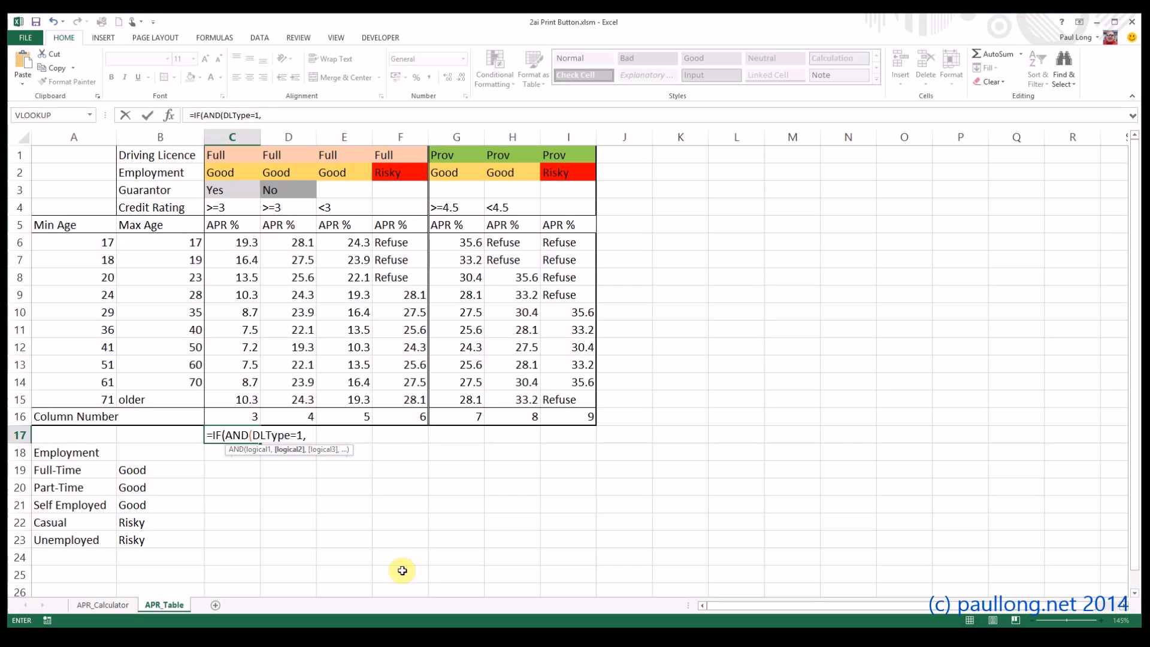
type("EmploymentRisk")
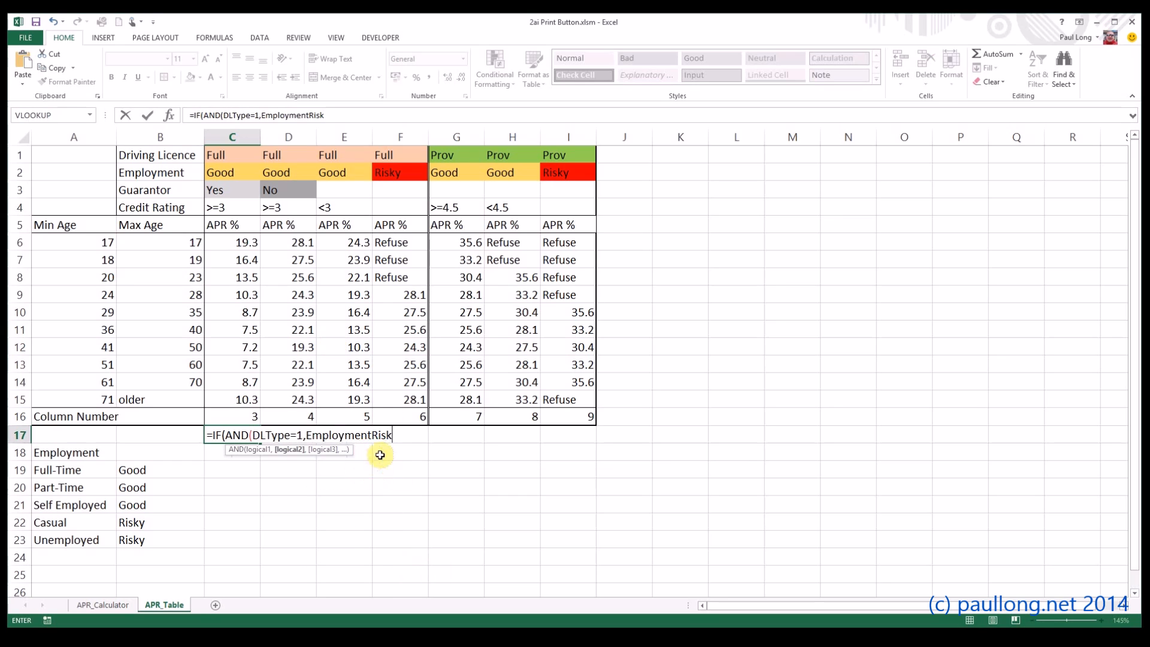
type("\"")
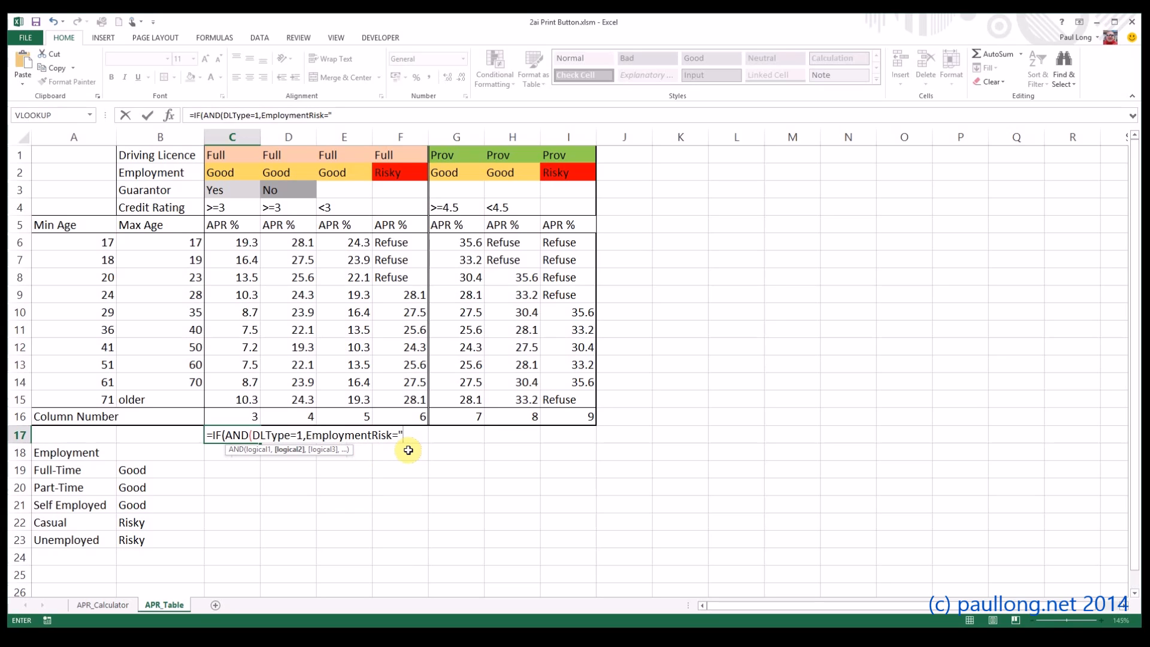
type("Good\"")
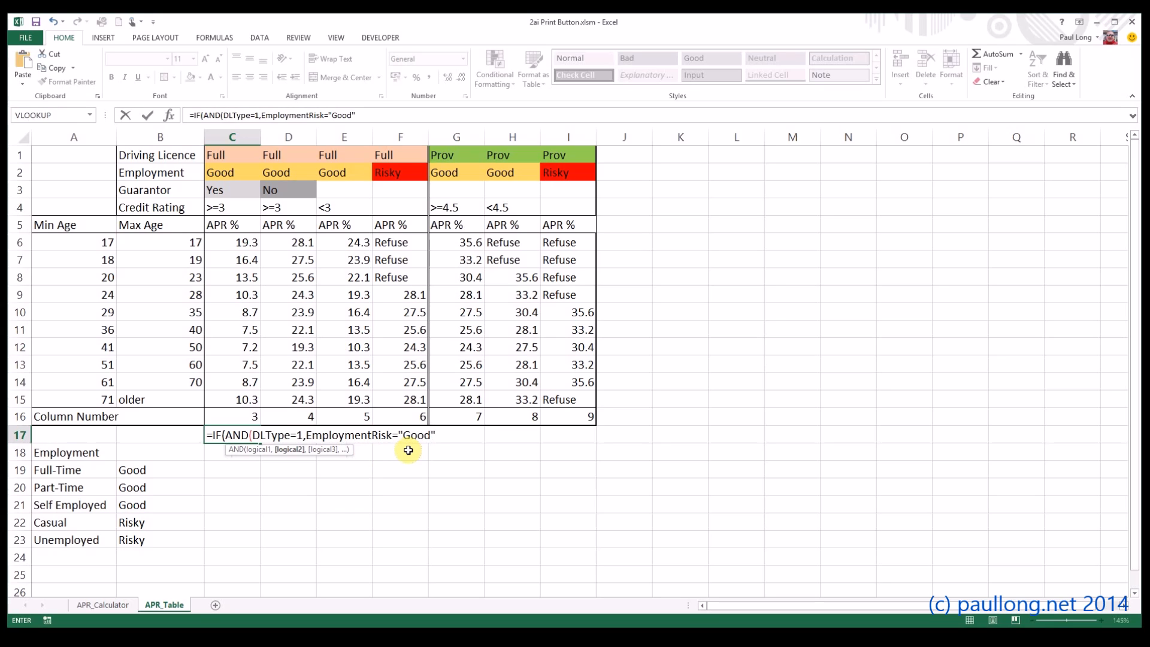
type(",Guaranto")
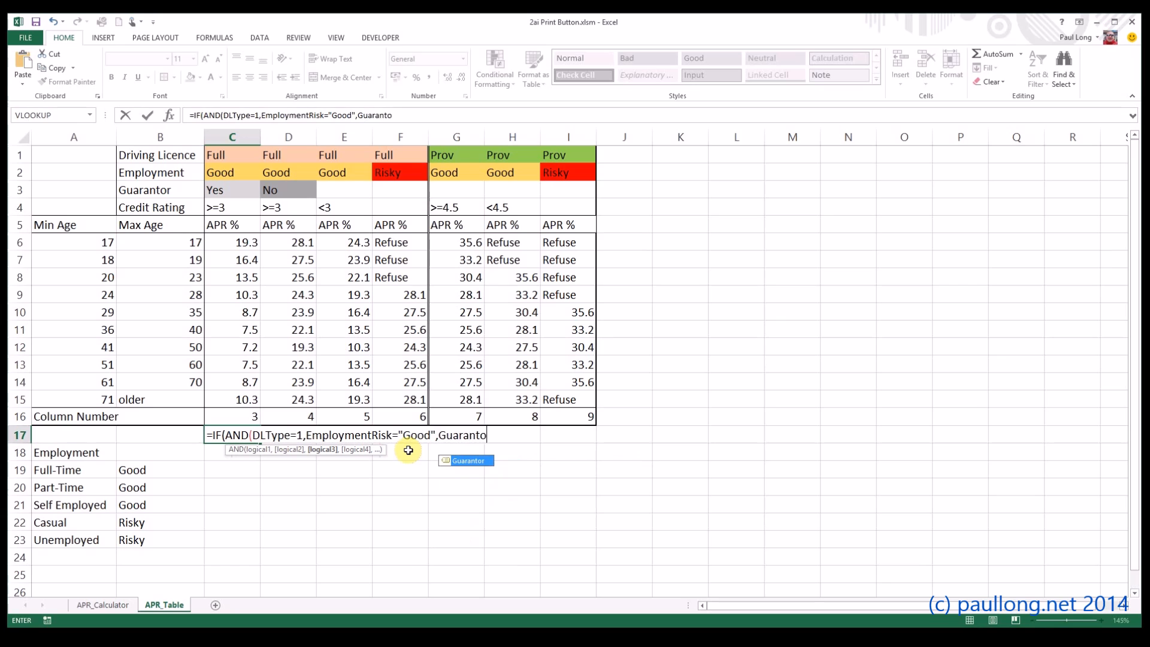
type("r")
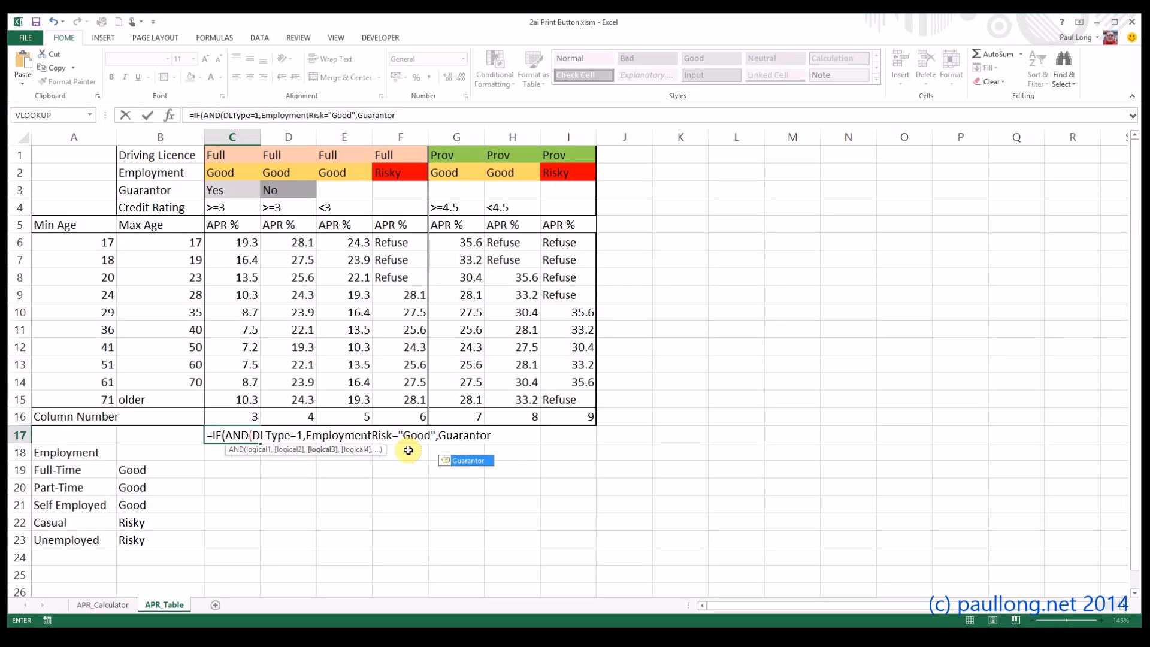
type(",")
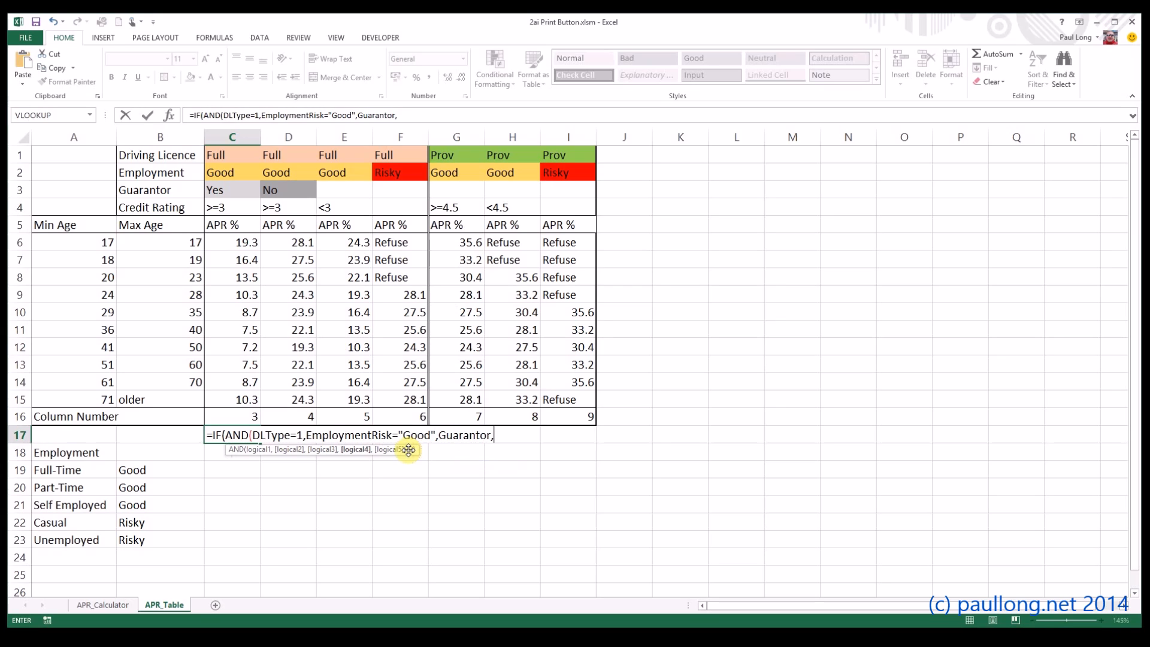
type("CreditRating")
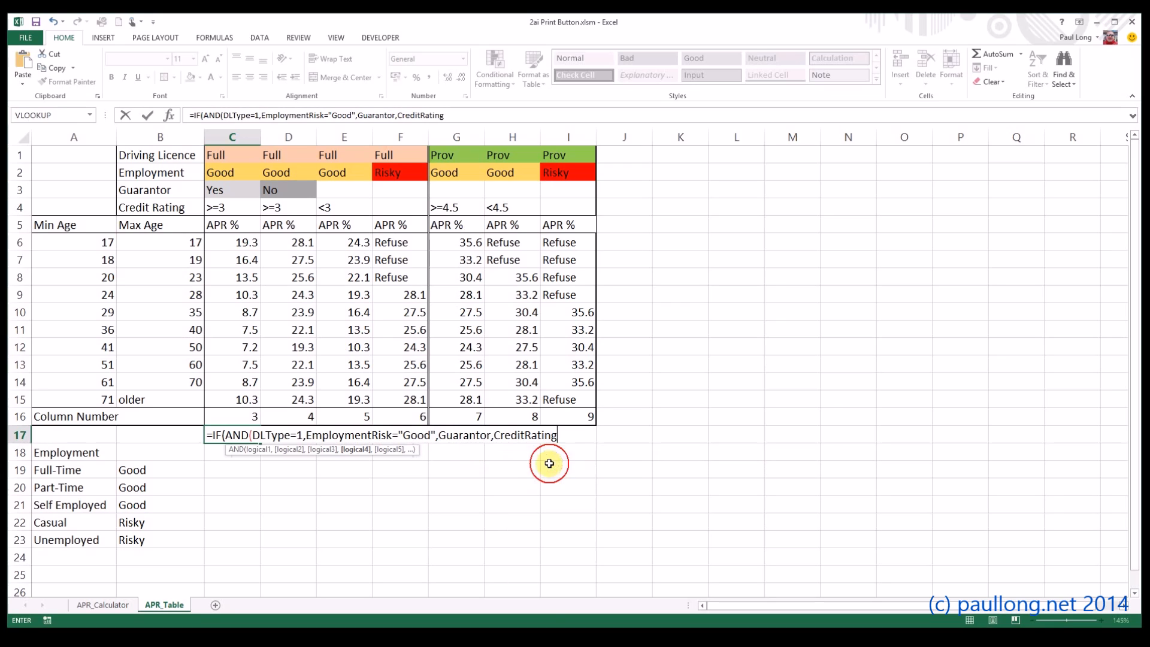
mouse_move(604, 455)
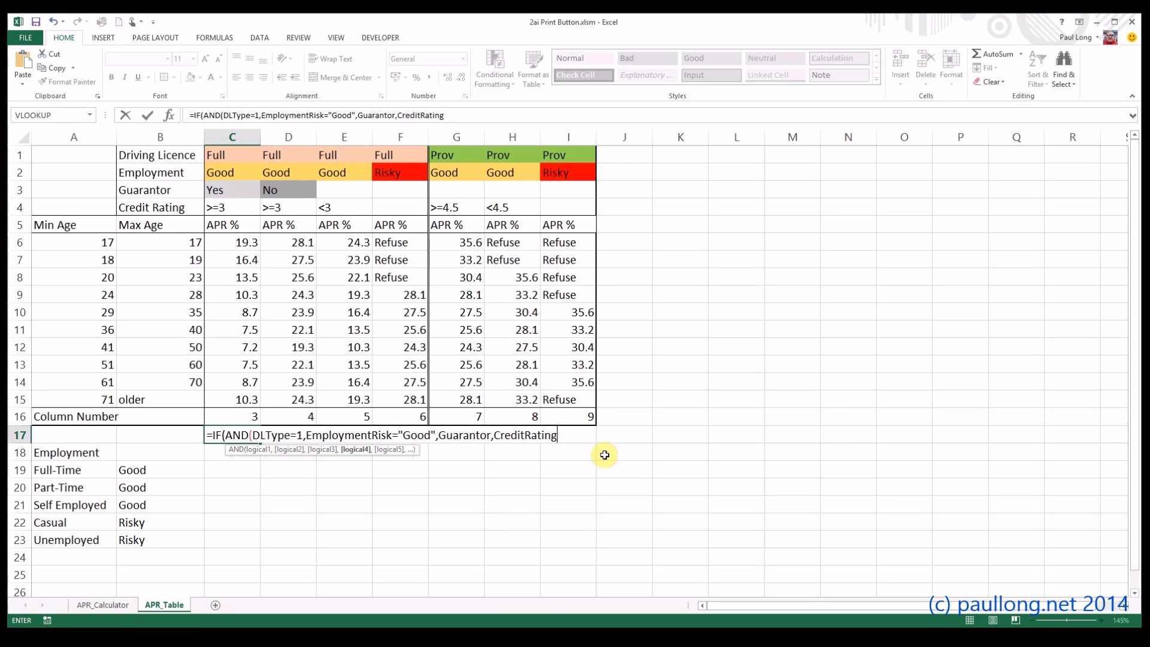
- Finish C17 as =IF(AND(DLType=1,EmploymentRisk="Good",Guarantor,CreditRating>=3),3,0)
type(">=3")
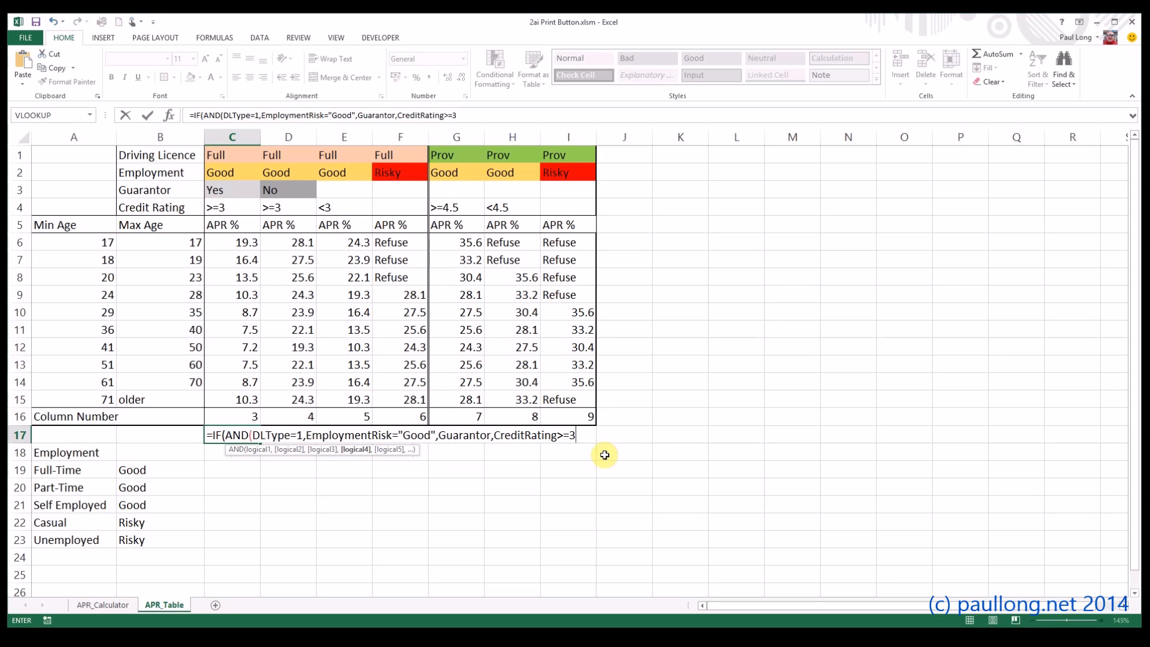
type("),")
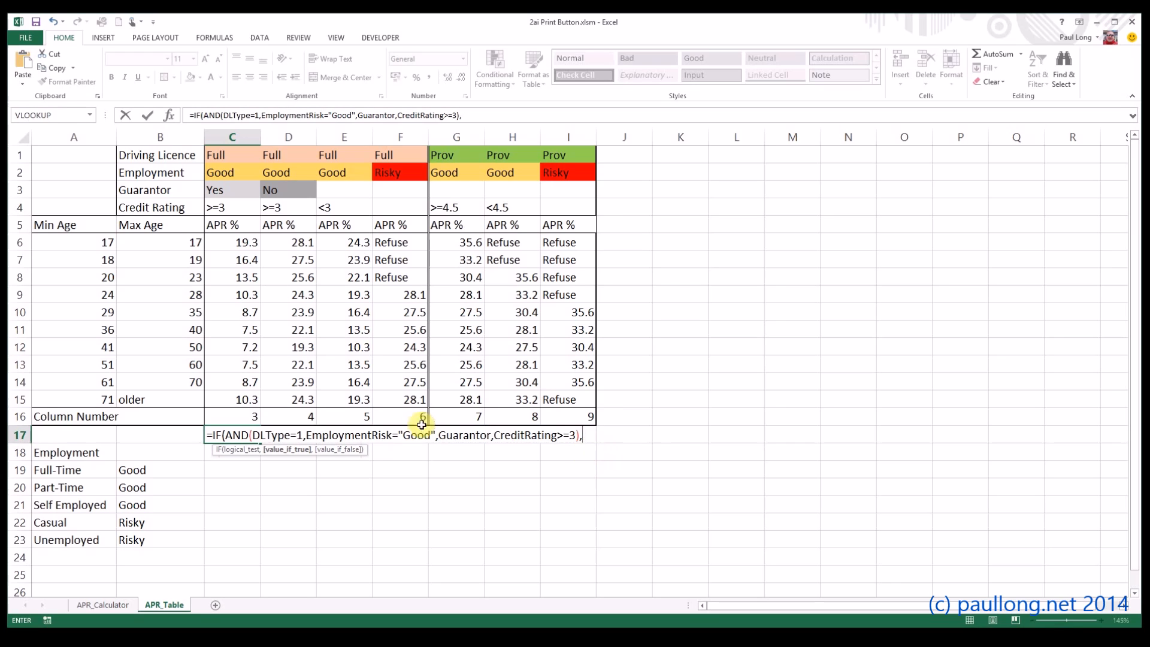
type("3")
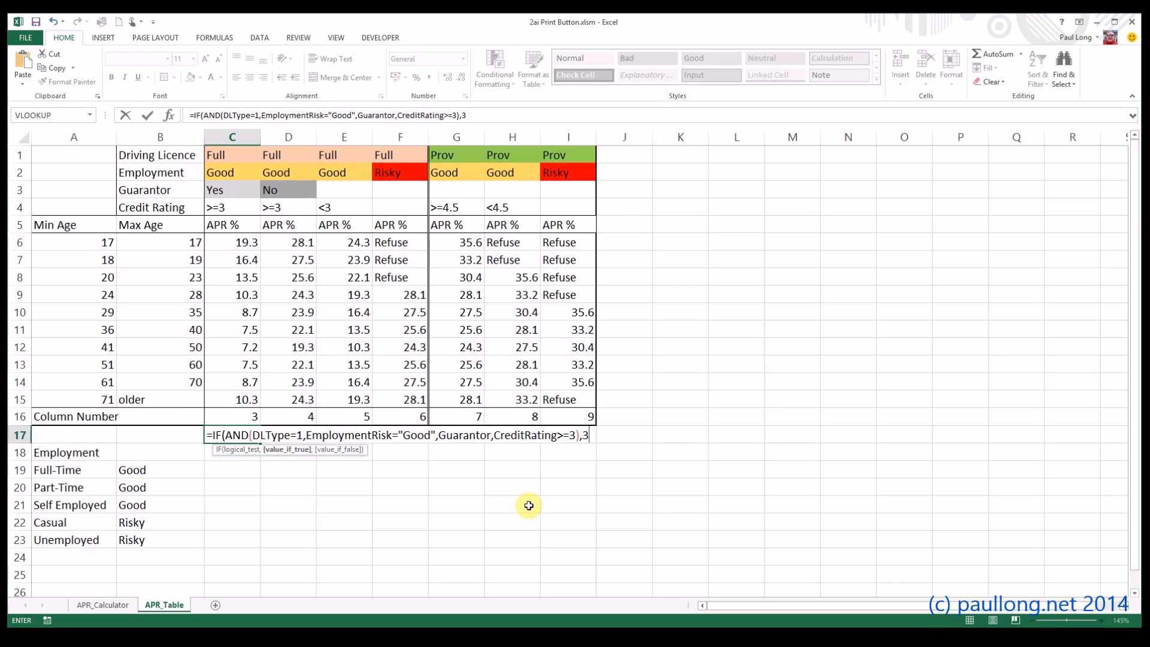
type(",")
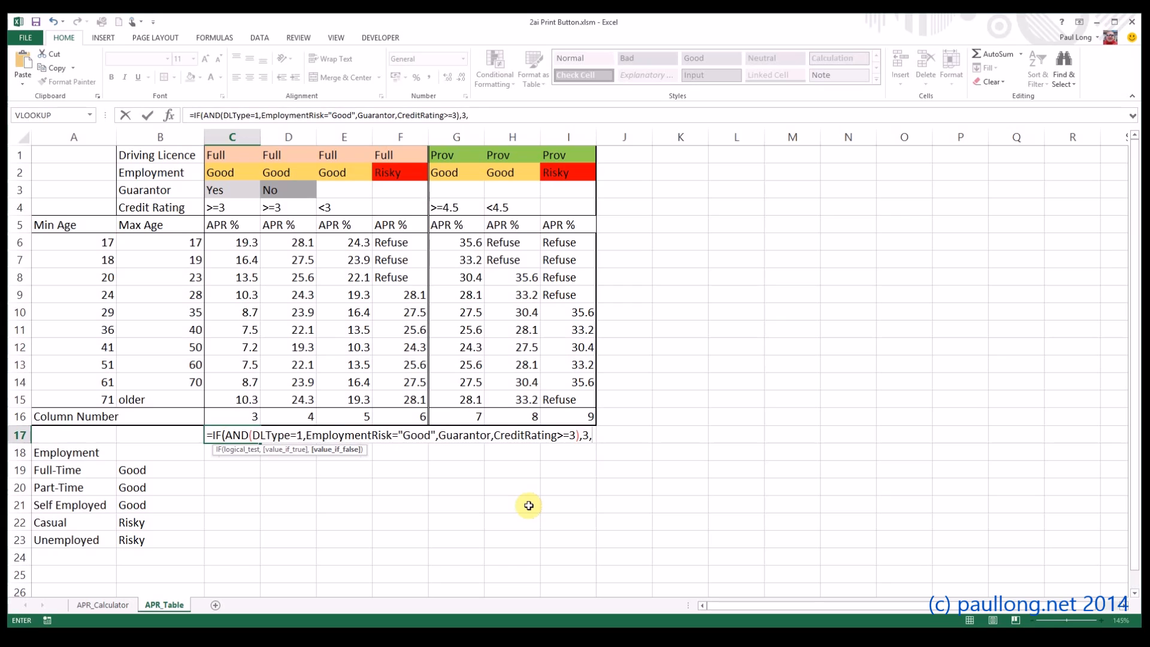
type("0")
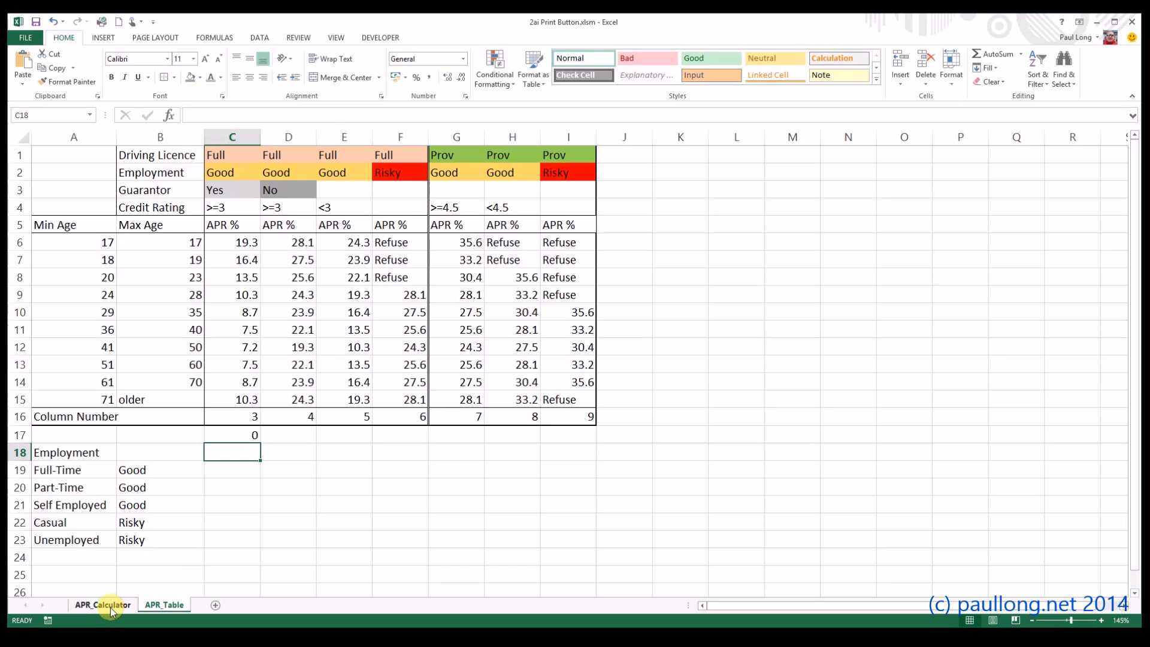
- On APR_Calculator, raise credit rating to 5 and tick Guarantor, then check C17 shows 3
left_click(102, 604)
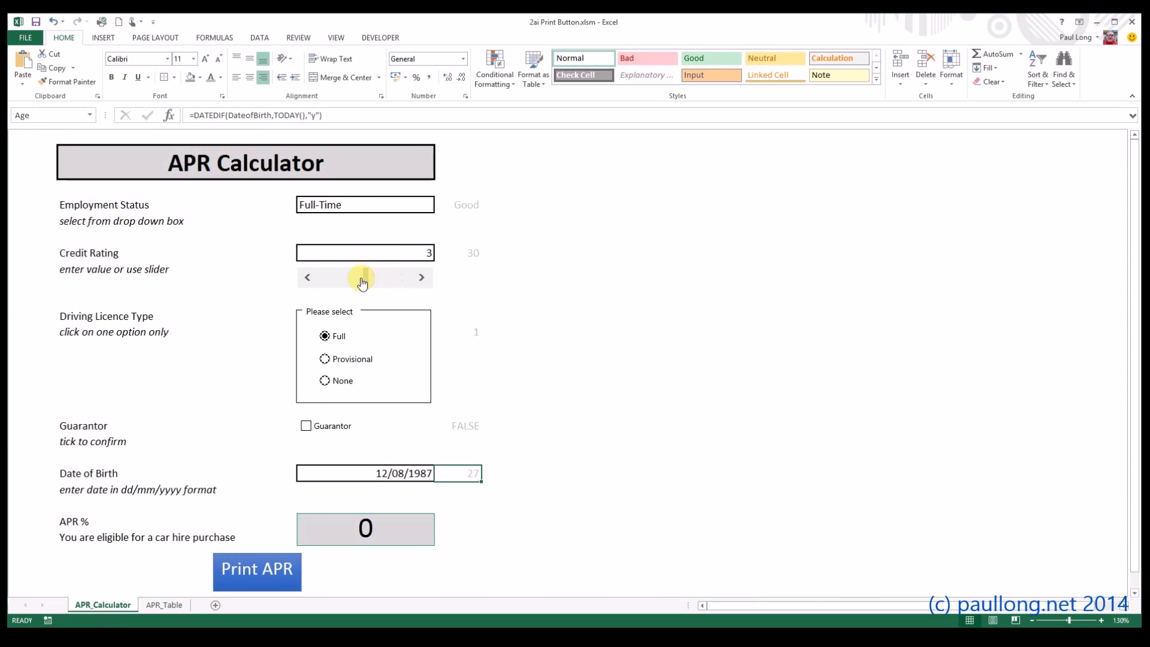
left_click(421, 277)
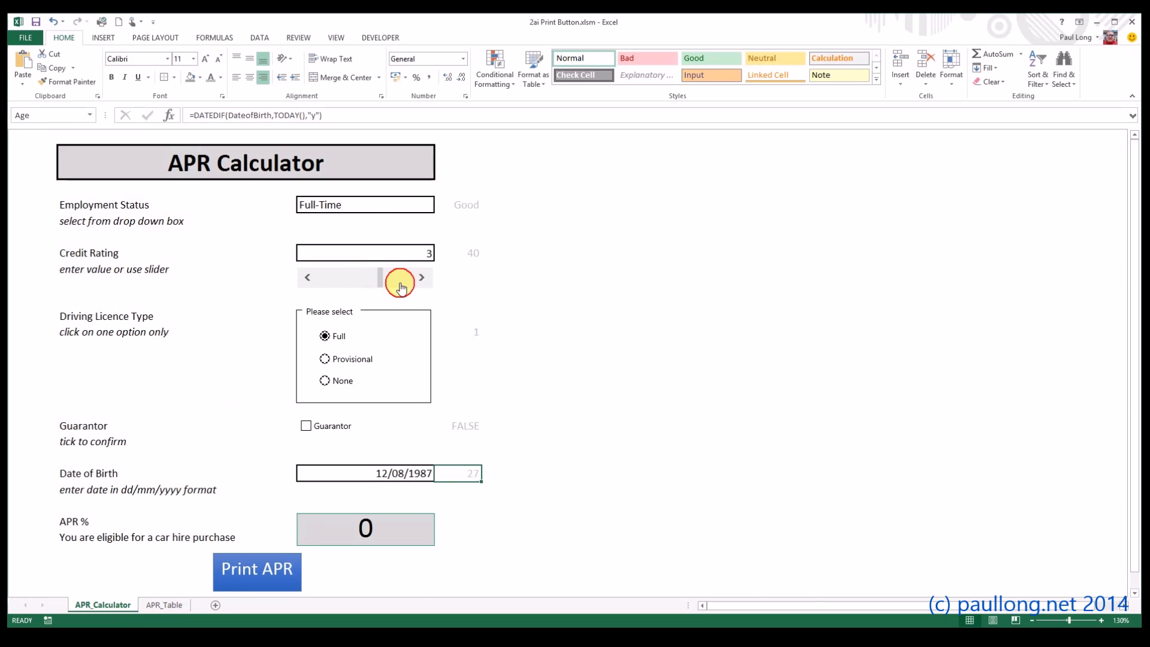
left_click(421, 277)
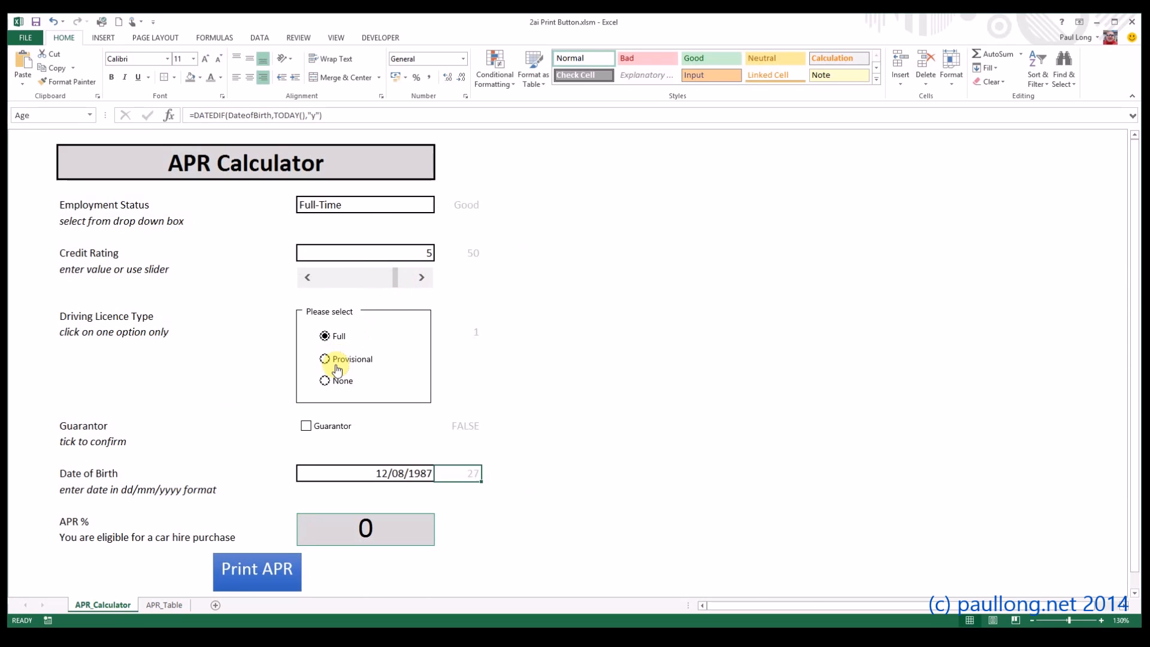
left_click(306, 425)
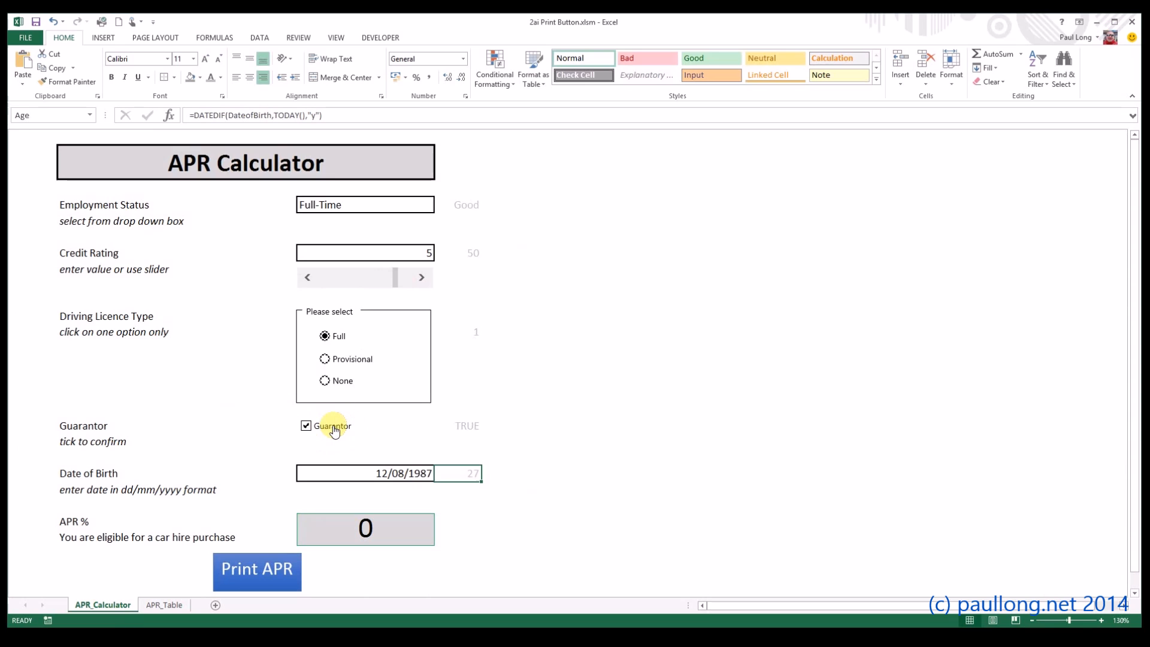
left_click(164, 604)
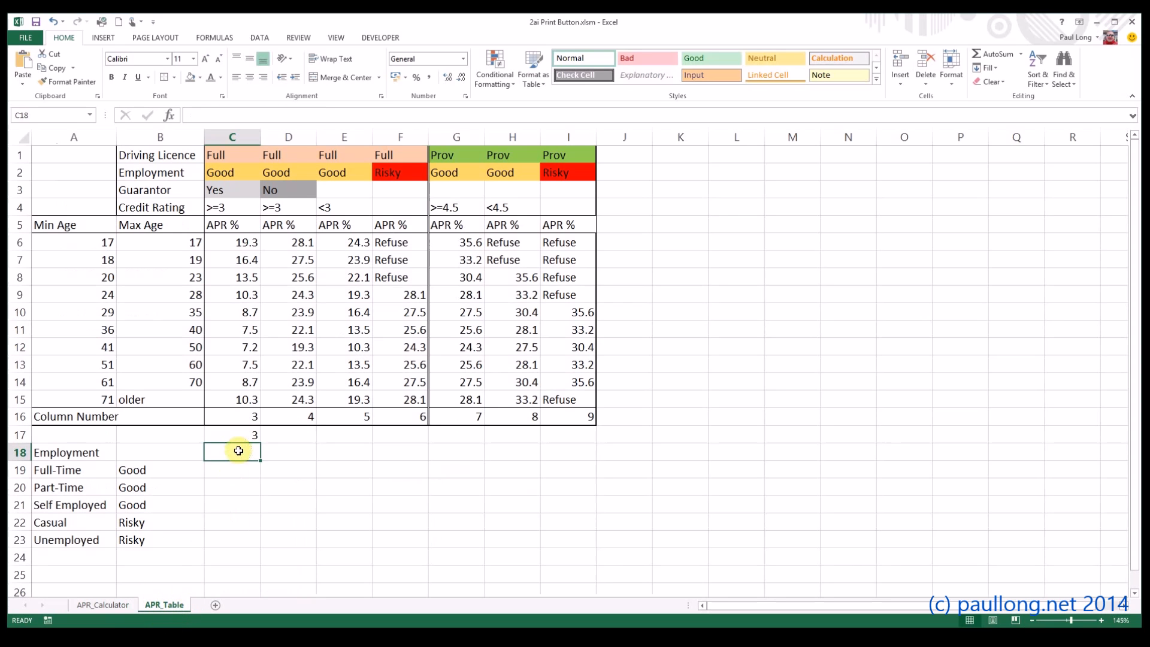
left_click(232, 435)
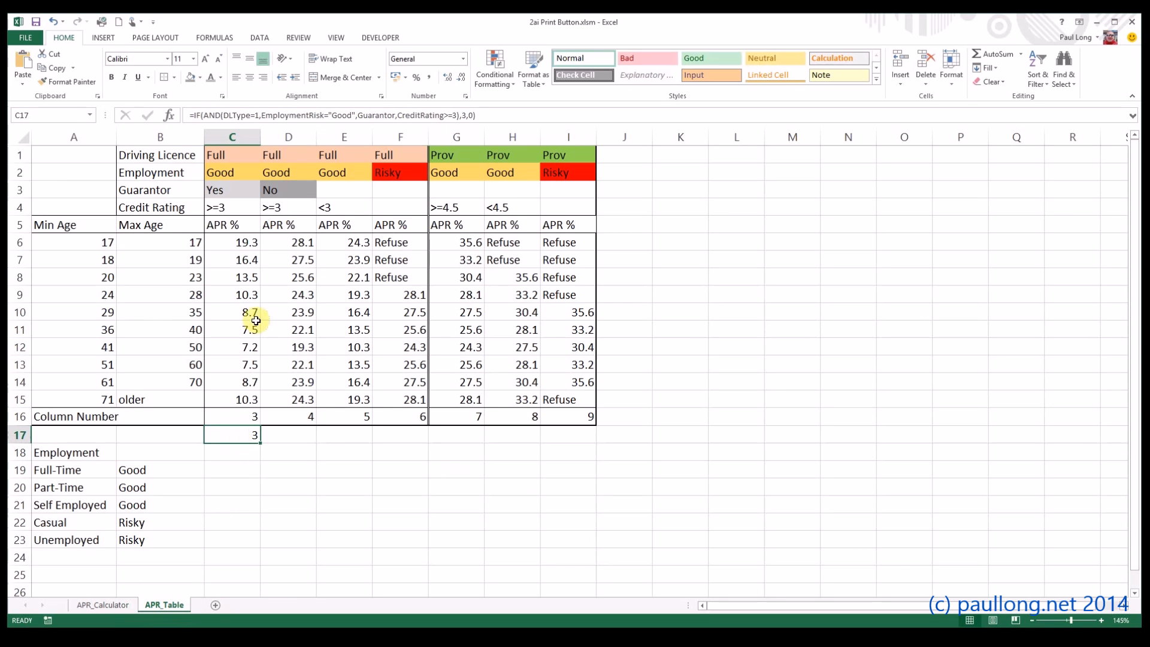
mouse_move(238, 193)
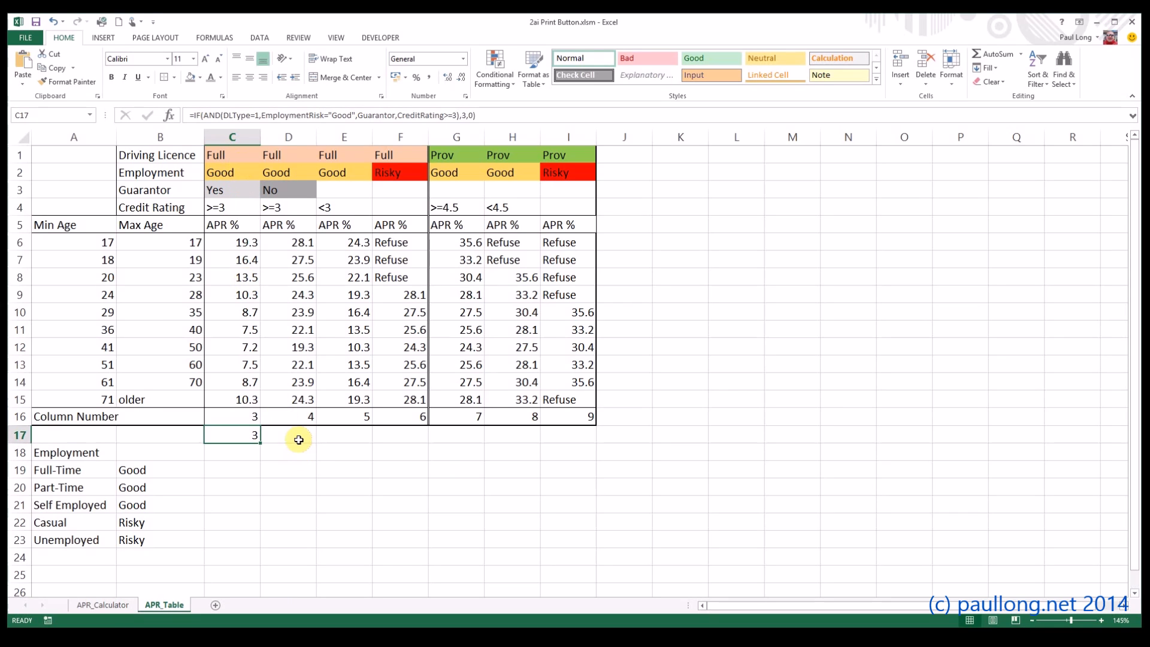
- Reuse C17's formula in D17, wrapping Guarantor in NOT() and returning 4
left_click(288, 435)
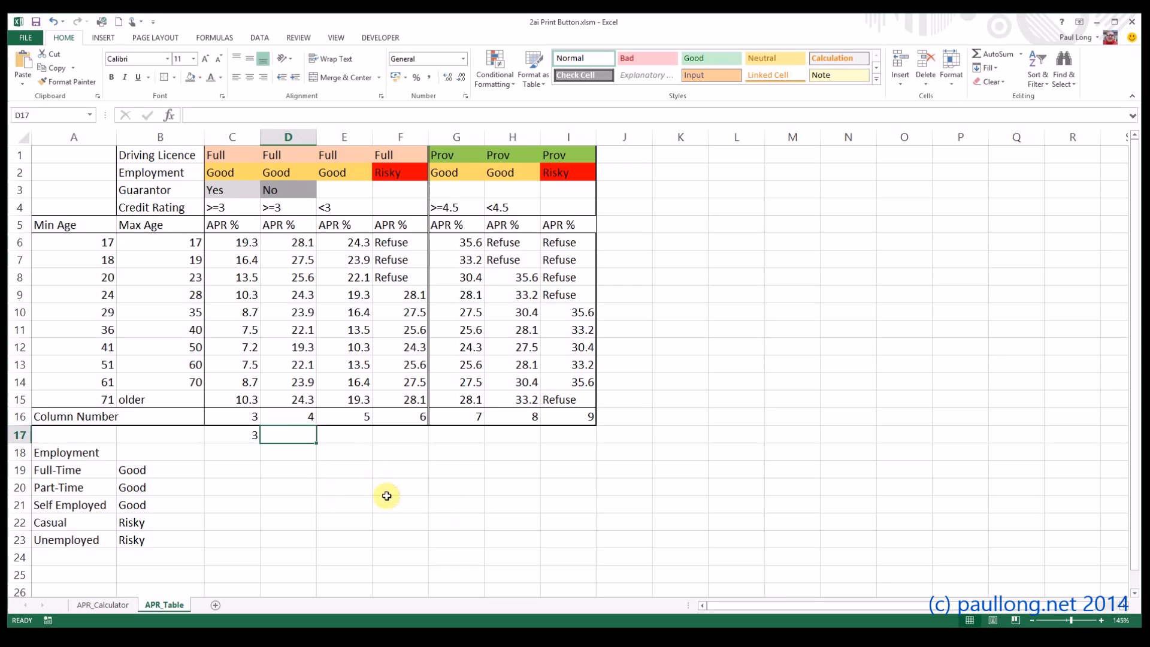
mouse_move(478, 522)
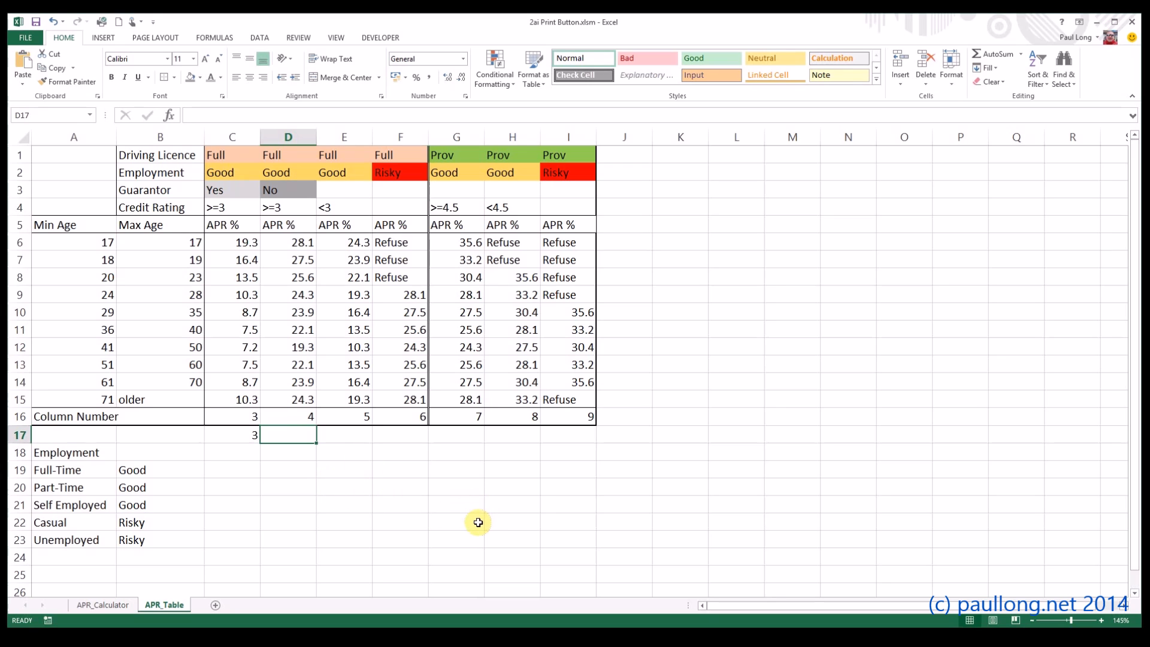
type("=")
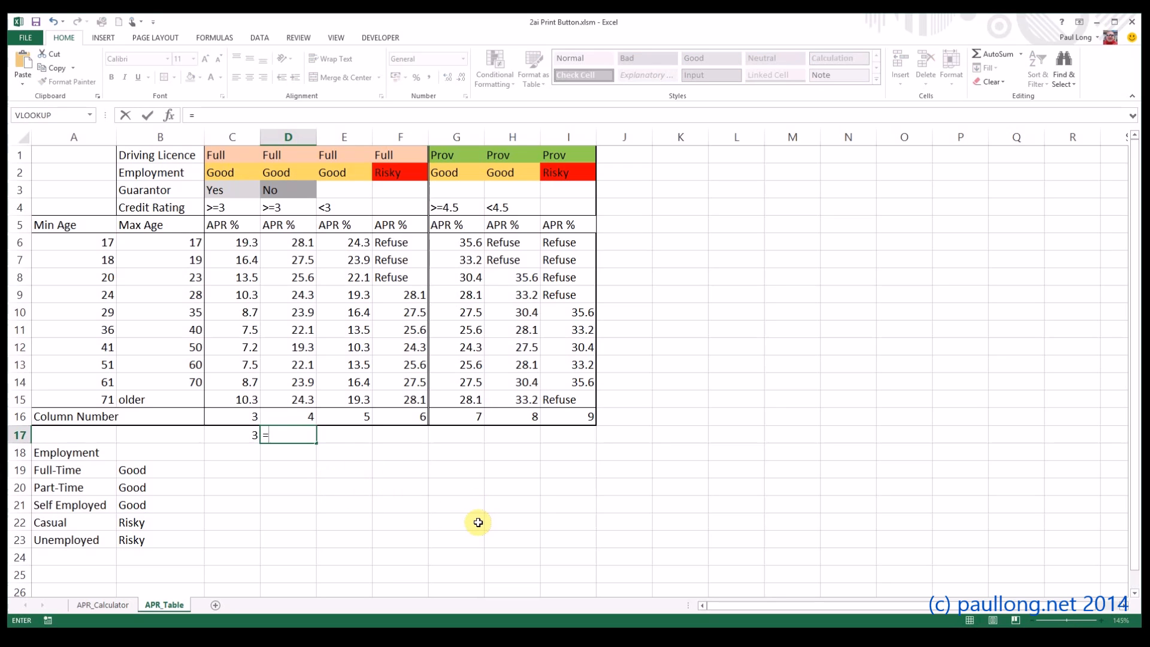
key("Escape")
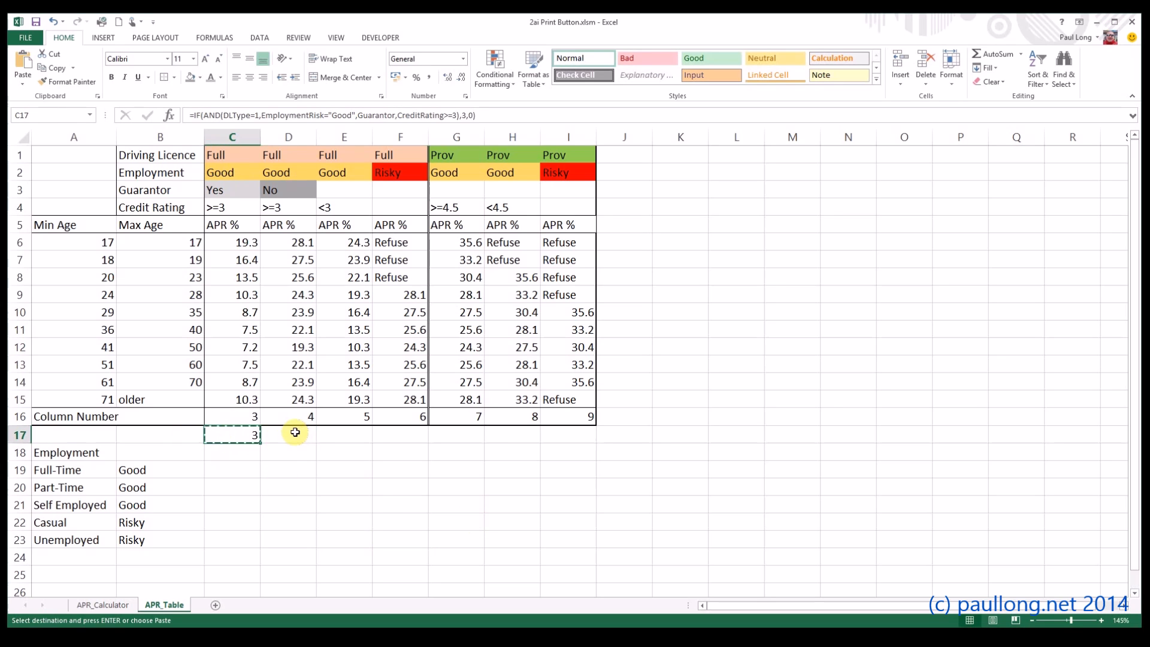
left_click(288, 434)
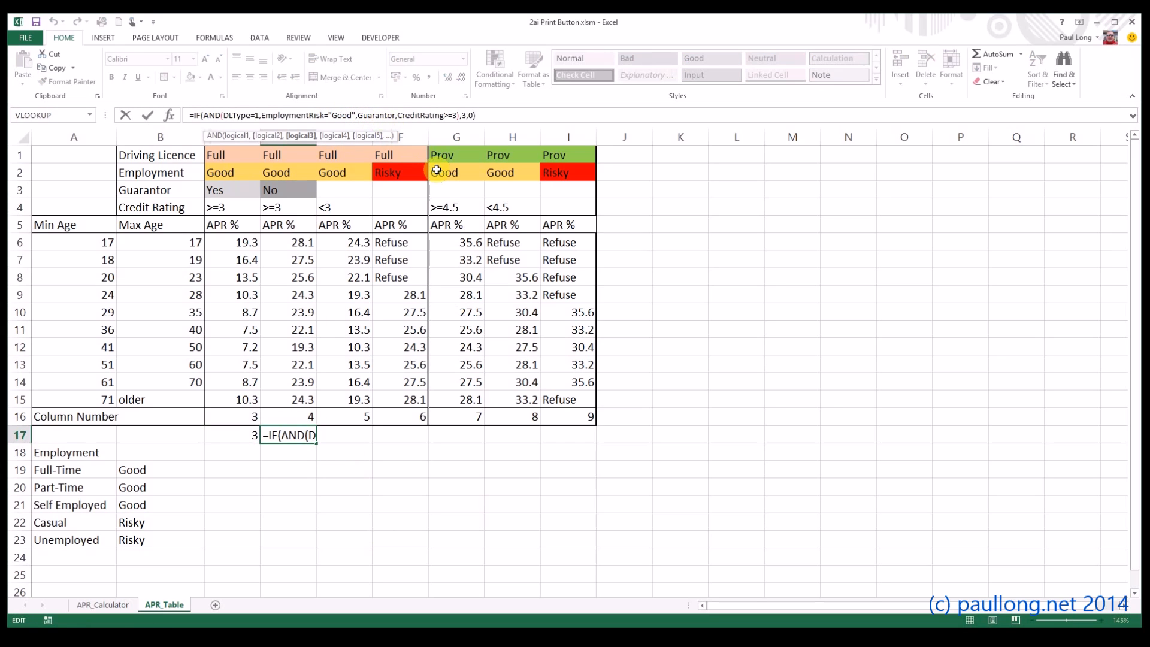
mouse_move(464, 170)
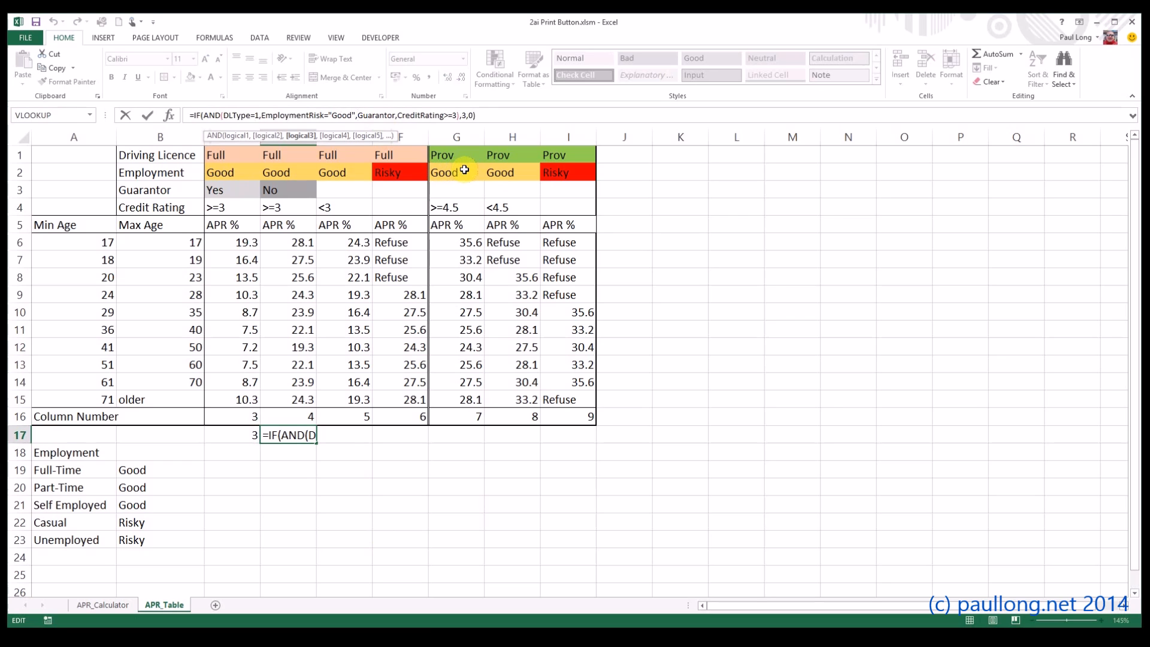
type("NOT")
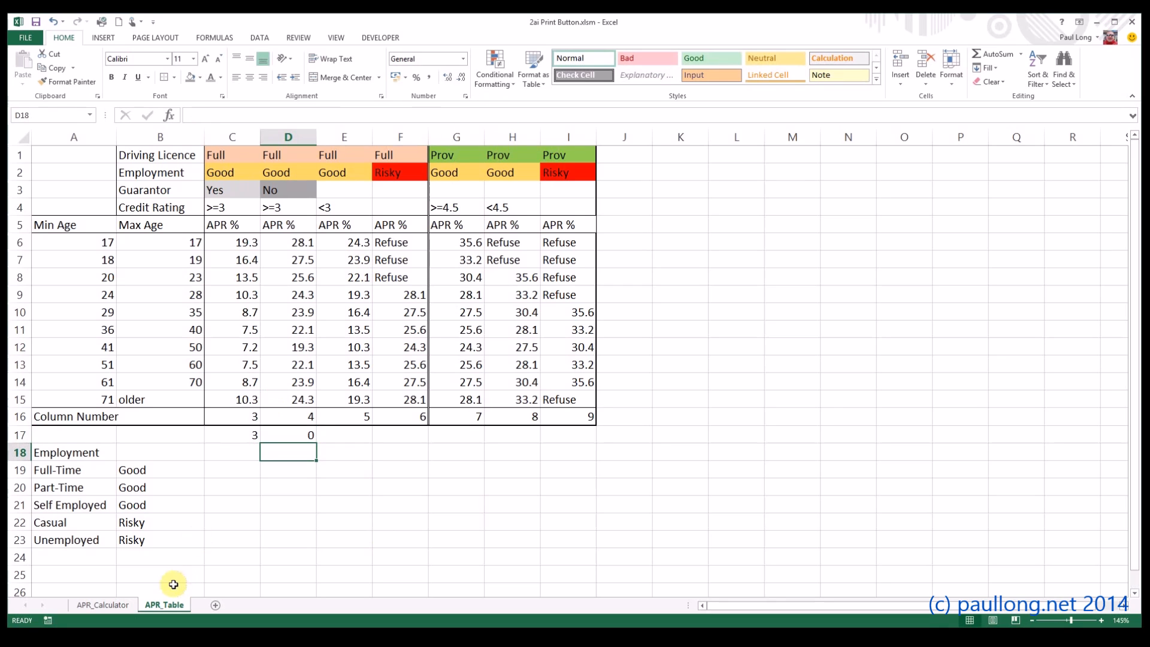
- Untick Guarantor on APR_Calculator so D17 shows 4
left_click(102, 604)
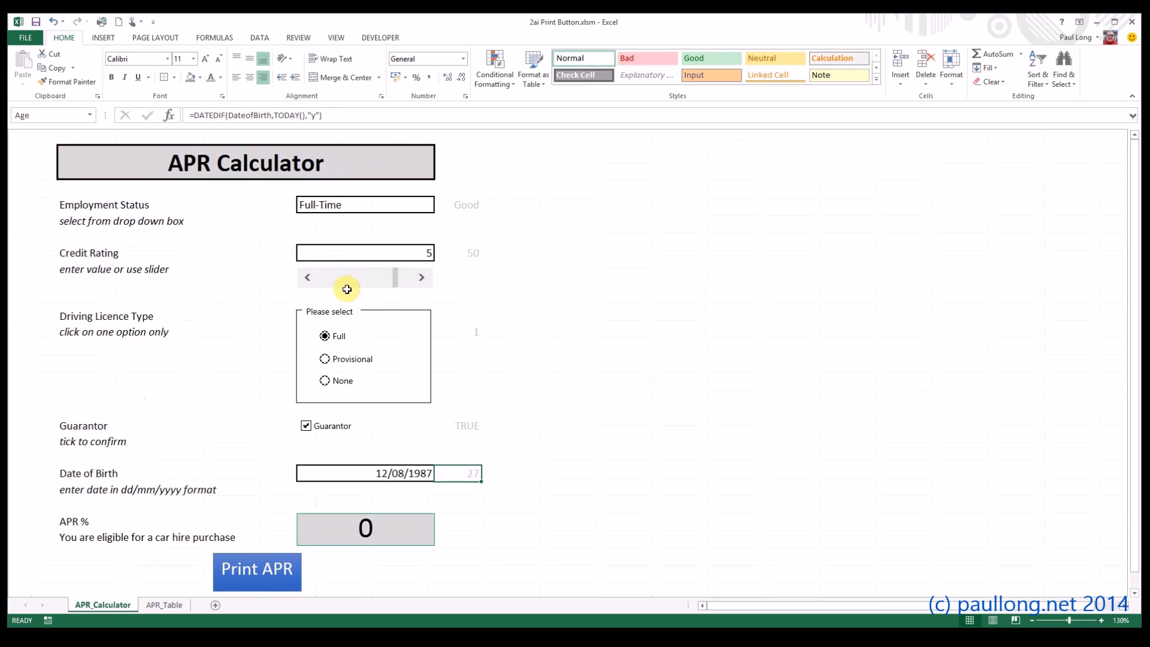
left_click(306, 425)
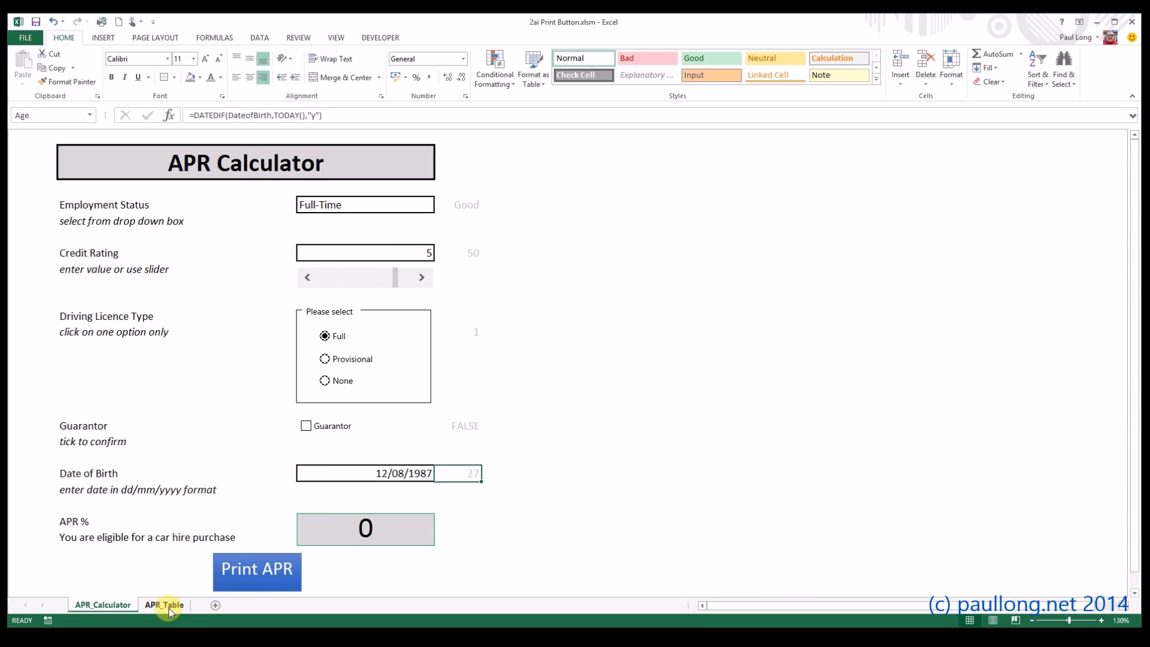
left_click(165, 604)
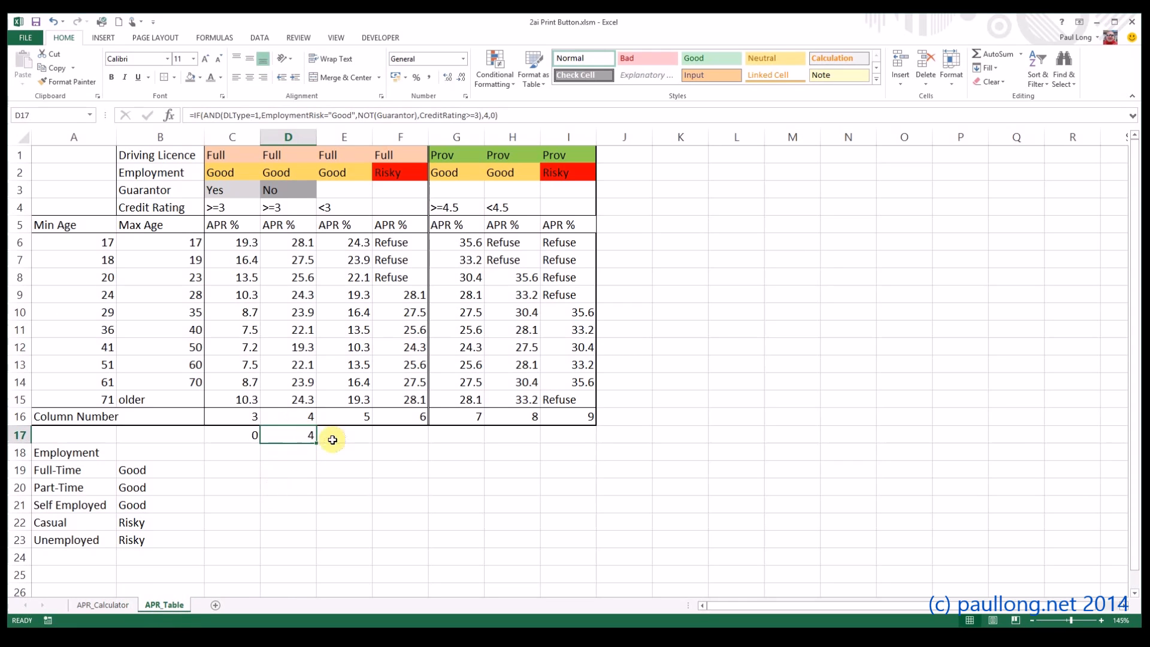
mouse_move(338, 438)
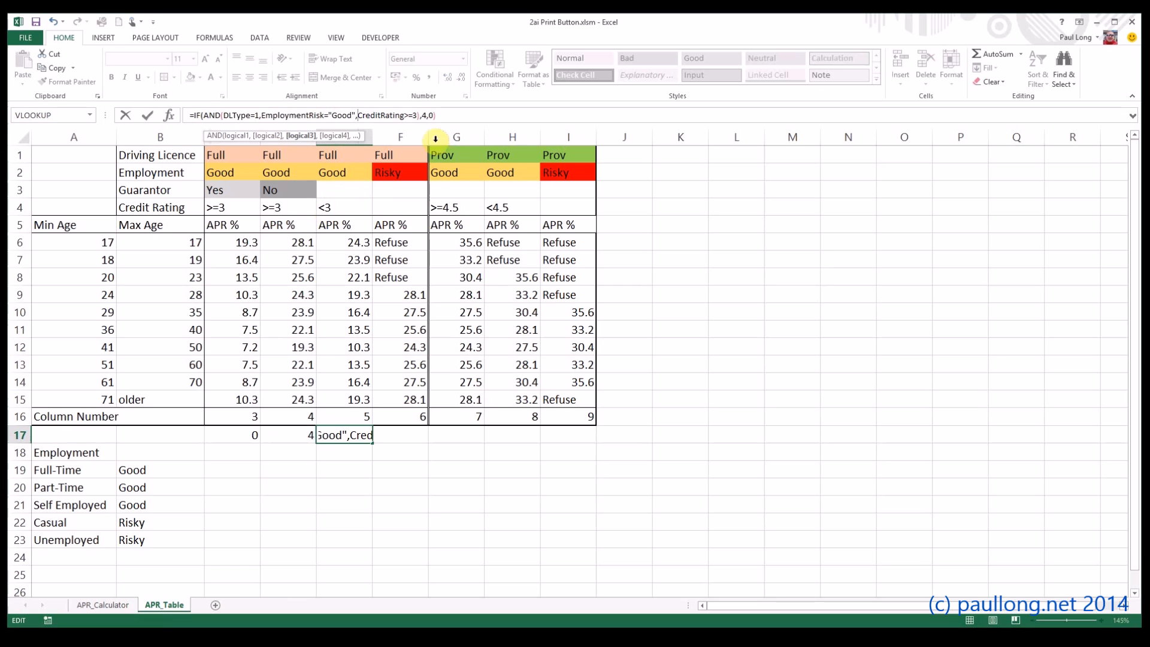
mouse_move(419, 146)
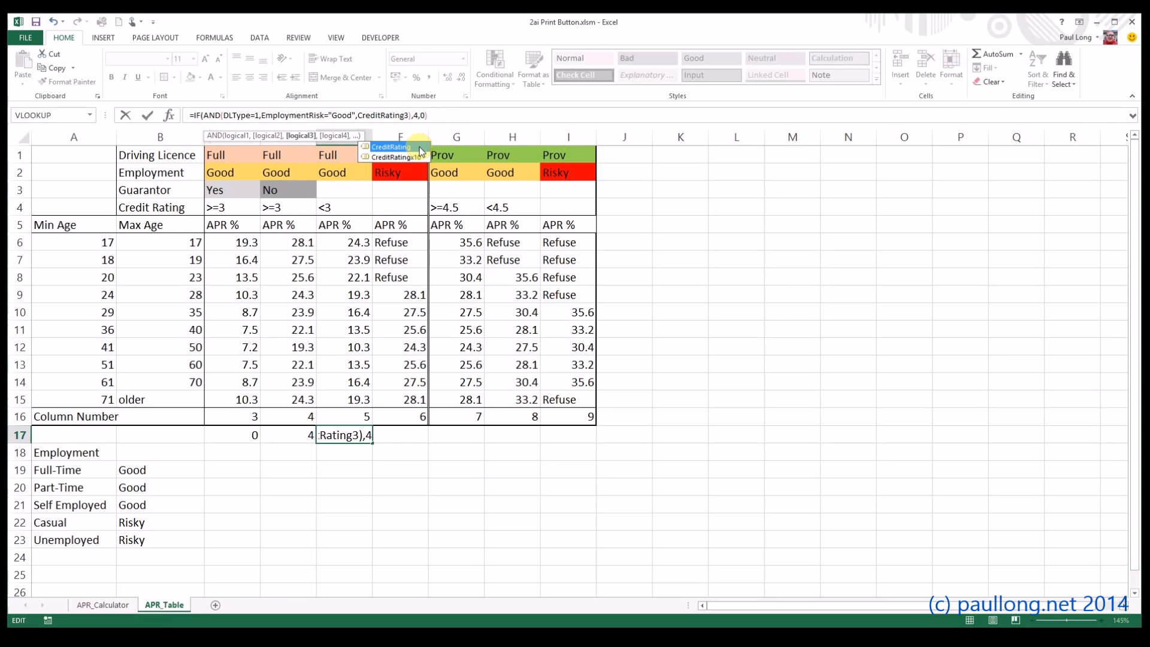
- Enter E17's formula returning 5 for credit rating below 3, testing with rating 2.8
key("enter")
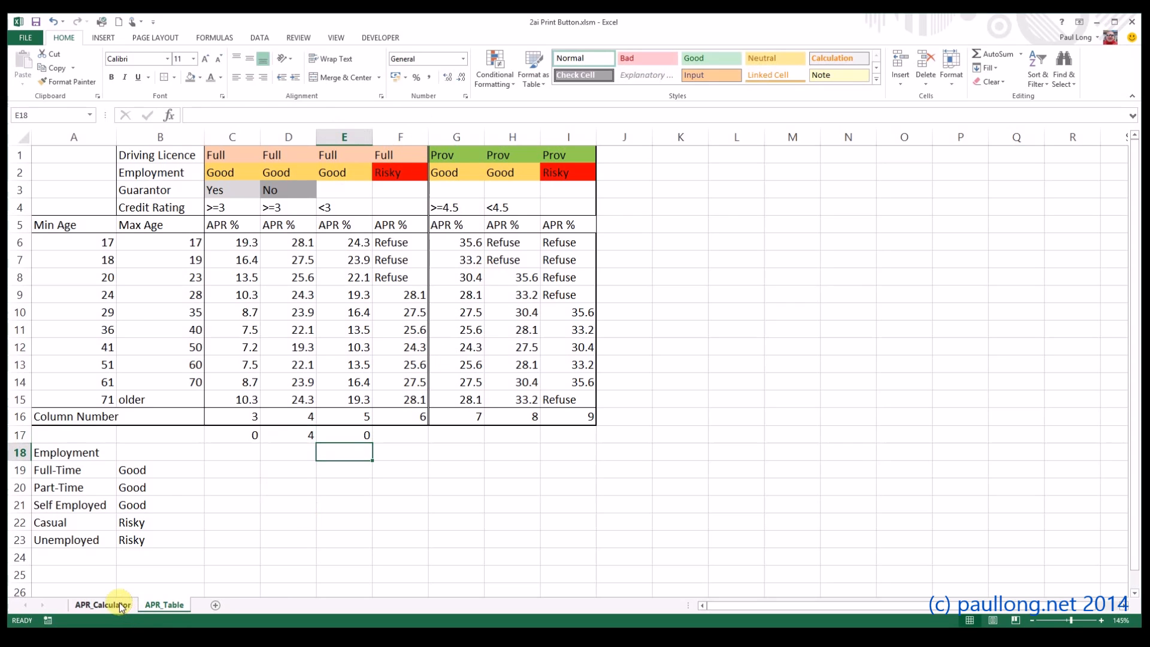
left_click(102, 605)
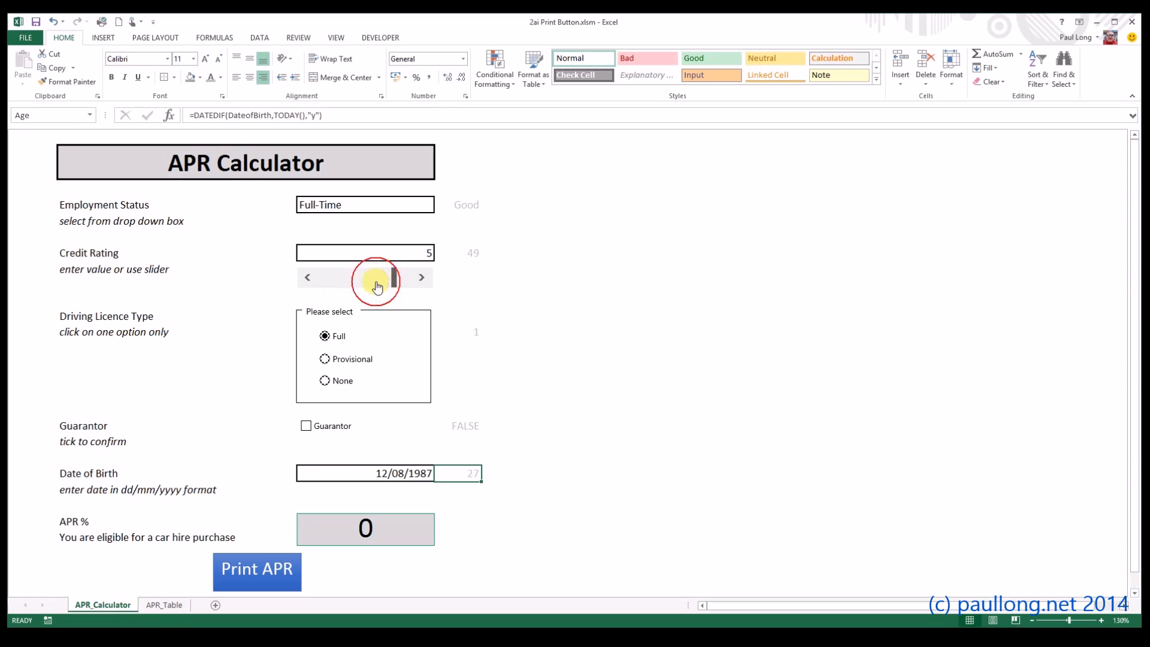
left_click_drag(395, 278, 345, 277)
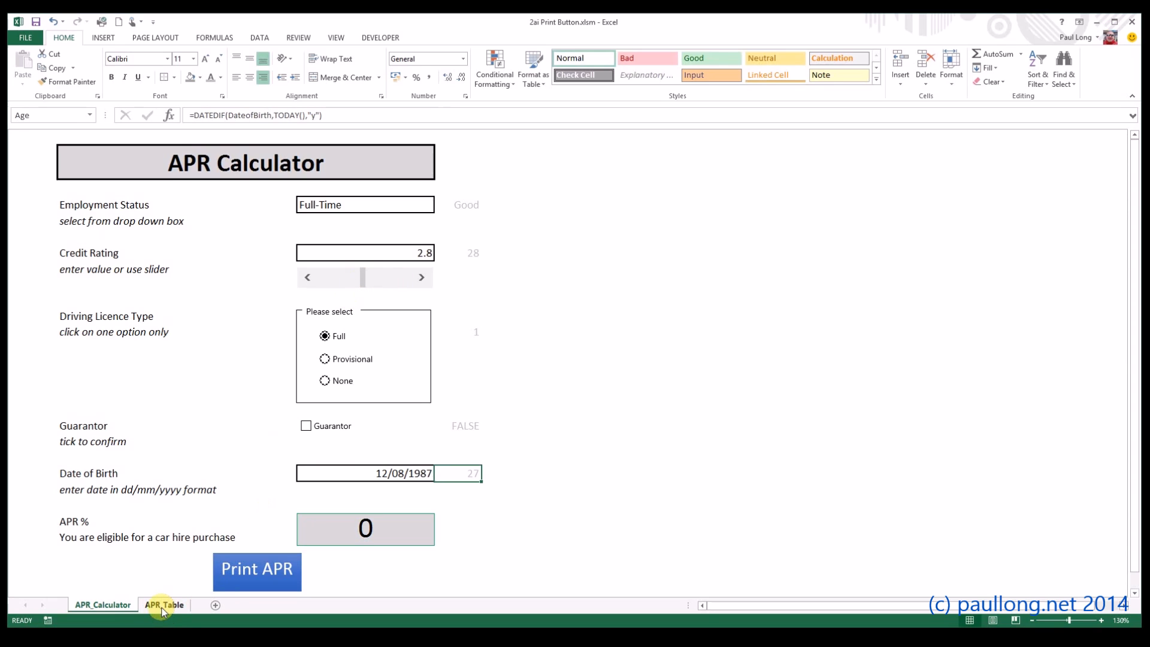
left_click(164, 605)
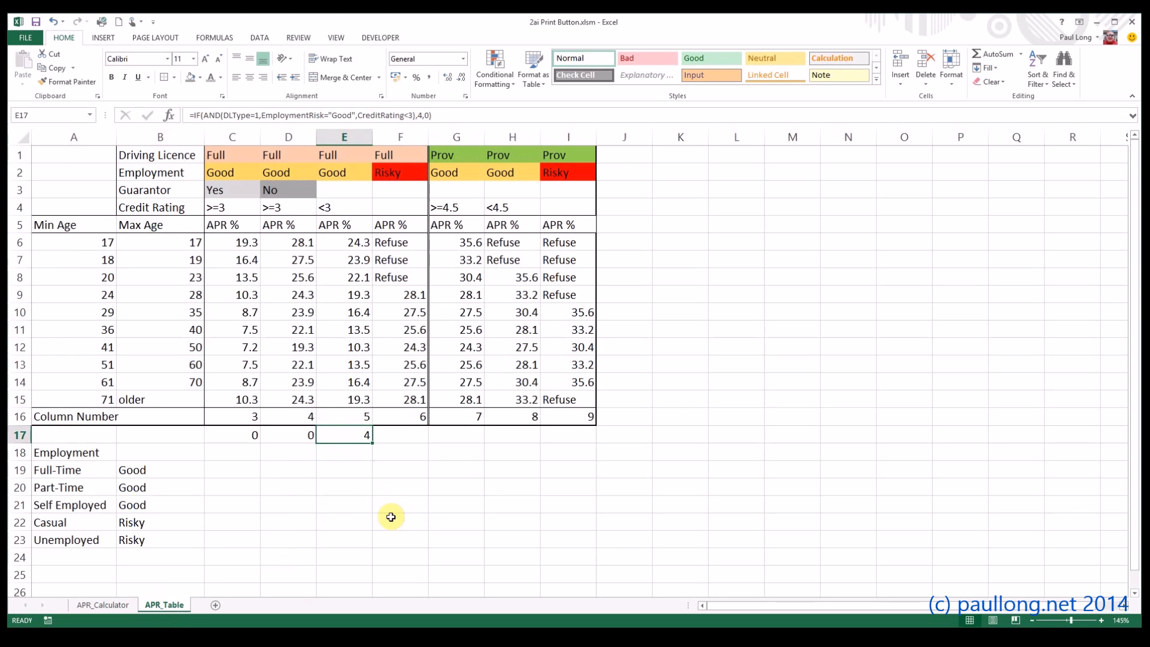
mouse_move(396, 526)
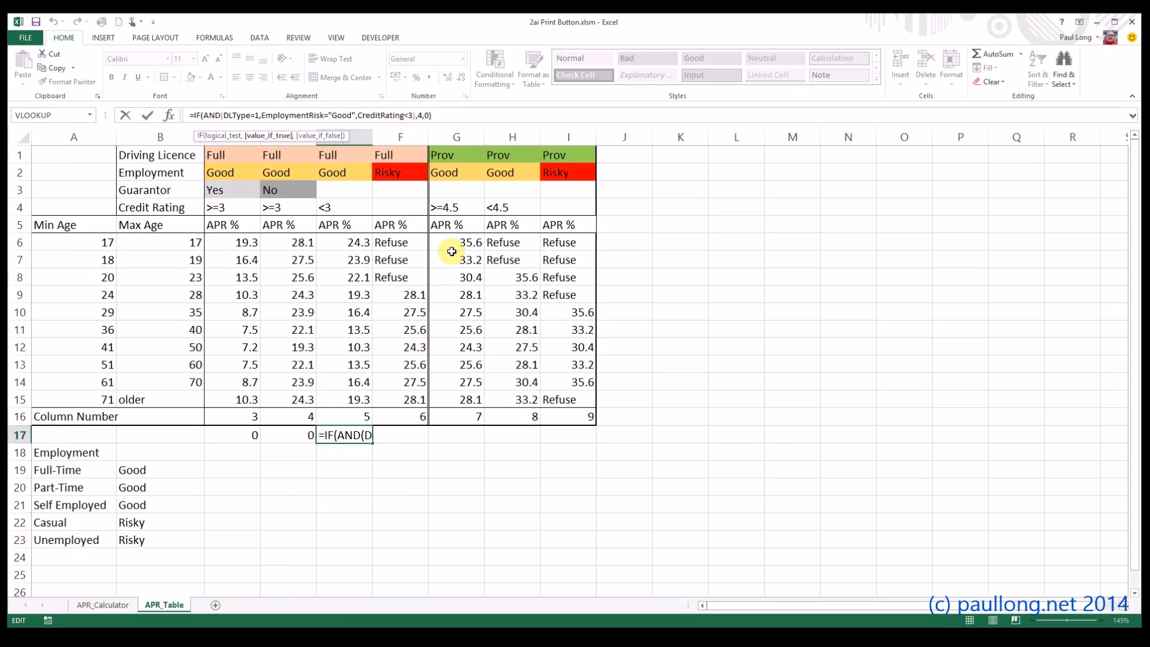
type("5")
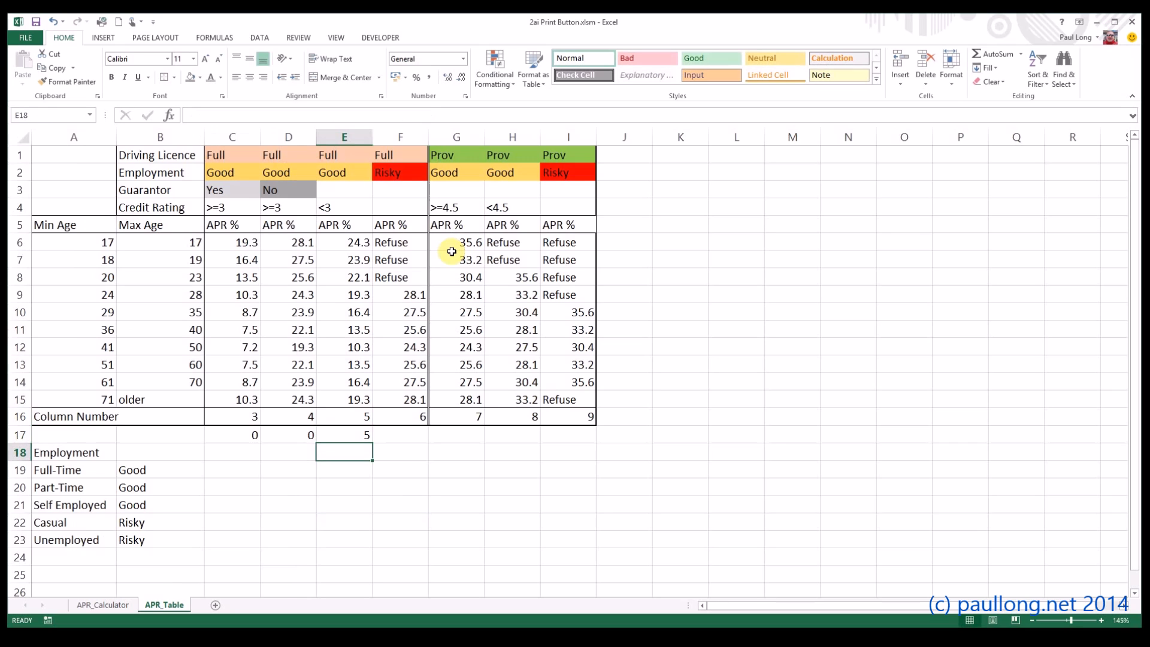
- Edit F17 to =IF(AND(DLType=1,EmploymentRisk="Risky"),6,0) and test with Casual employment
left_click(344, 434)
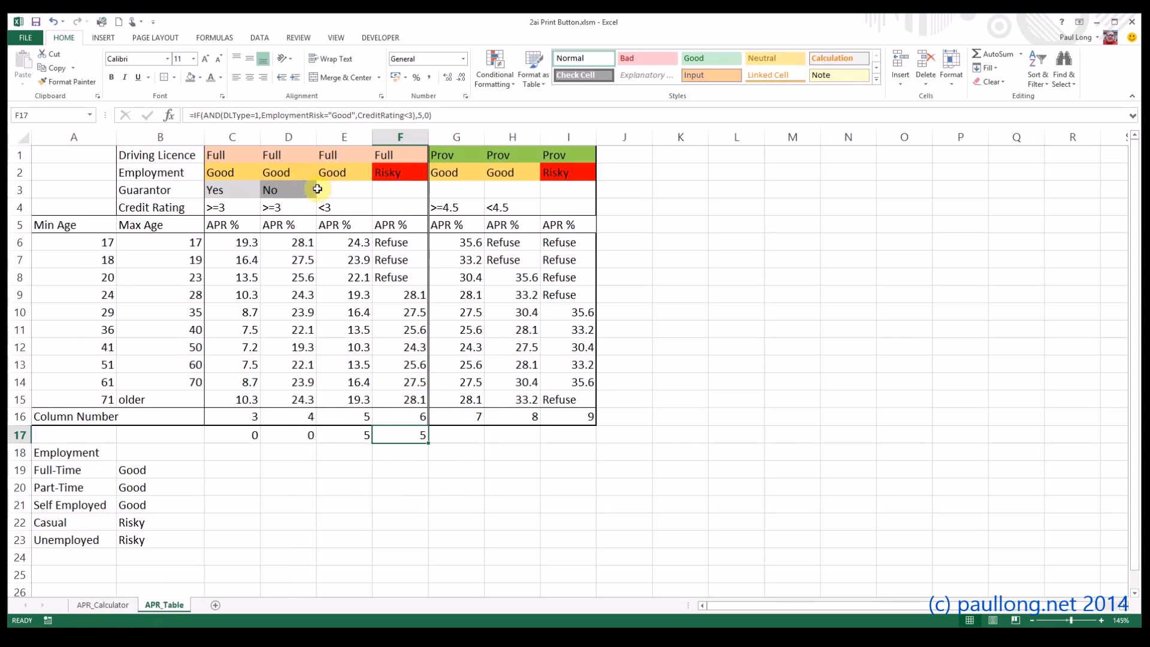
mouse_move(398, 213)
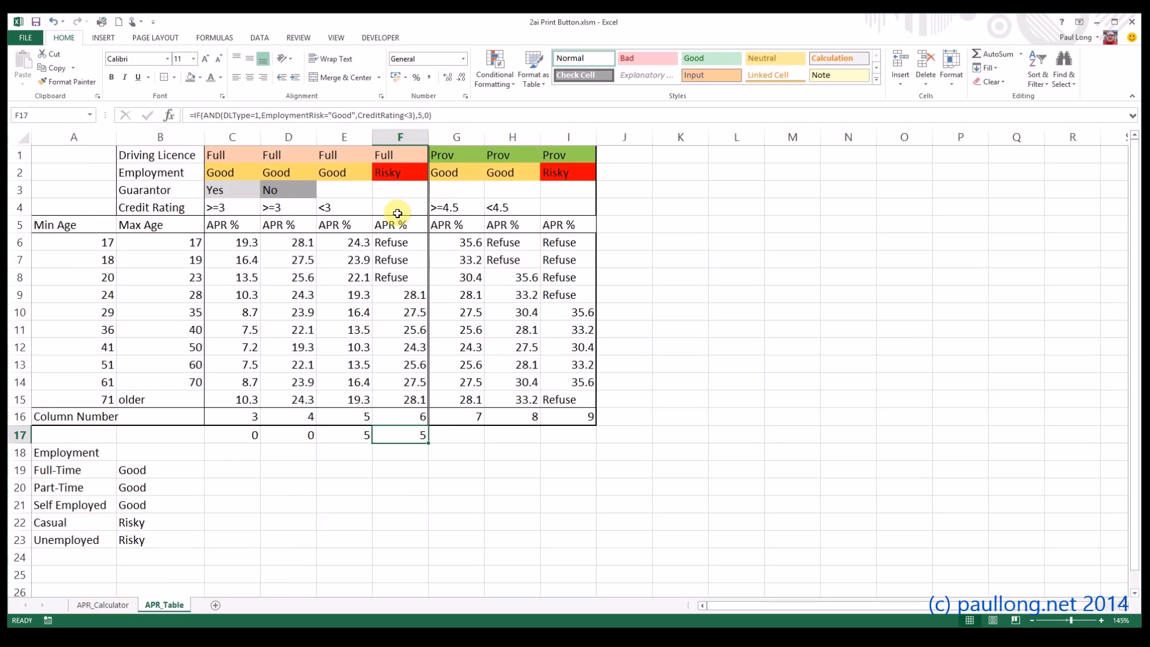
mouse_move(408, 211)
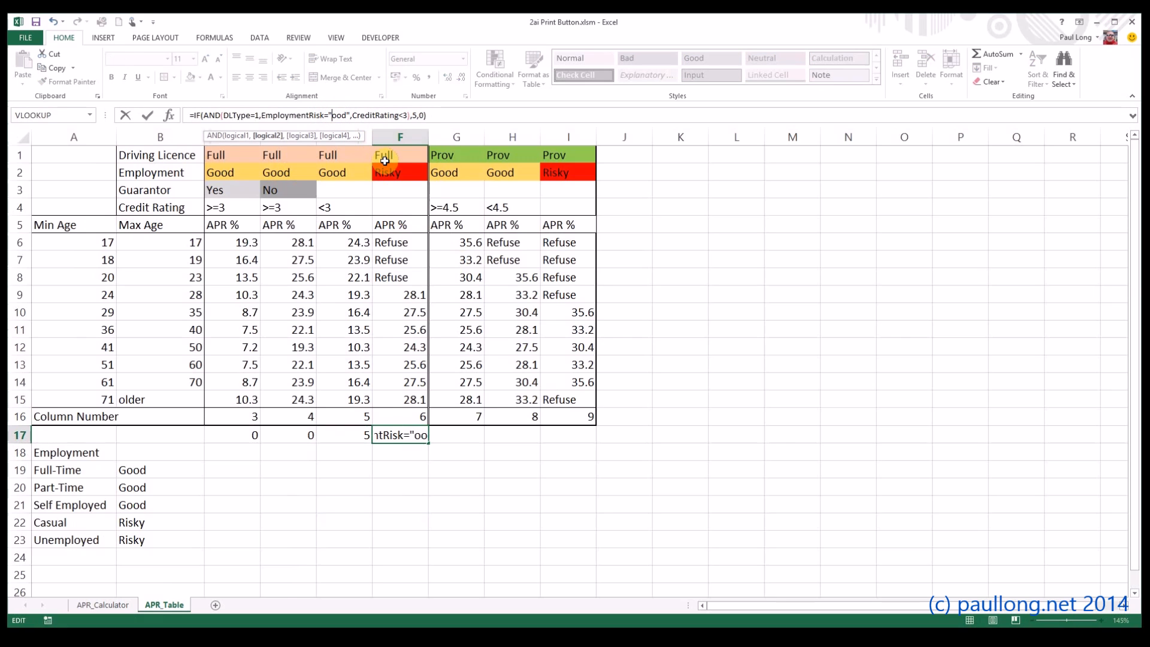
type("Risky")
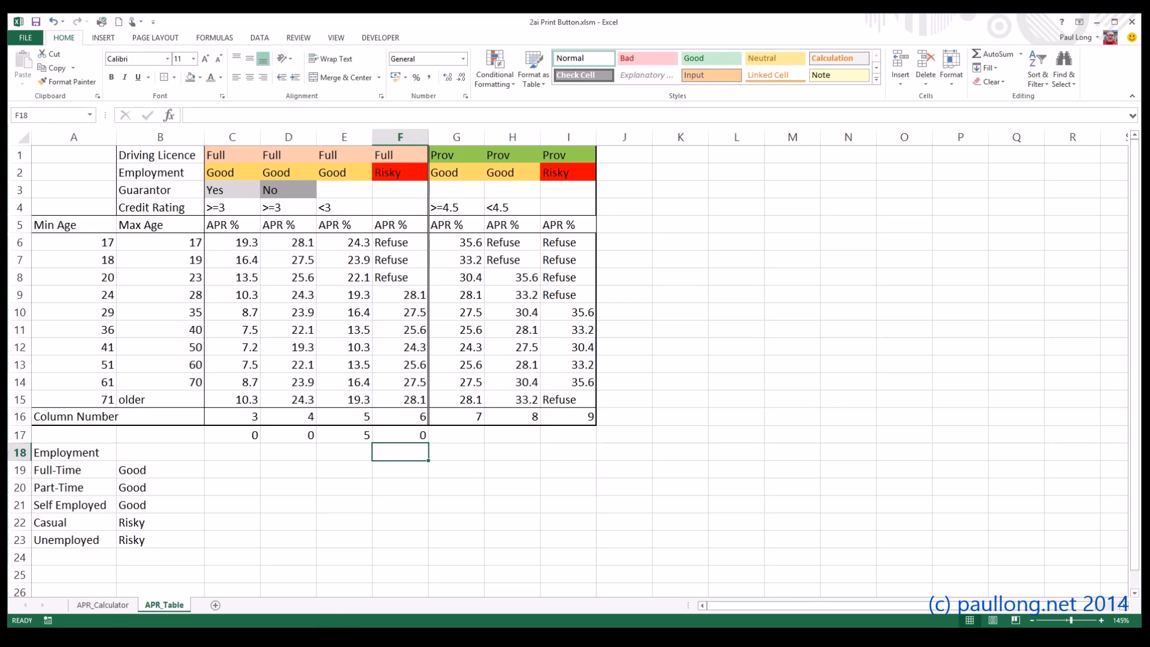
left_click(103, 605)
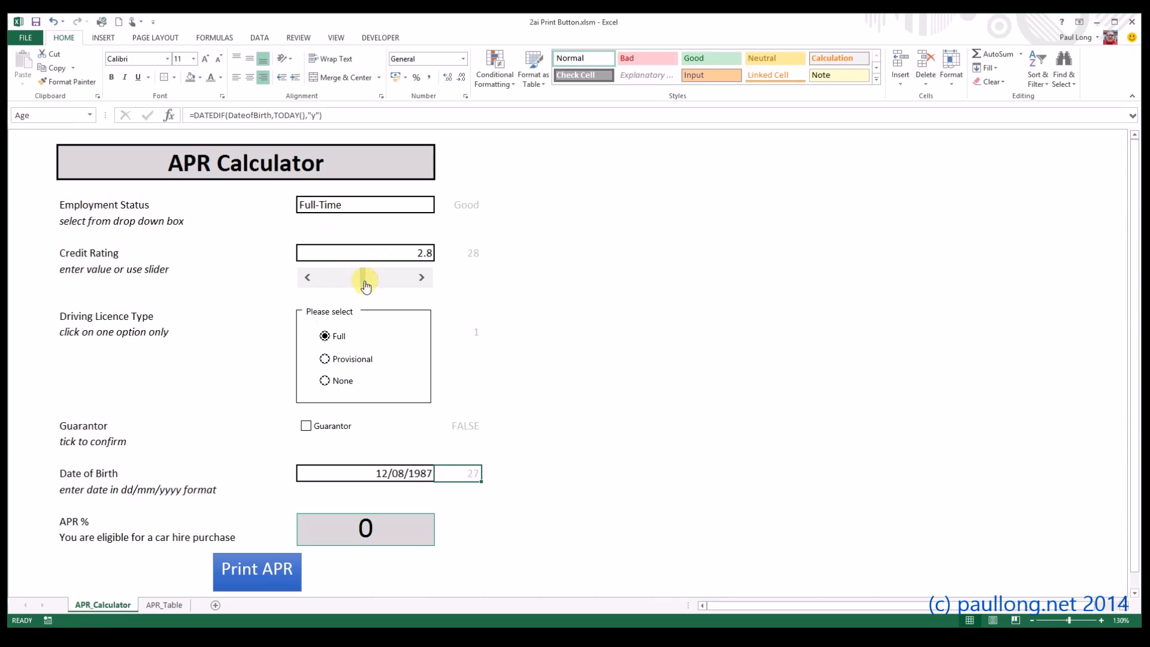
left_click(437, 209)
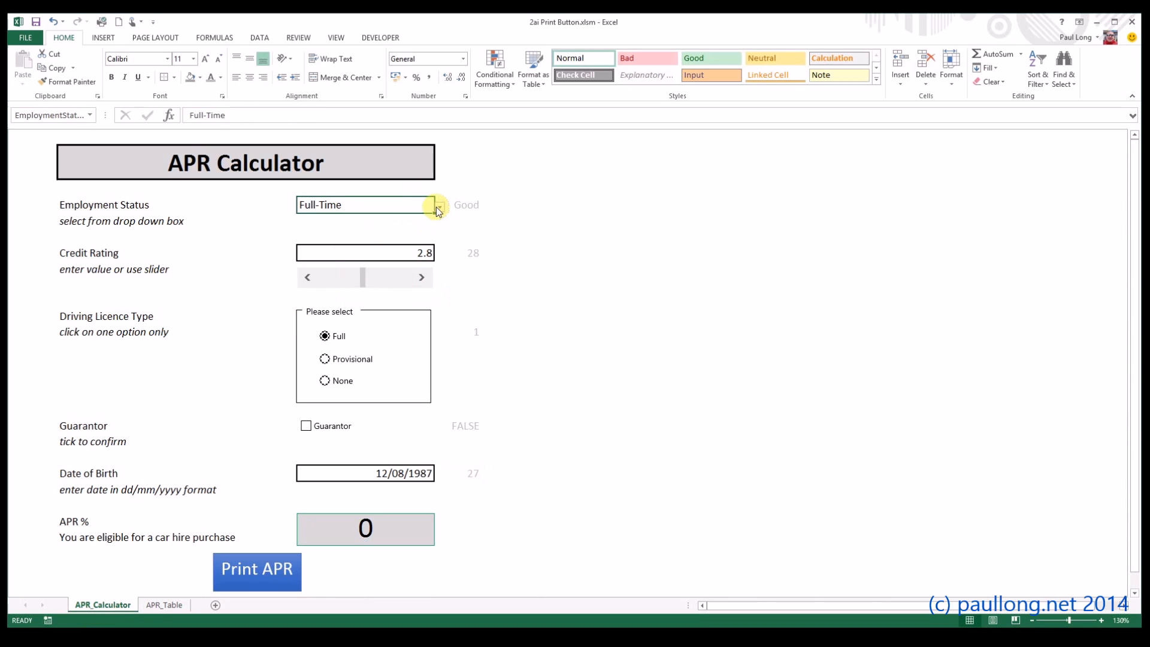
left_click(439, 205)
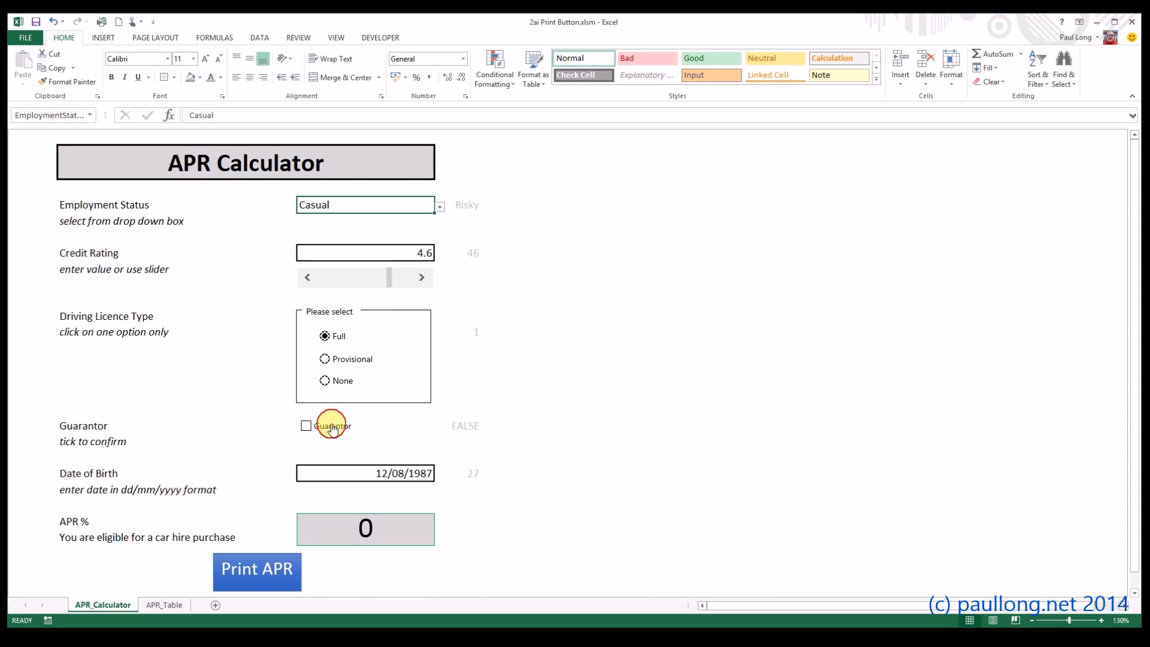
left_click(164, 605)
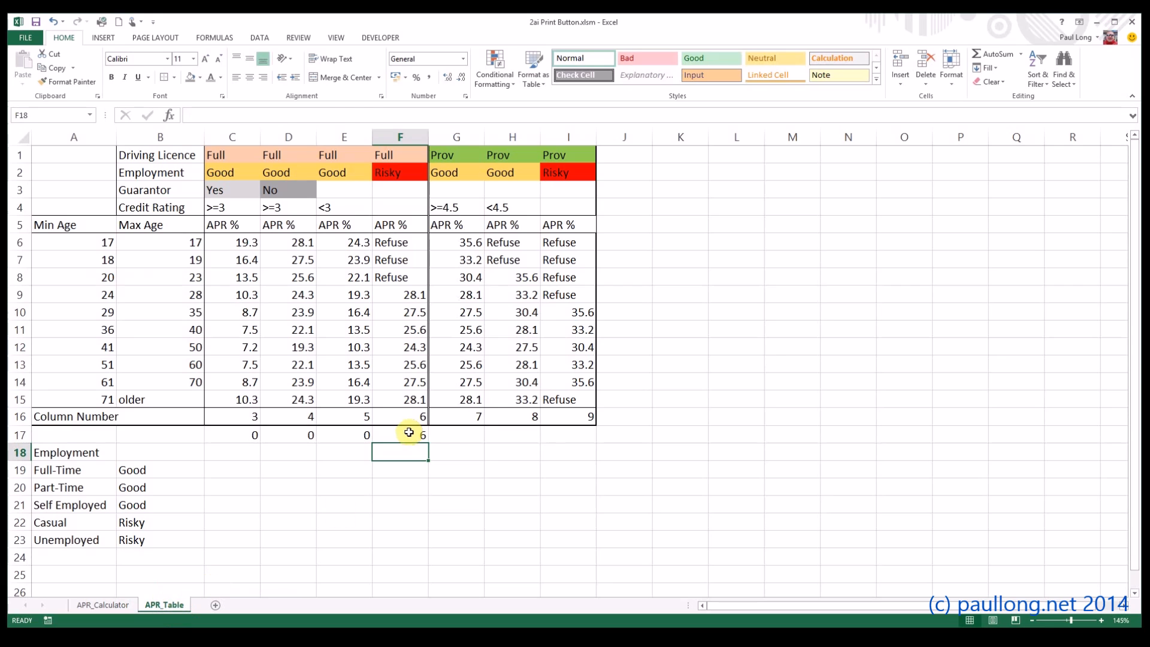
left_click(399, 434)
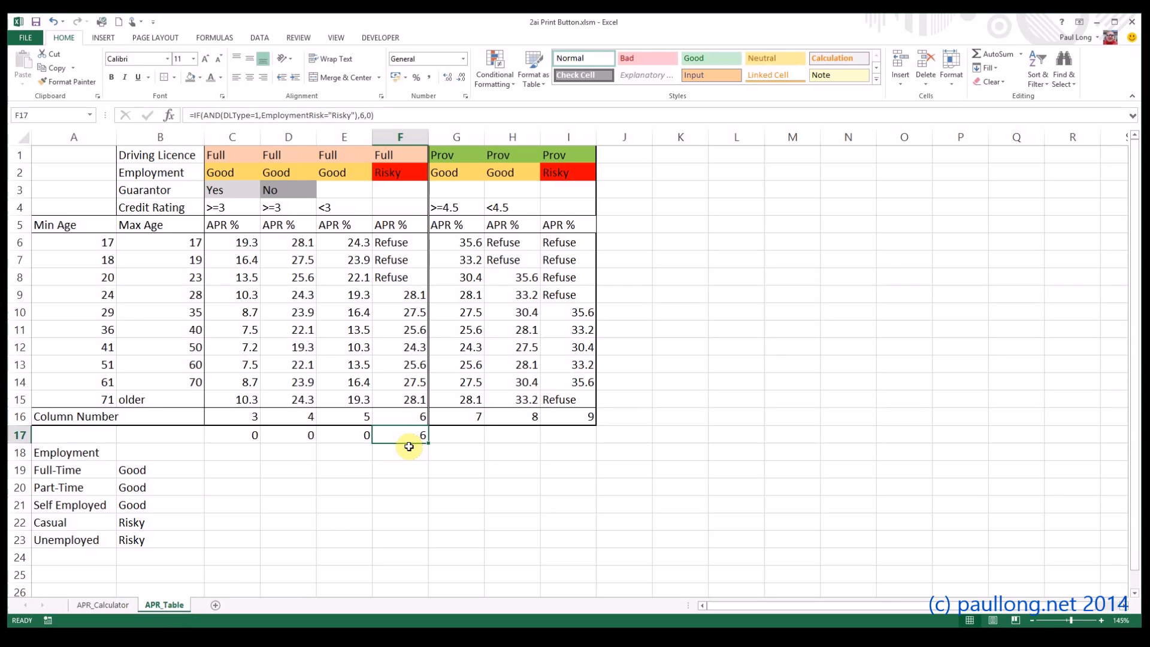
mouse_move(561, 193)
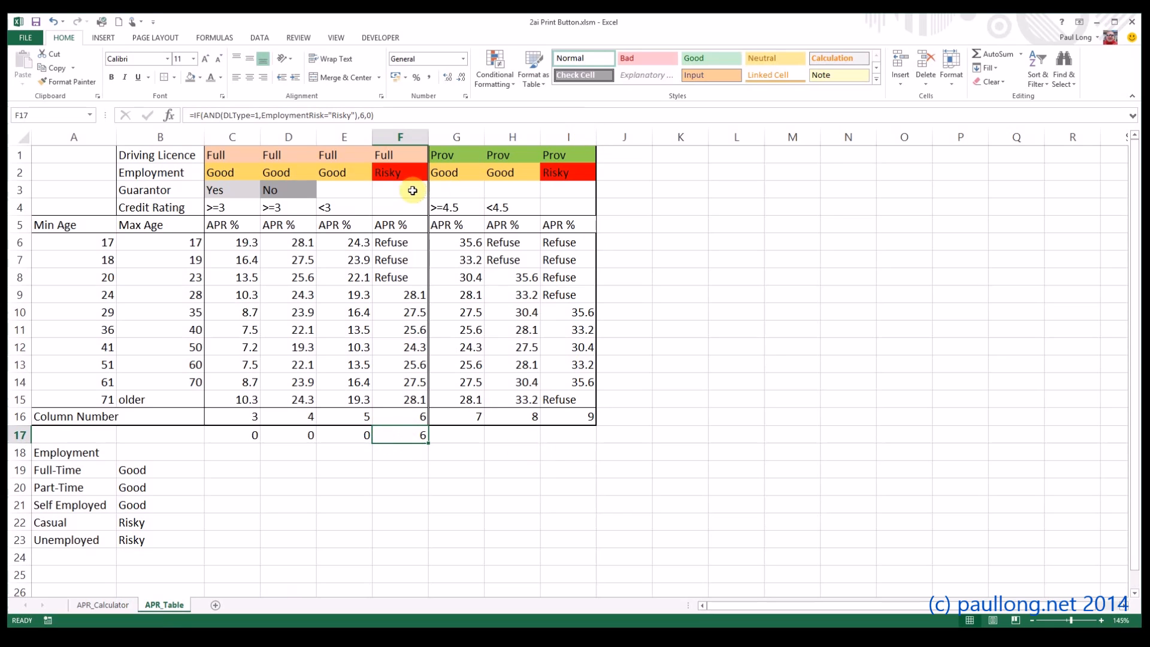
- Copy F17's formula into I17, changing it to DLType=2 and returning 9
left_click(568, 435)
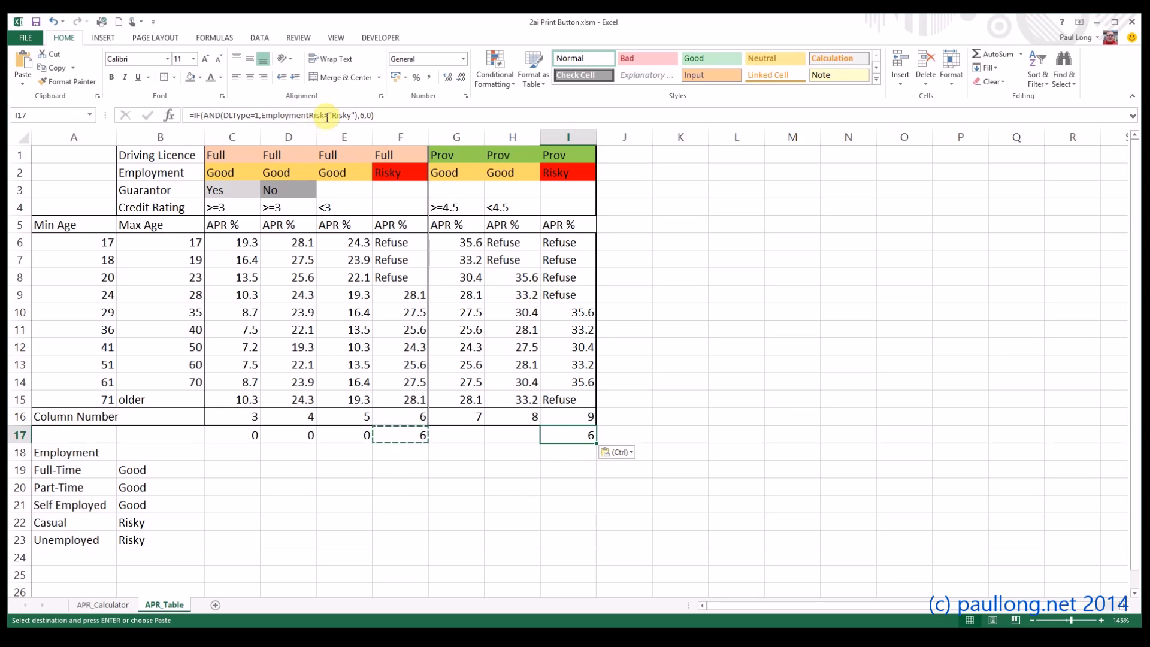
double_click(568, 435)
type("2")
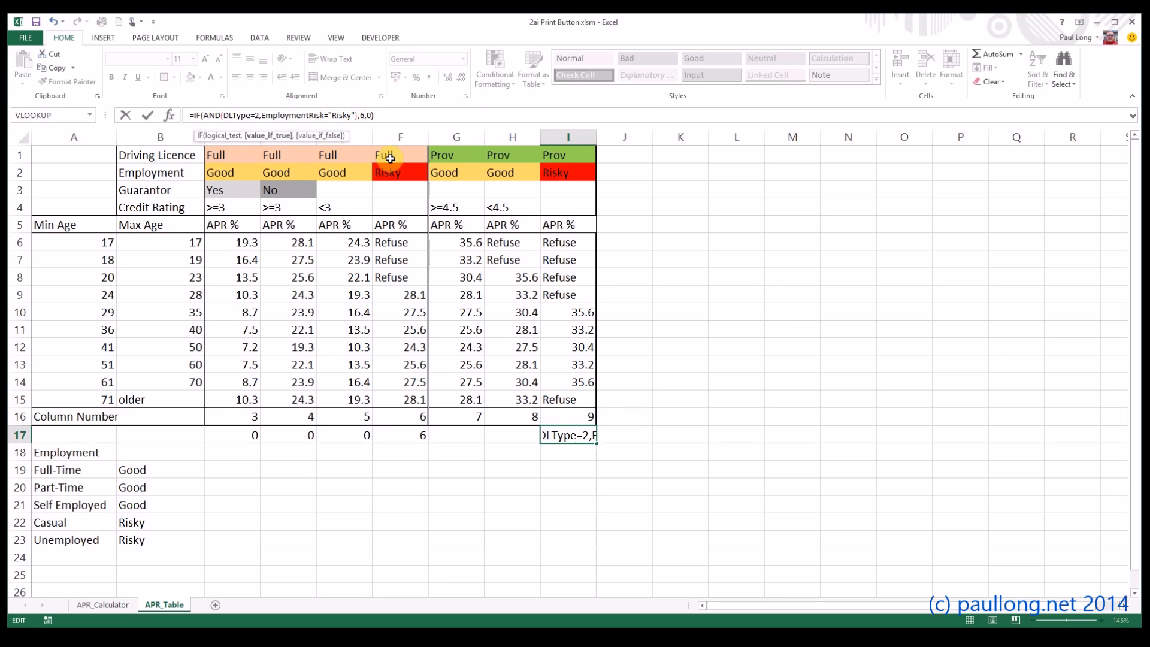
type("9")
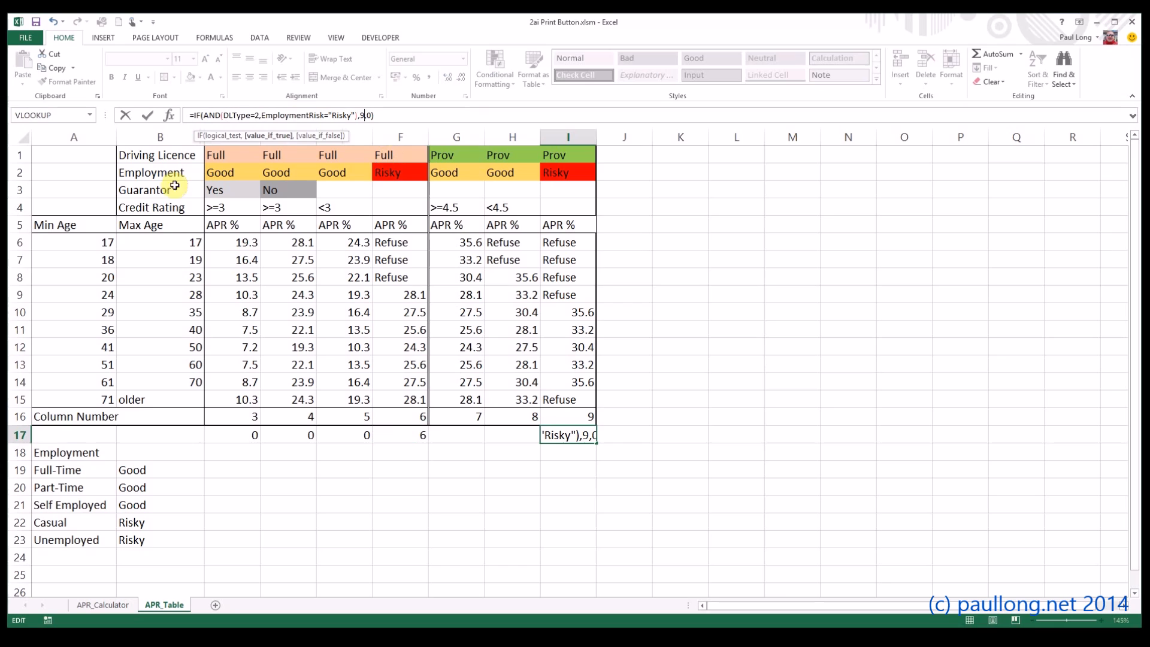
mouse_move(536, 172)
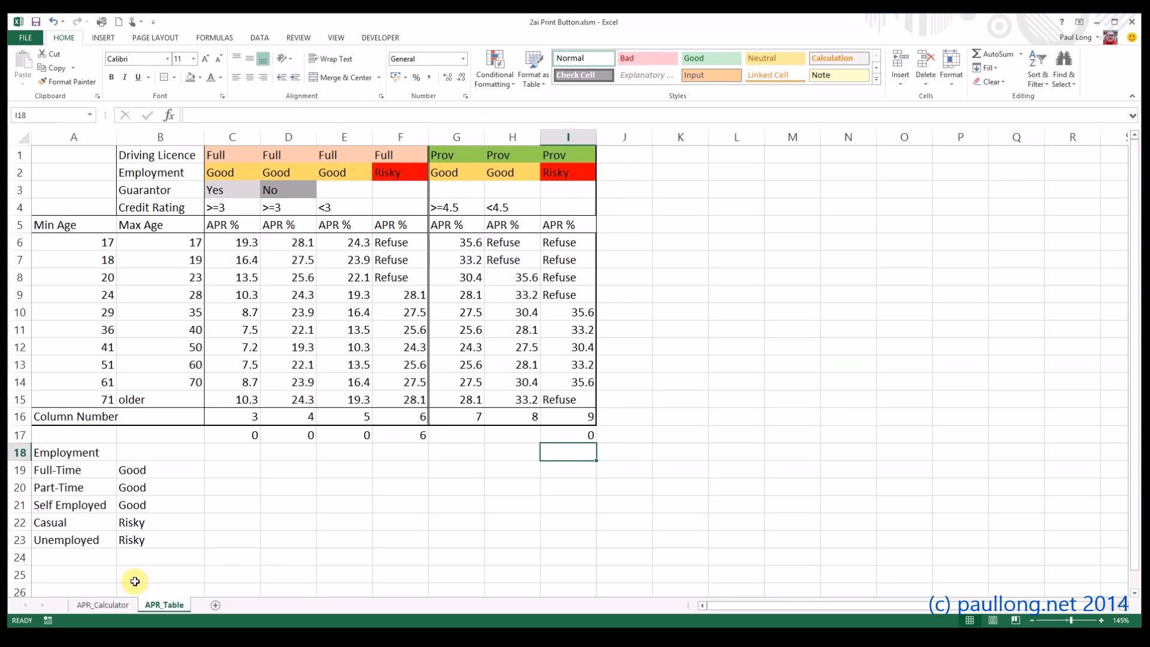
left_click(102, 604)
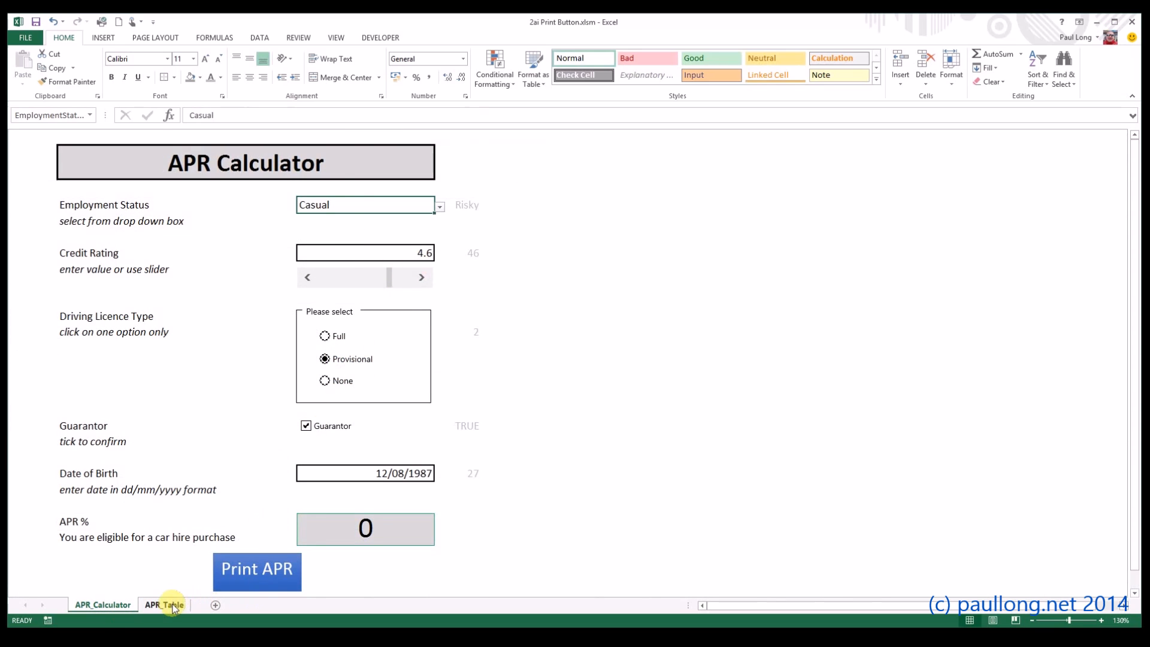
left_click(164, 604)
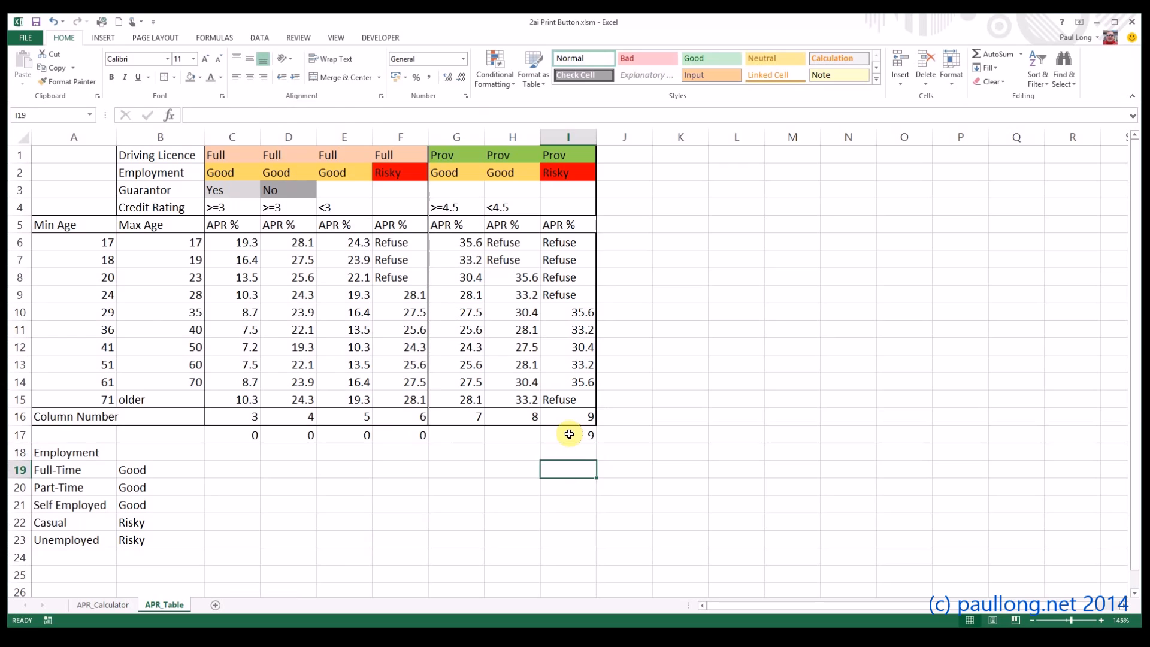
- Enter =SUM(C17:I17) in J17 to total row 17's column numbers
left_click(568, 435)
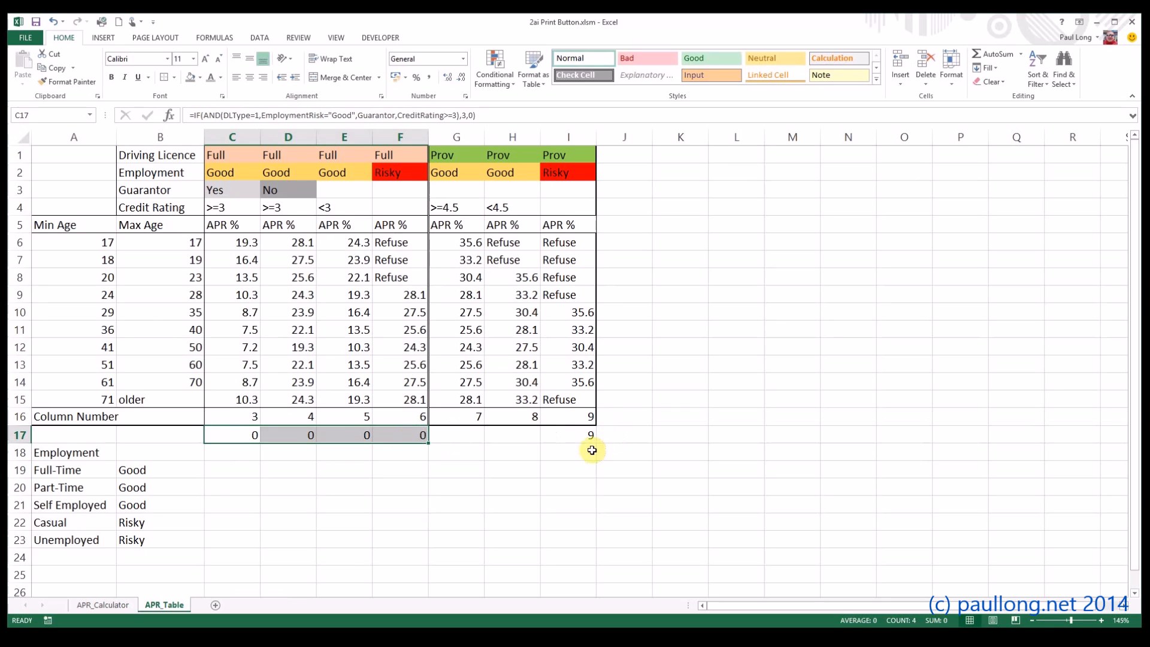
mouse_move(631, 435)
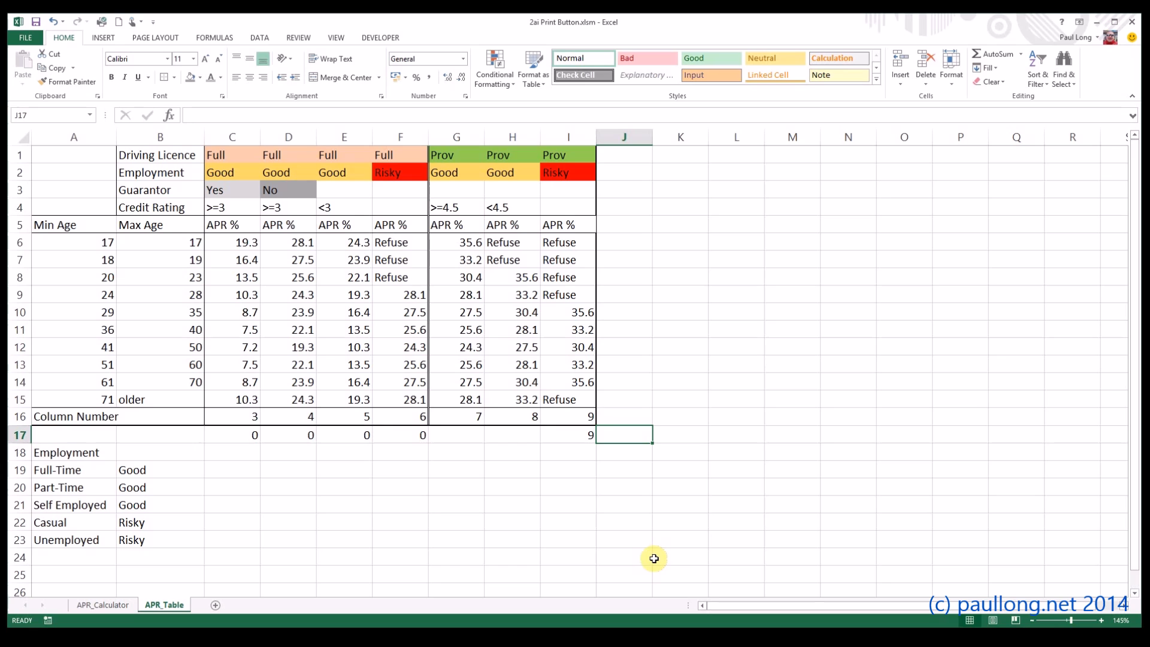
type("=sum(")
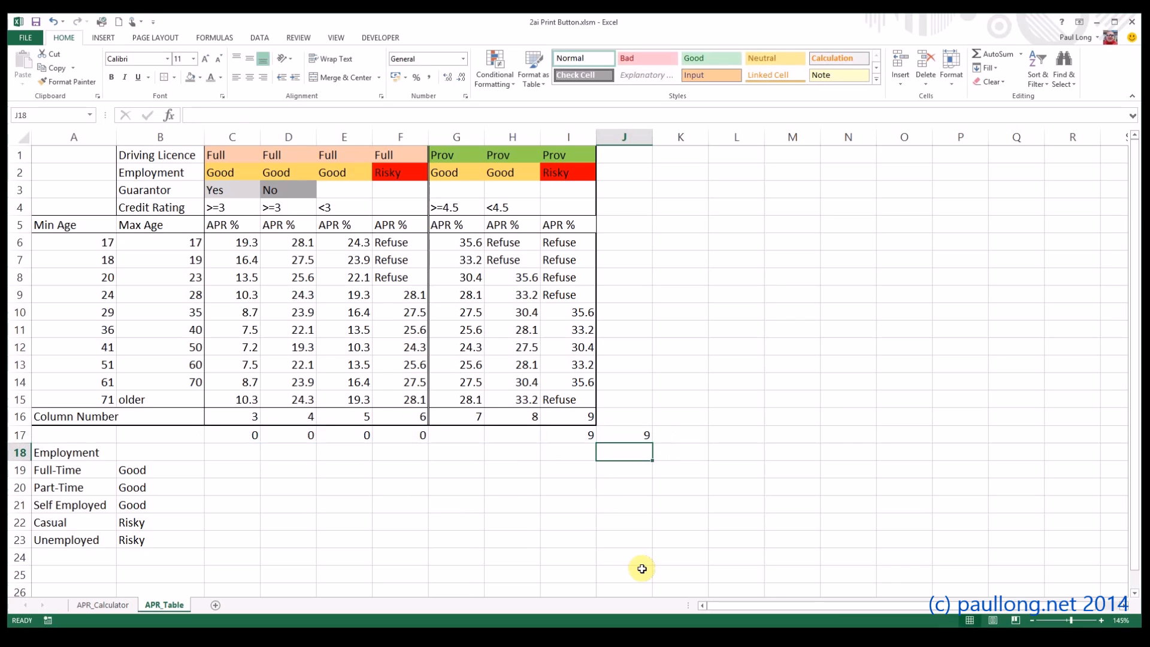
left_click(624, 434)
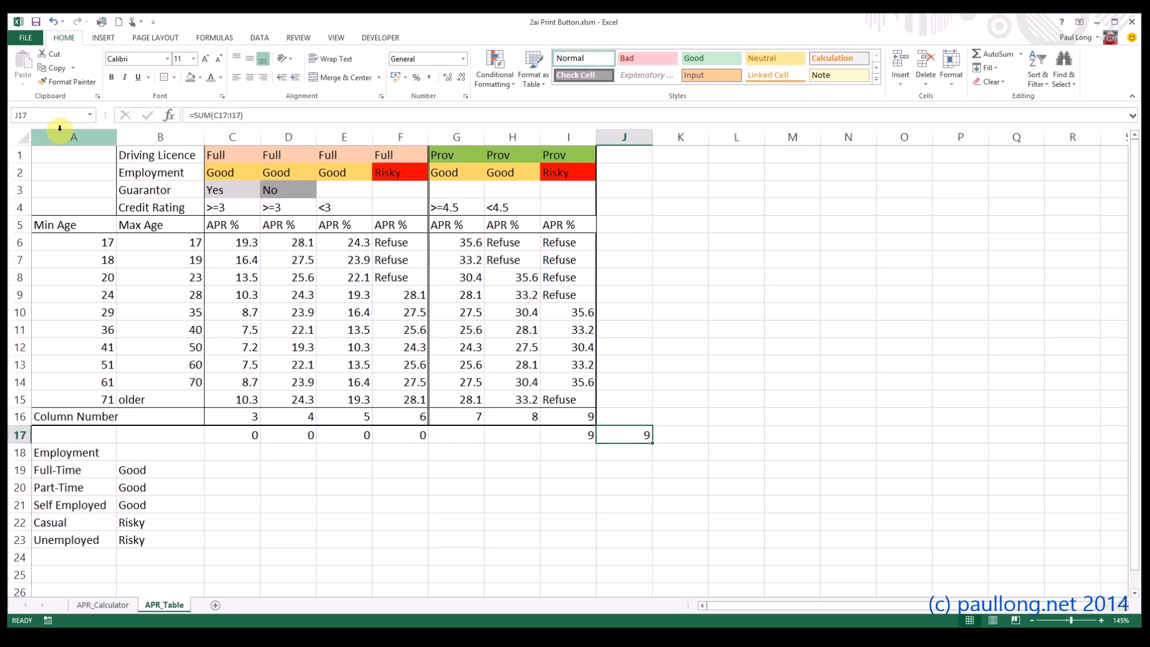
- Type ColumnNumber into the Name Box for J17 and reselect it to confirm
type("ColumnNumber")
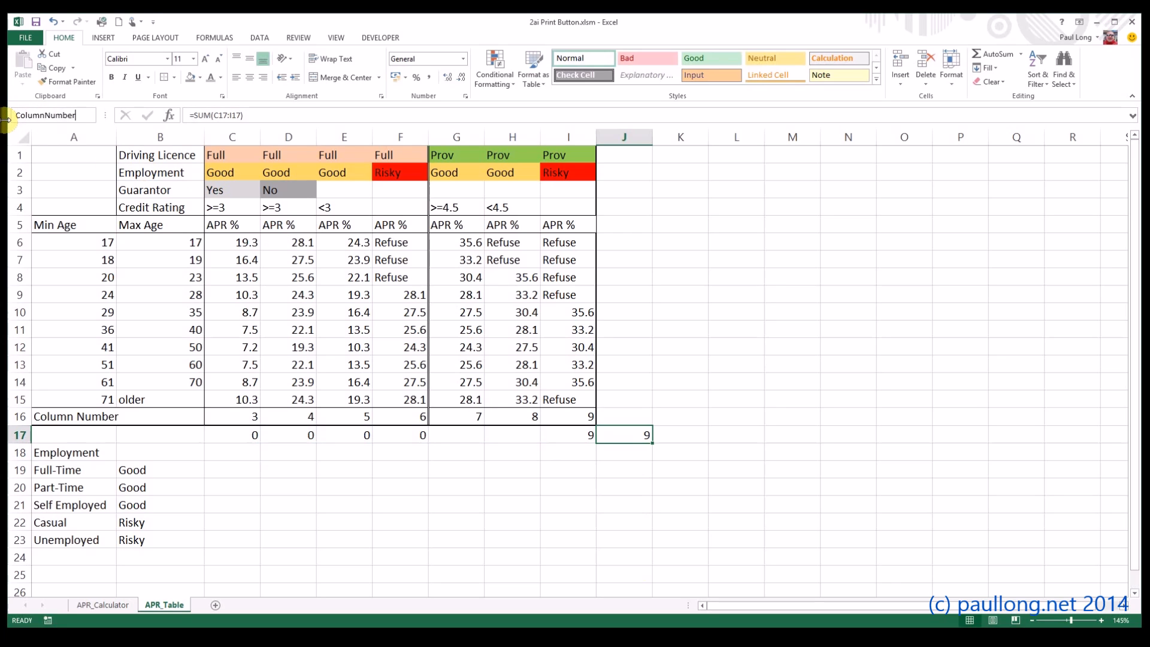
left_click(624, 469)
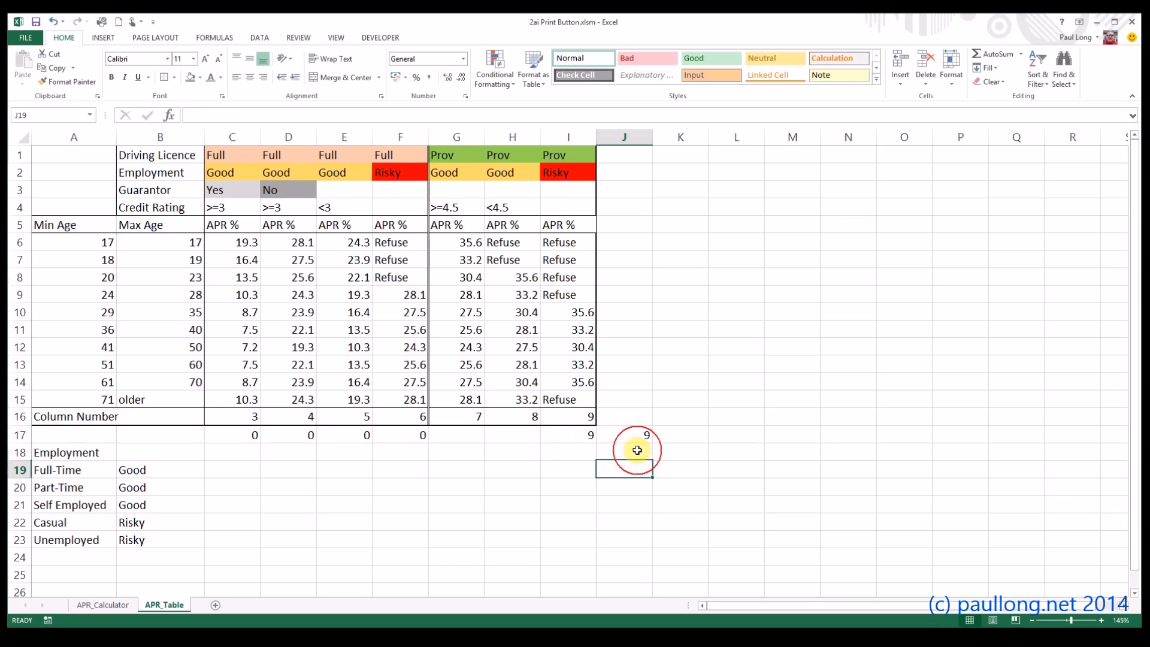
left_click(625, 435)
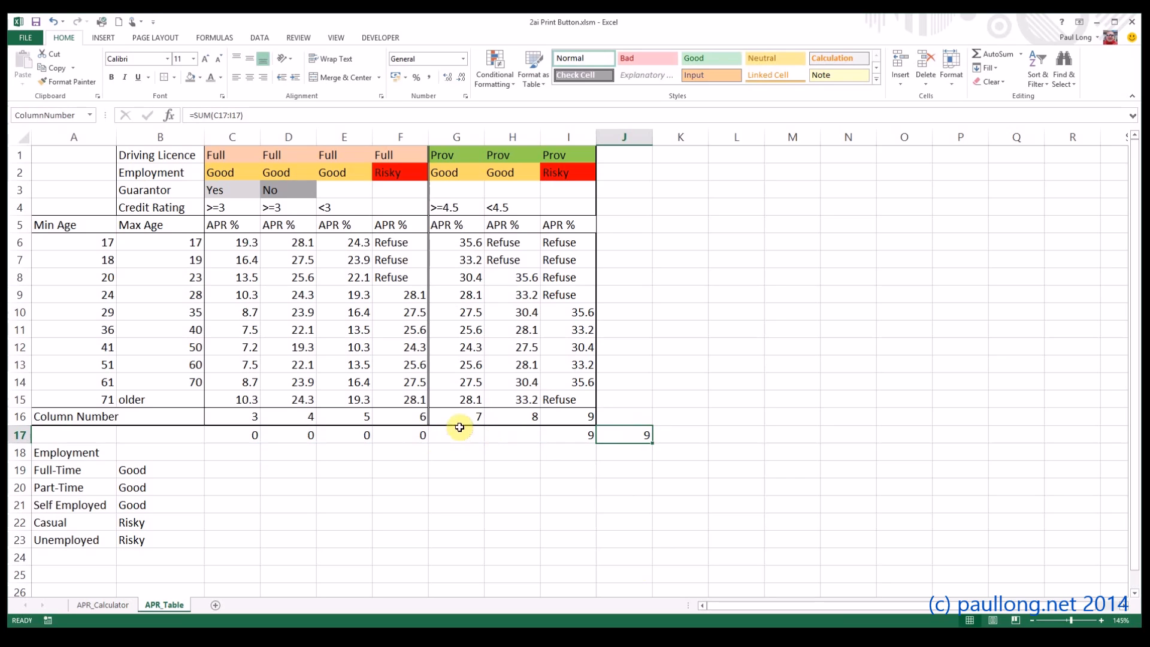
mouse_move(448, 176)
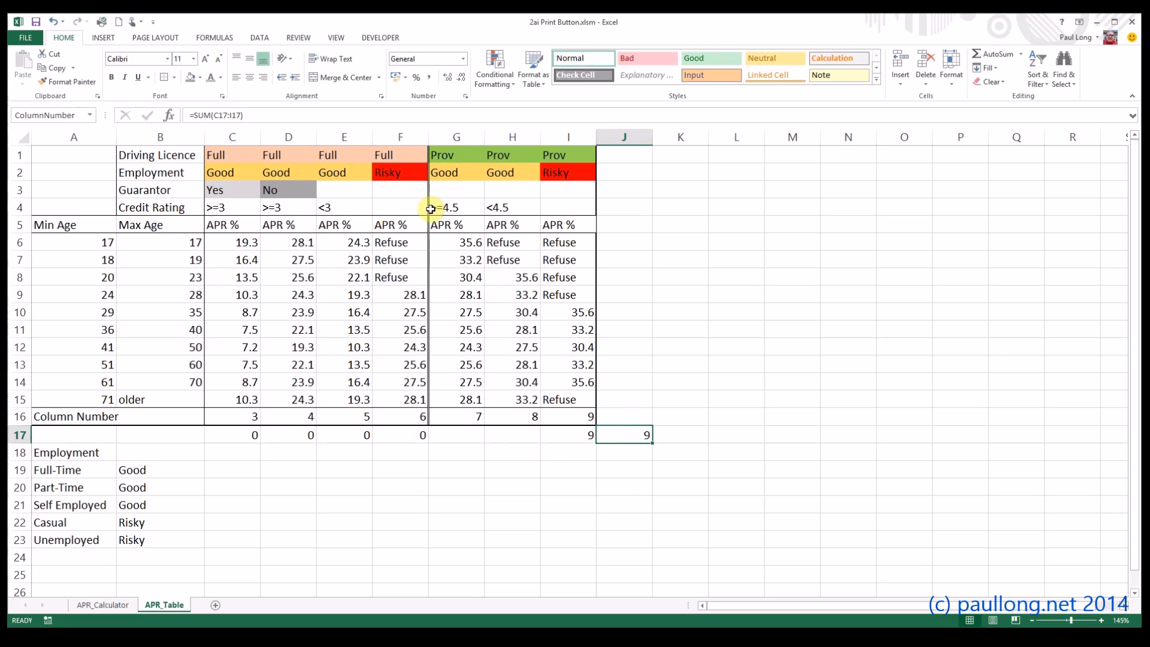
- Complete G17's formula with CreditRating>=4.5, returning 7 or otherwise 0
left_click(344, 434)
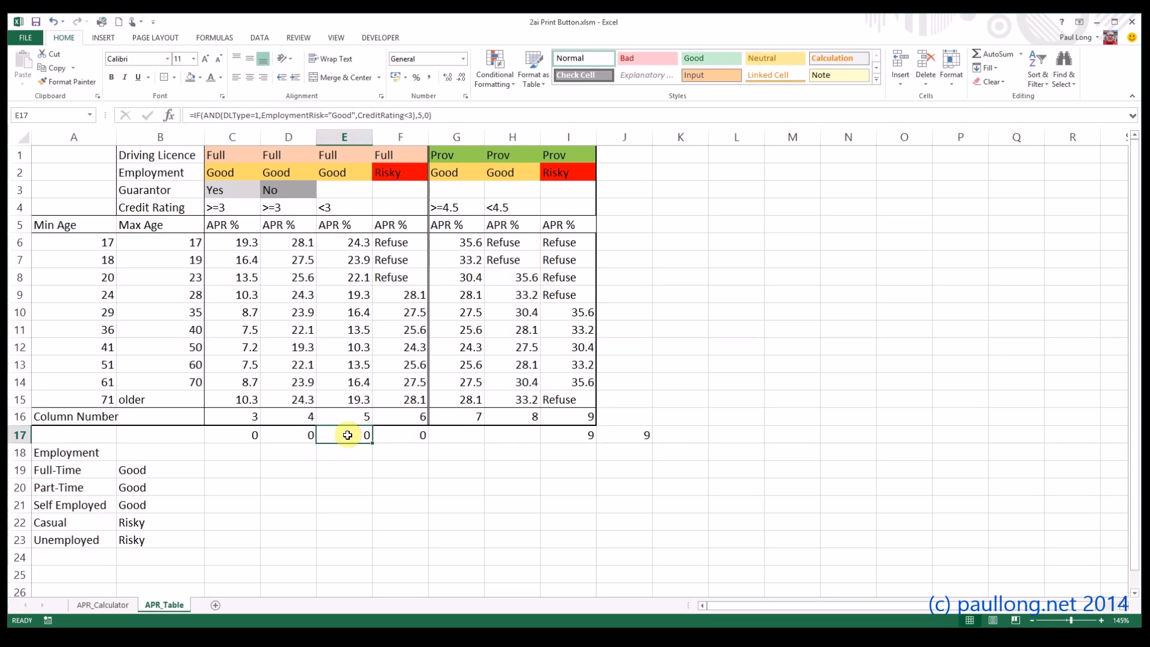
left_click(455, 434)
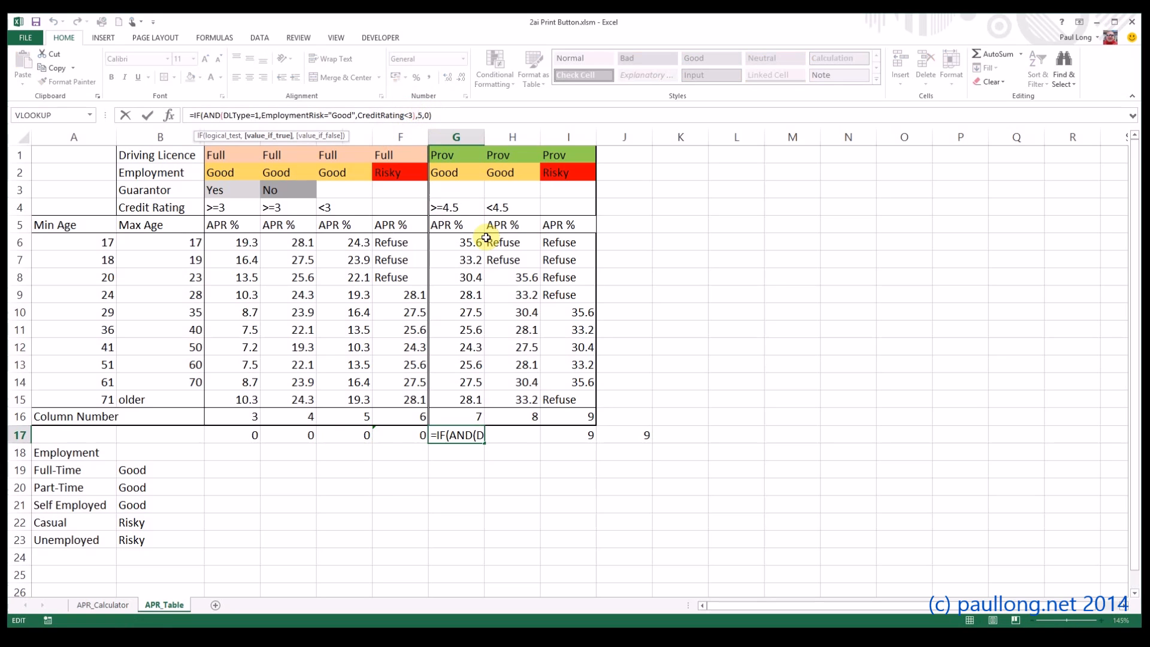
type("7,0)")
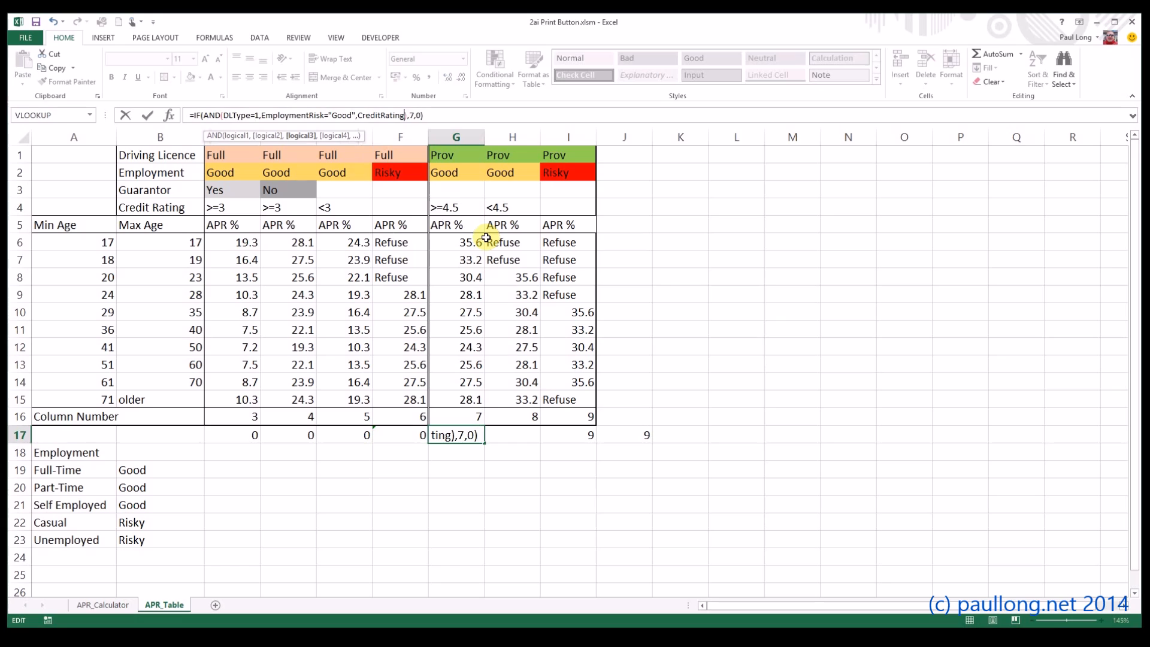
type(">=4")
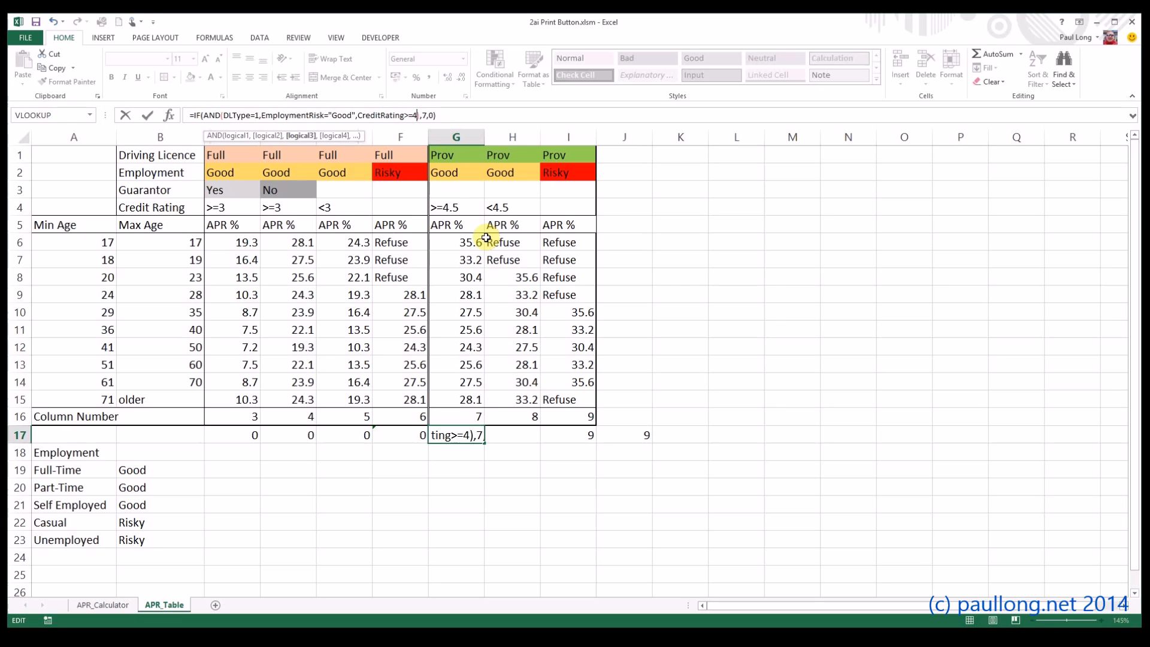
type(".5)")
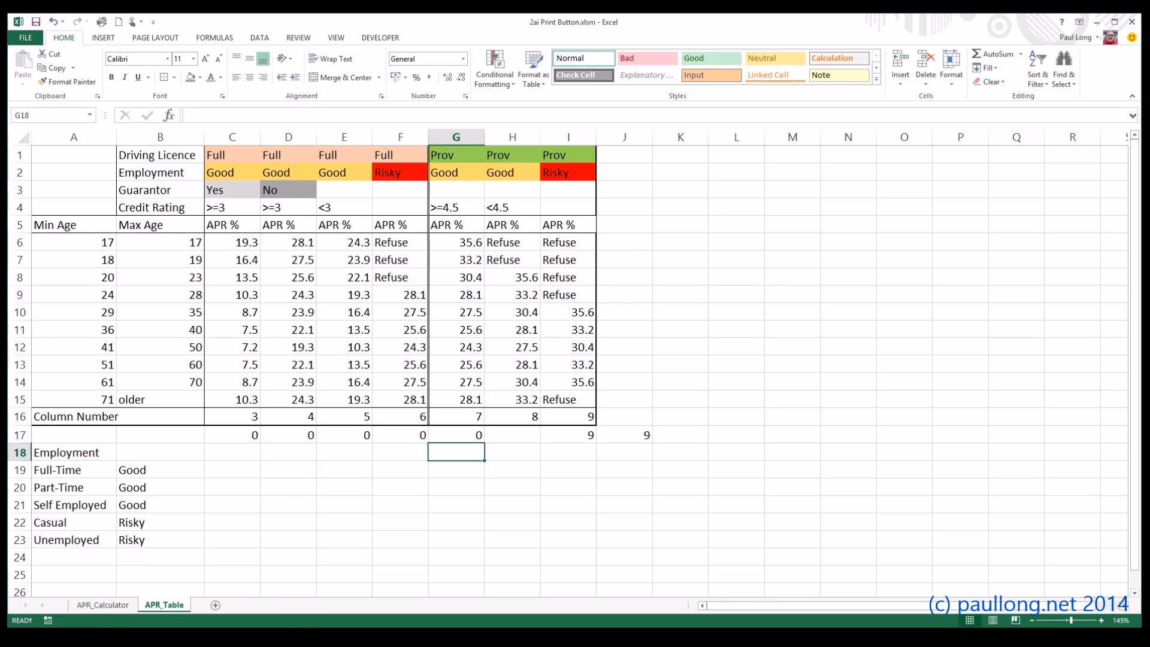
- Verify G17 and the ColumnNumber total in J17 both show 7, then copy G17's formula to H17
left_click(103, 605)
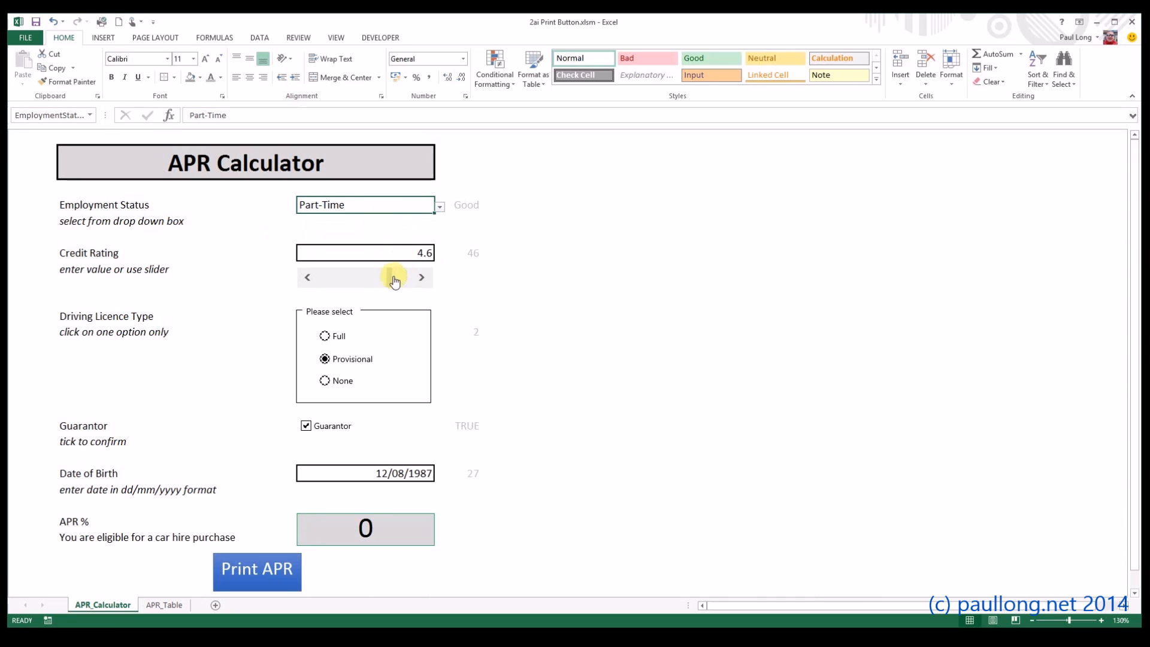
left_click(164, 604)
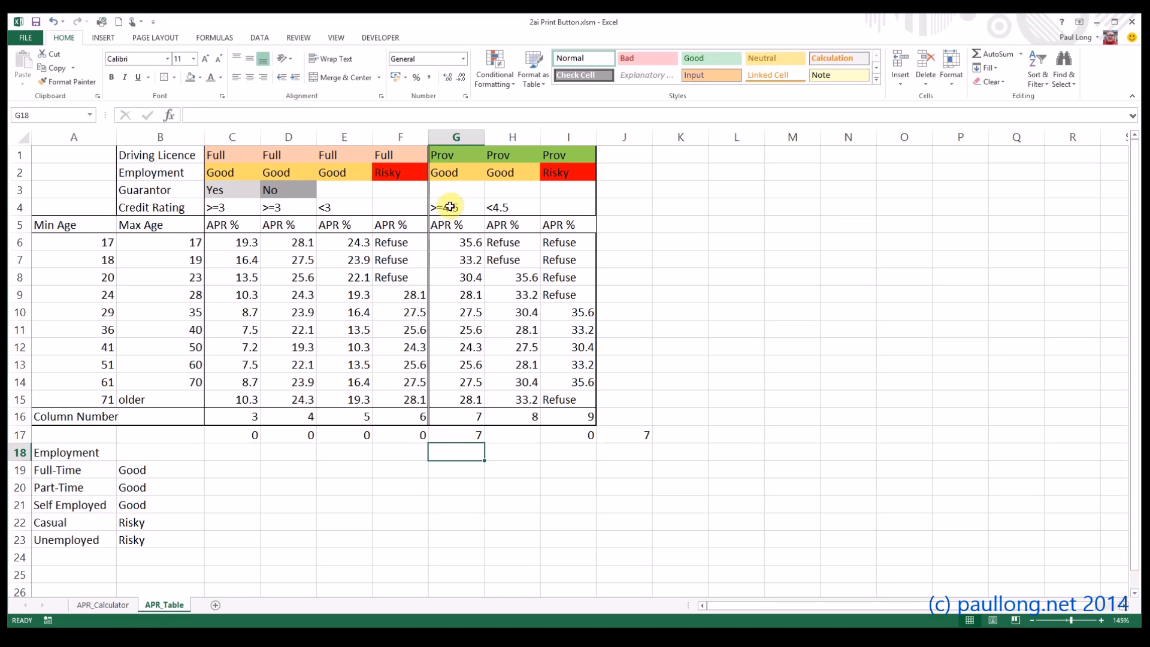
left_click(455, 435)
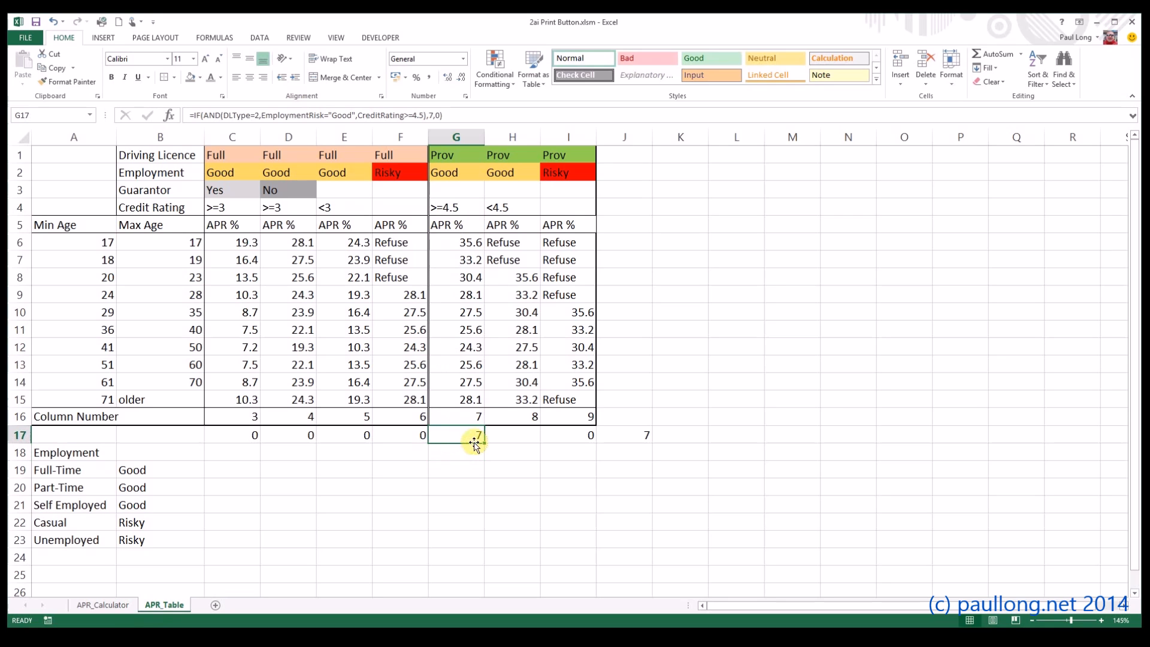
left_click(624, 434)
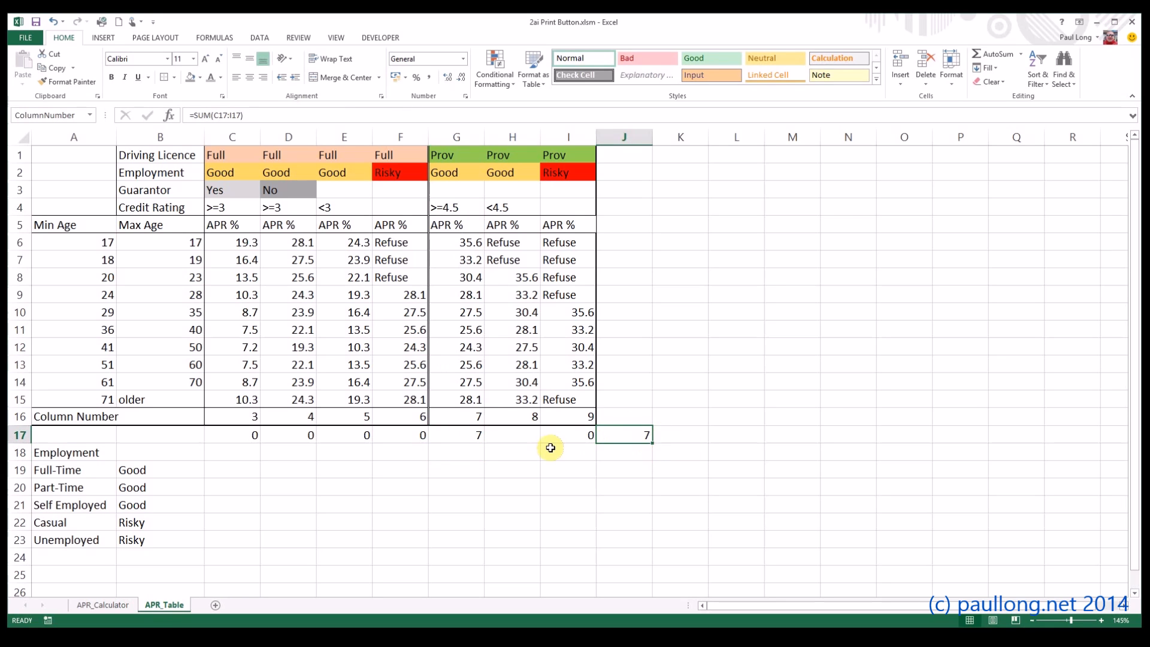
left_click(455, 434)
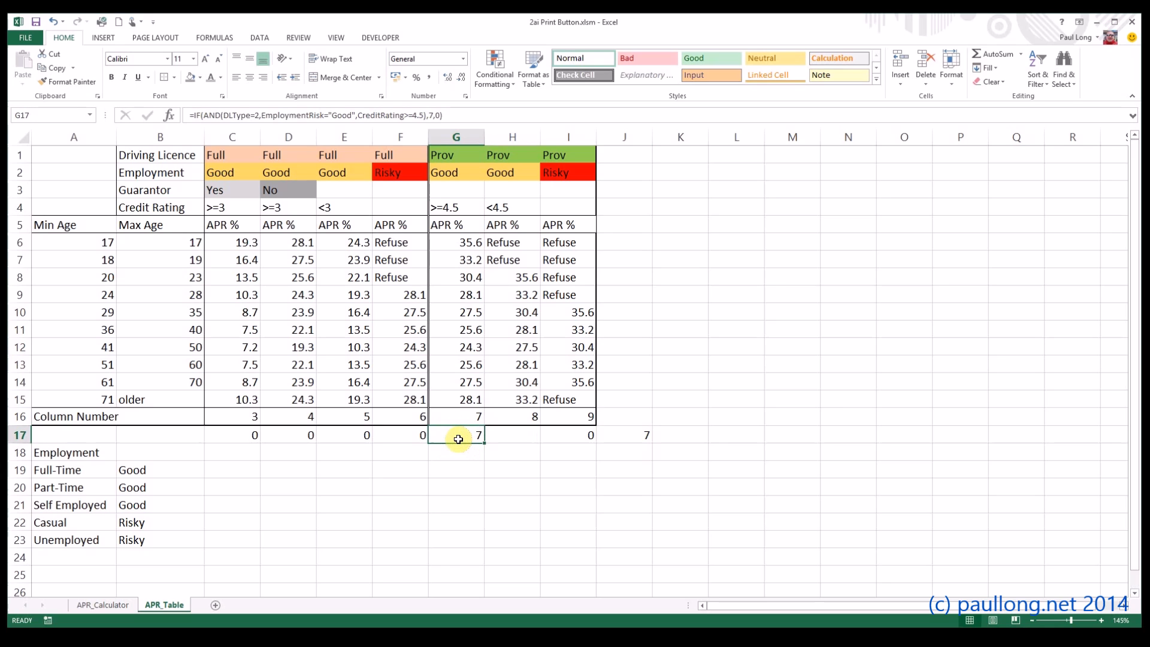
left_click(511, 434)
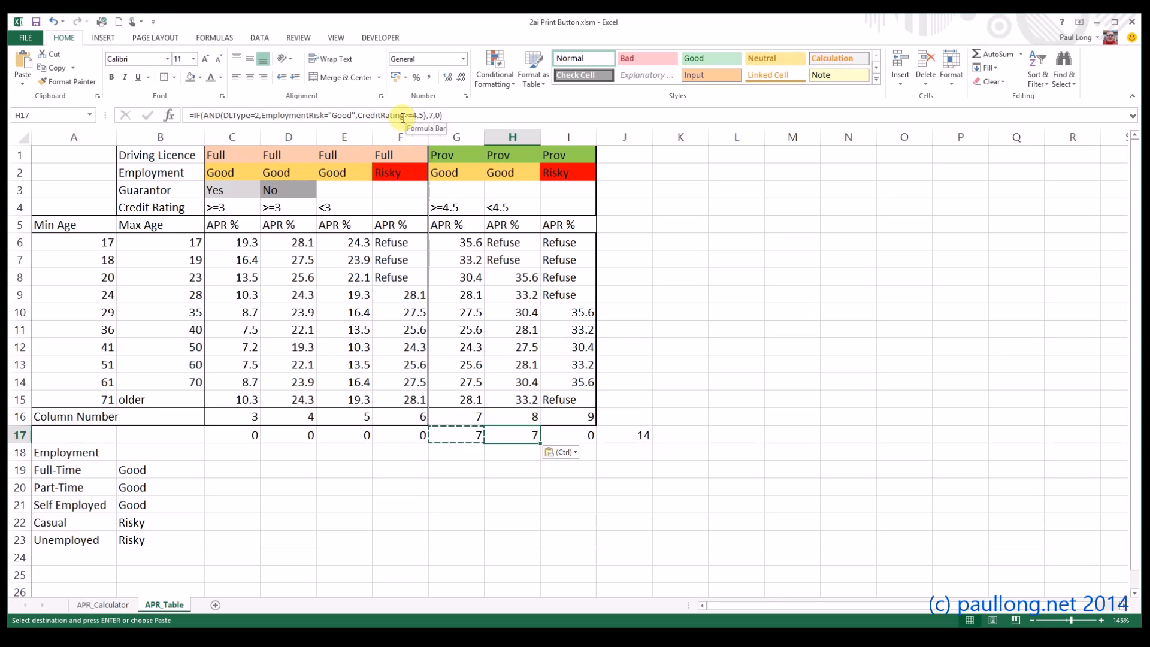
- Edit H17's formula to test a credit rating below 4.5 and return 8 instead of 7
double_click(512, 434)
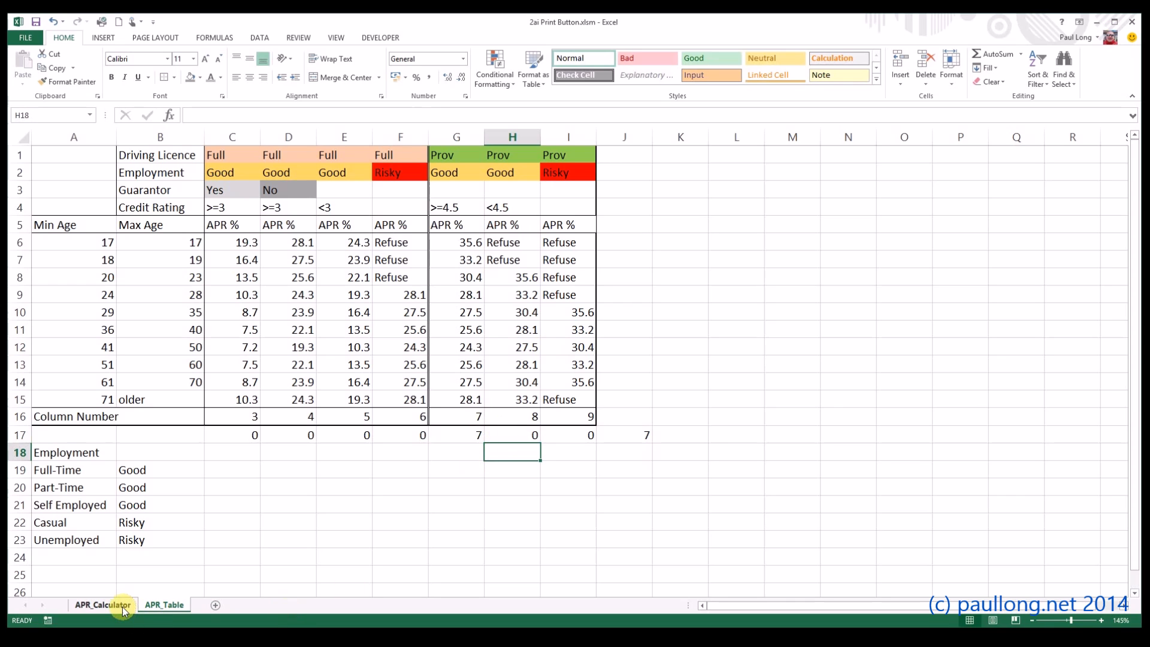
- Lower the calculator's credit rating to 2.8 and confirm H17 and ColumnNumber return 8
left_click(103, 605)
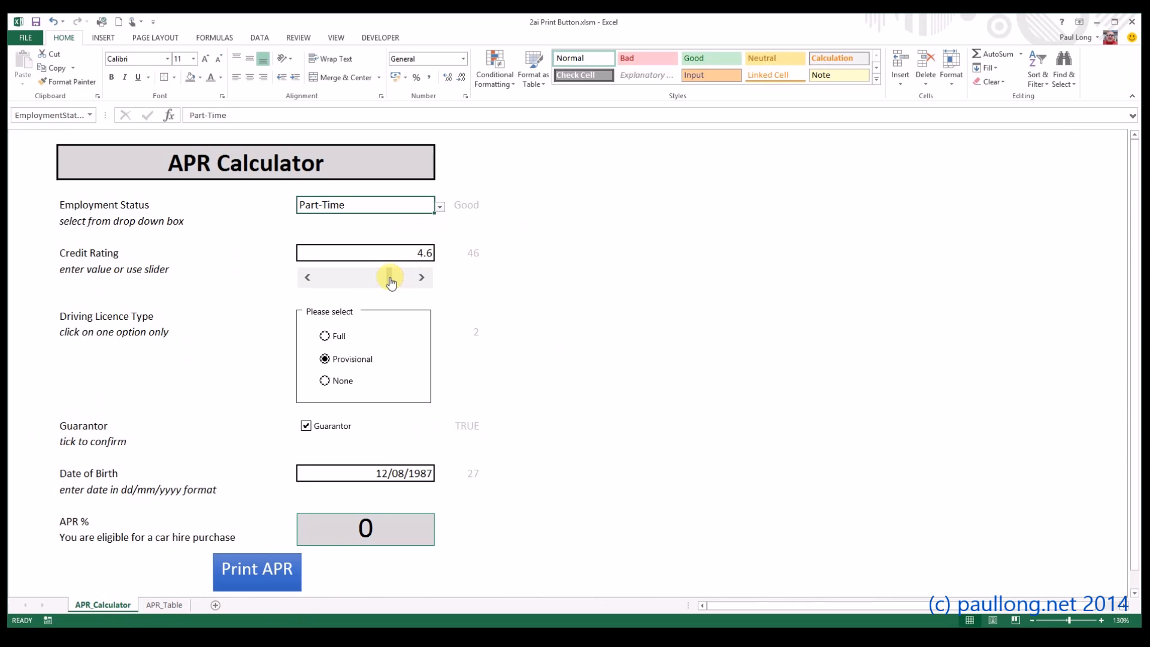
left_click(164, 604)
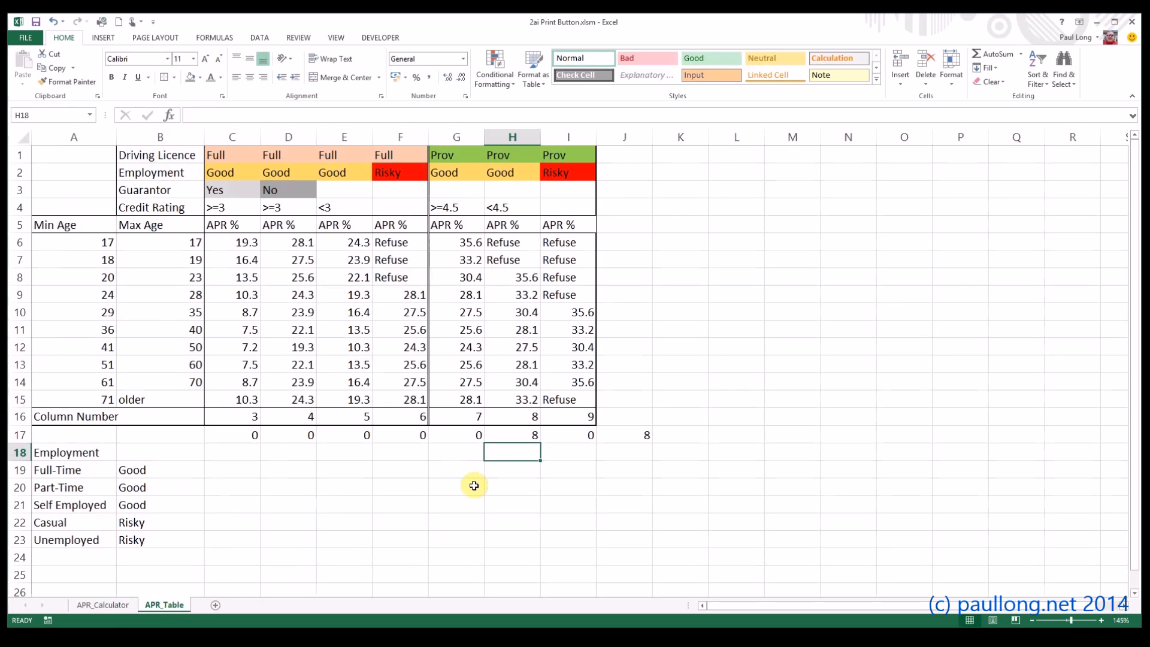
mouse_move(523, 416)
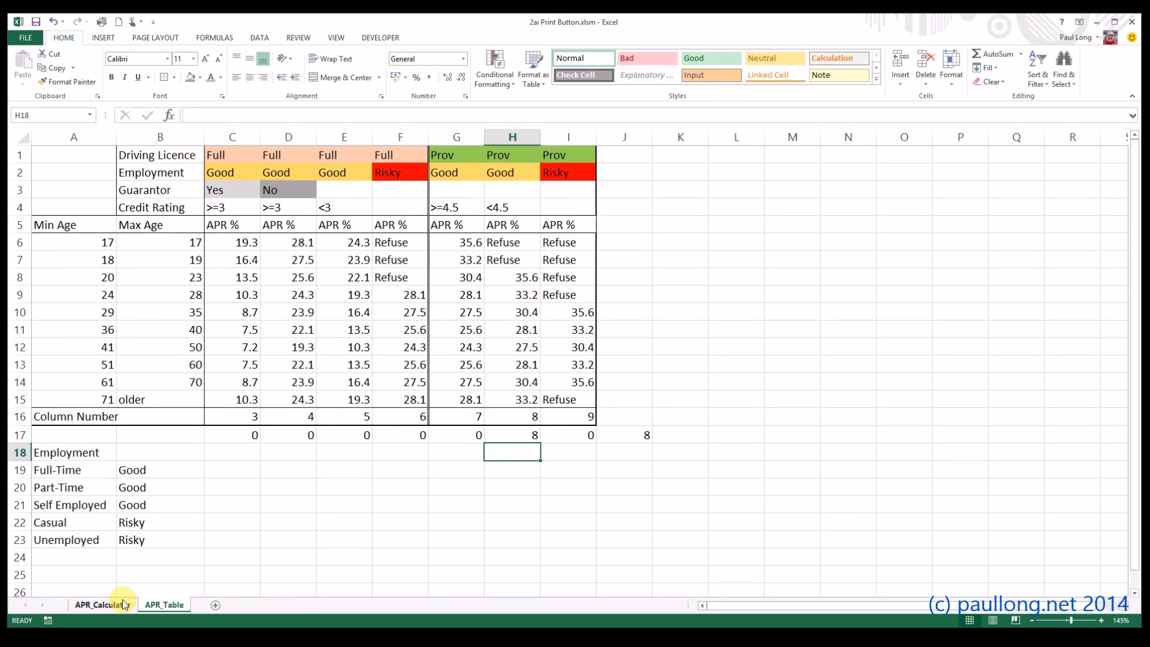
left_click(101, 605)
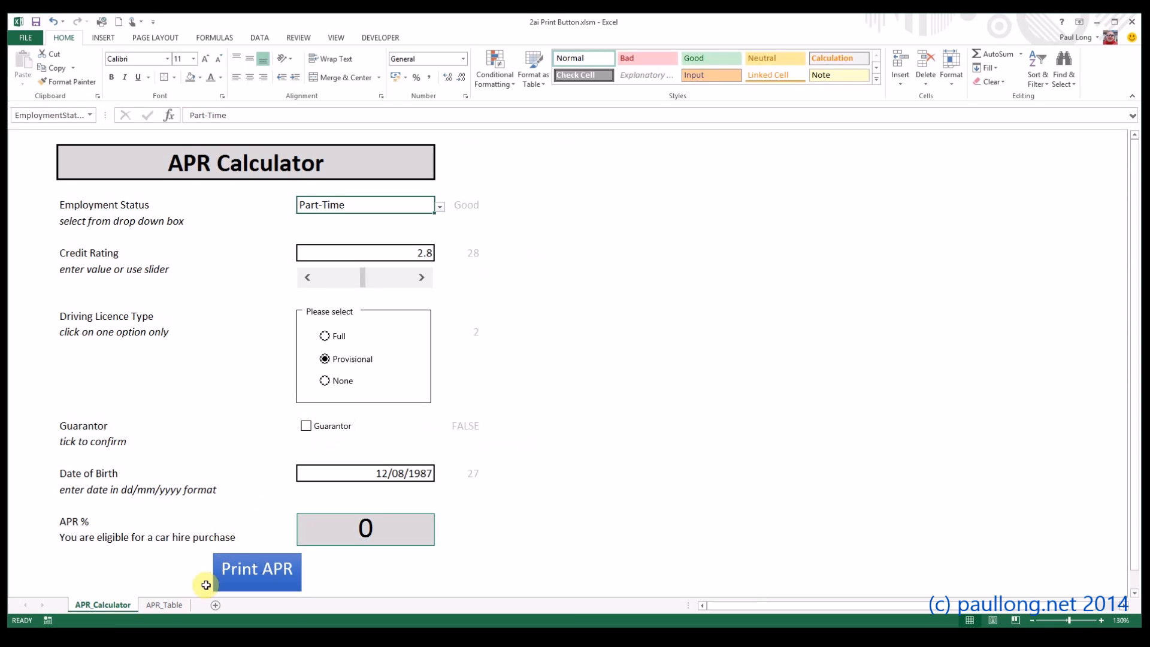
left_click(164, 604)
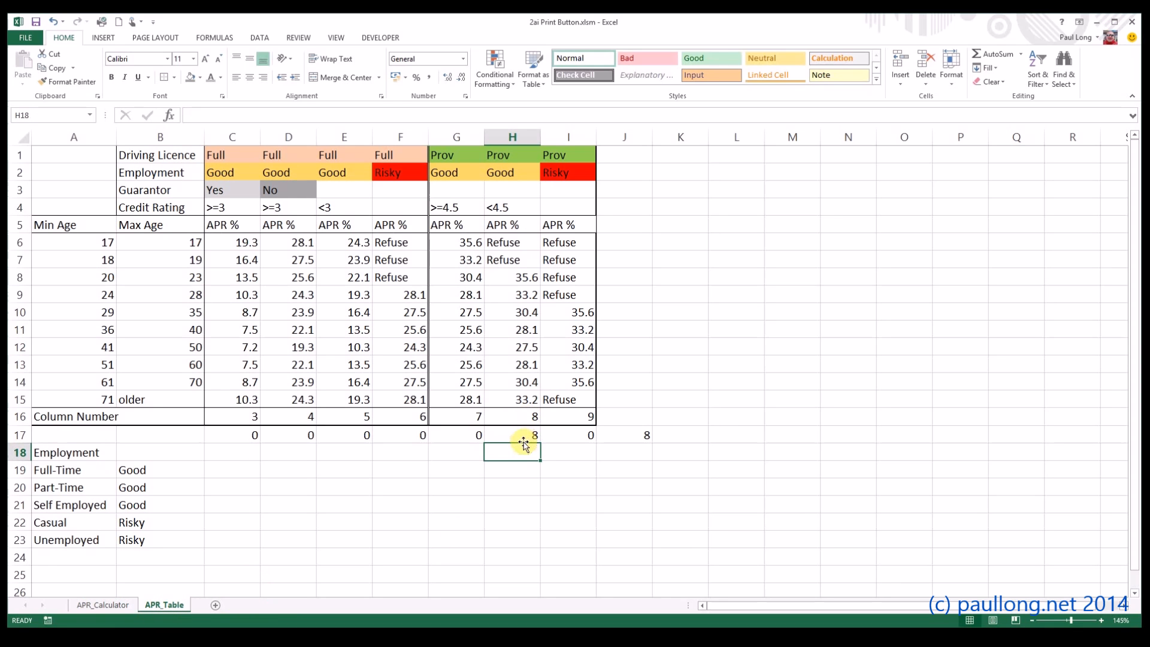
left_click(512, 434)
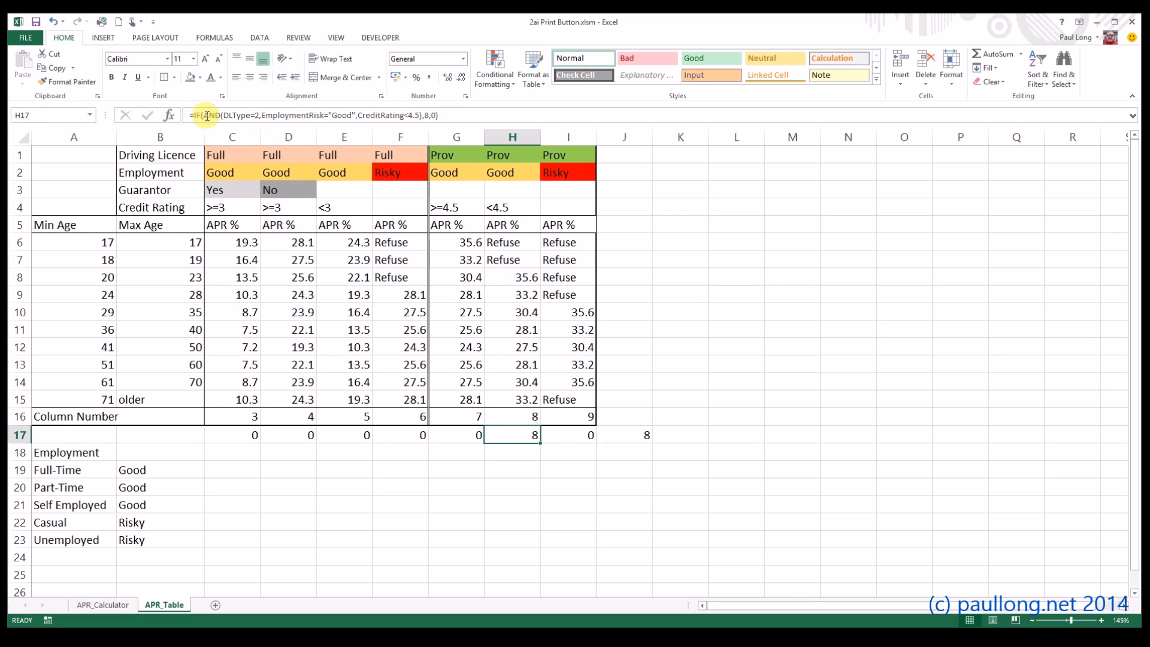
mouse_move(229, 115)
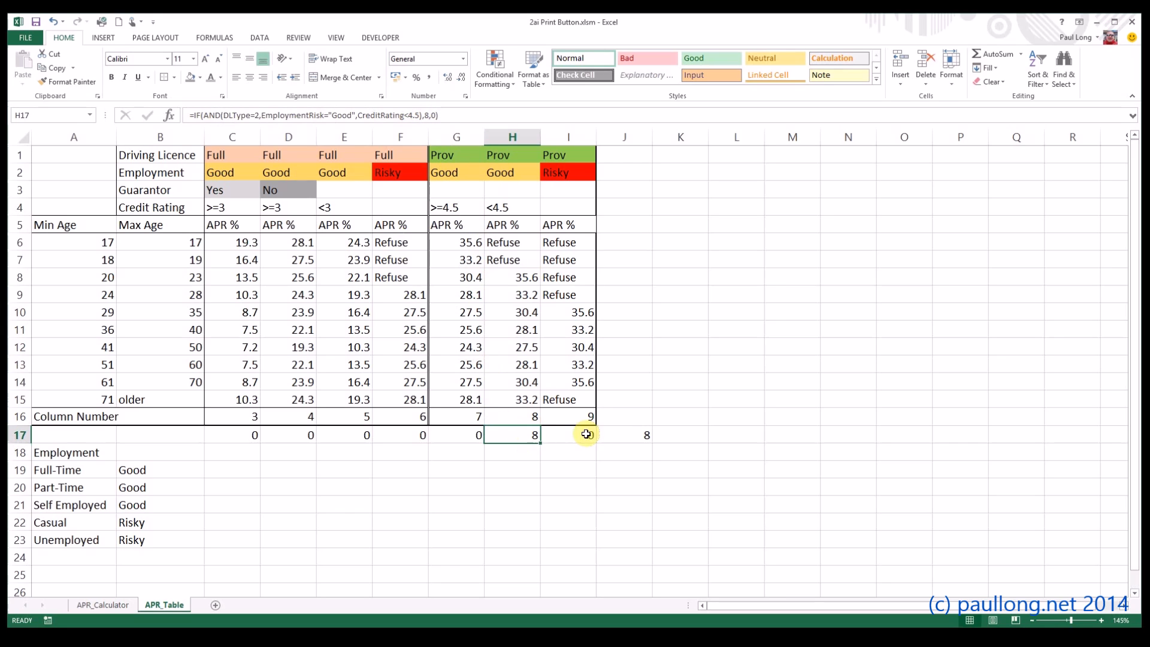
mouse_move(462, 435)
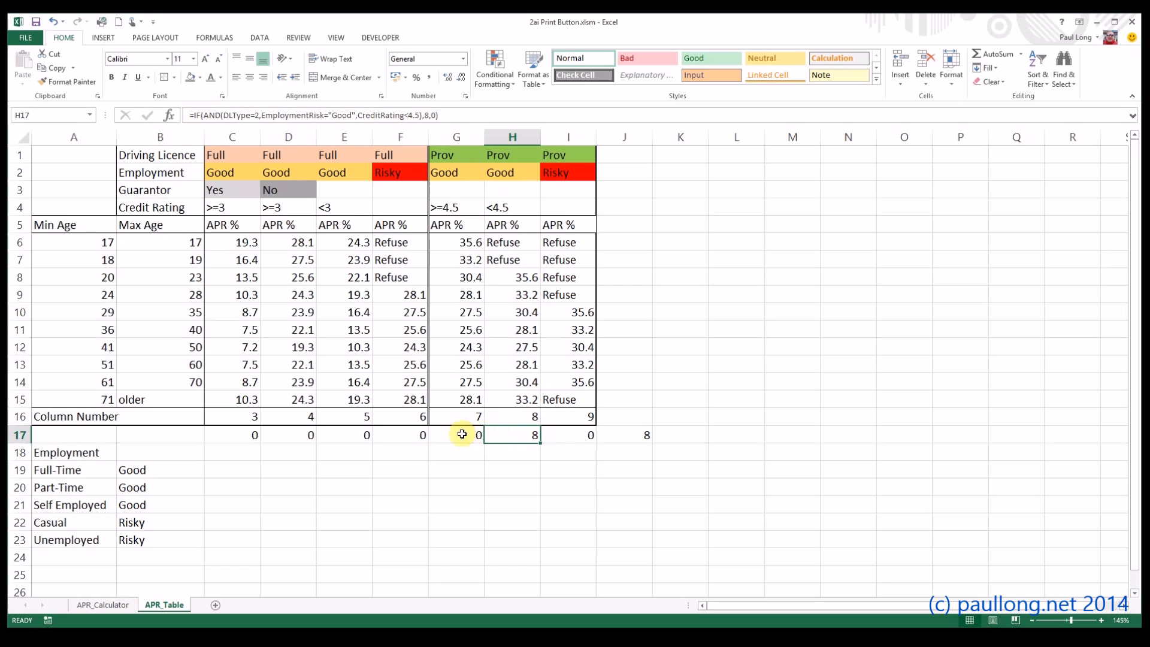
mouse_move(236, 433)
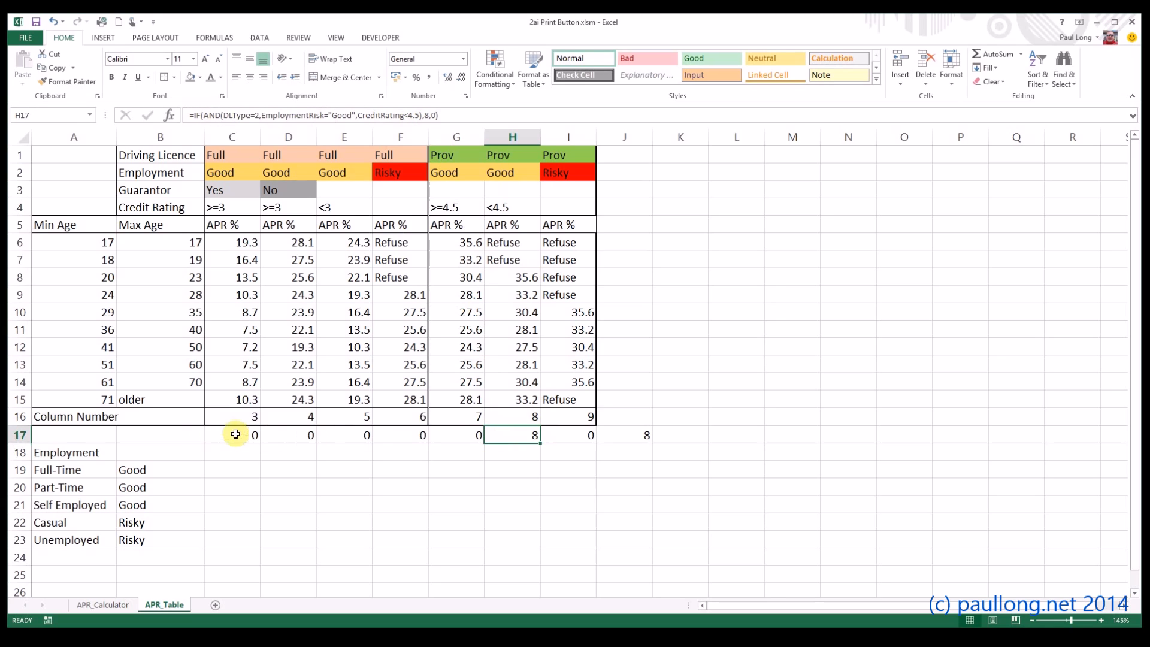
mouse_move(440, 438)
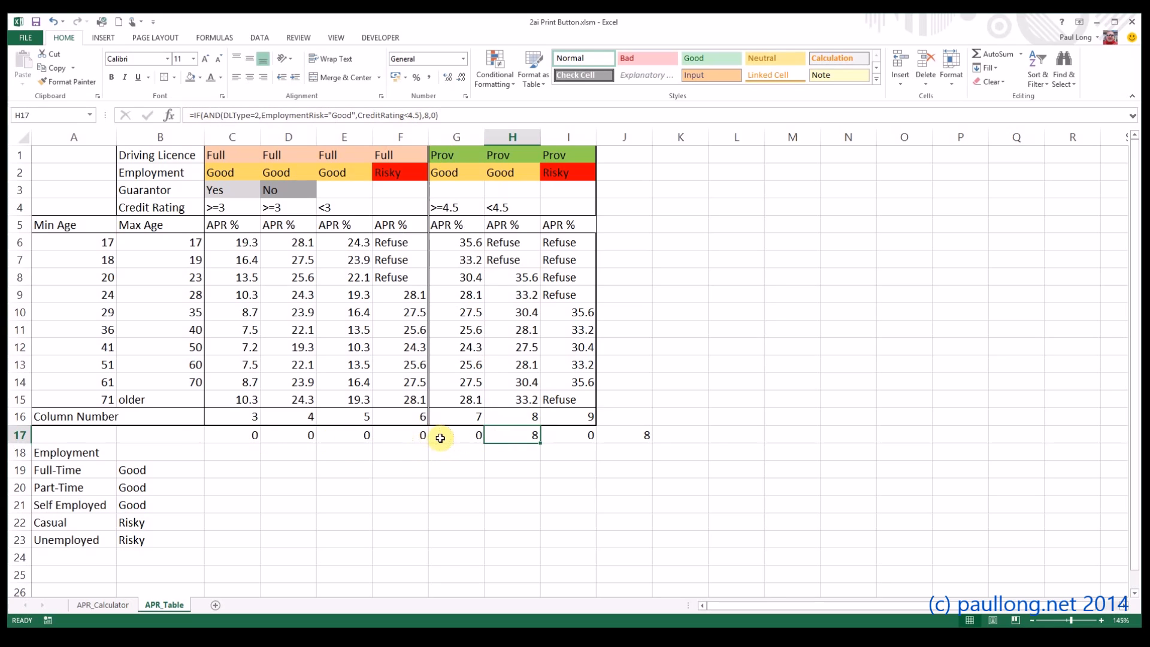
mouse_move(272, 438)
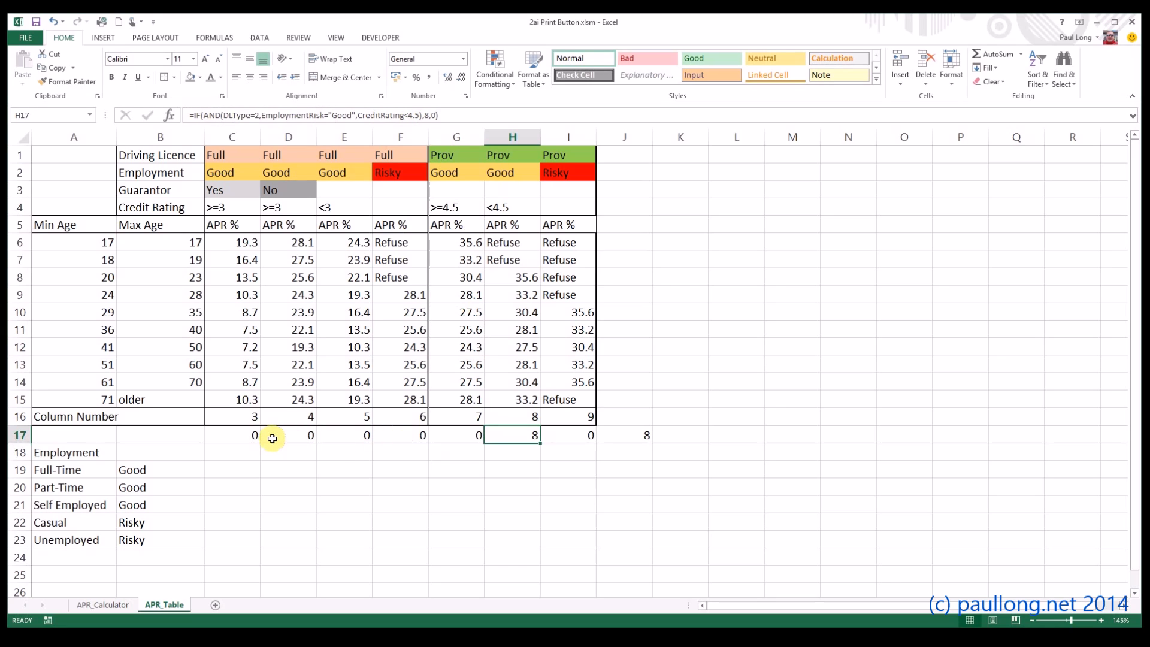
mouse_move(327, 185)
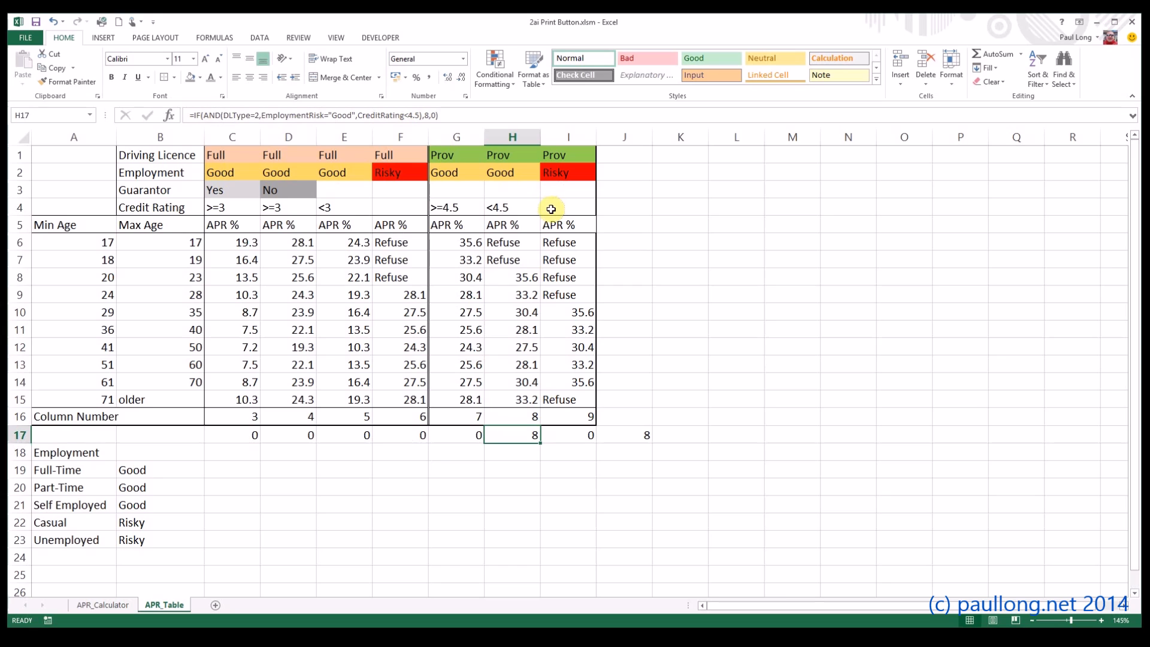
mouse_move(483, 189)
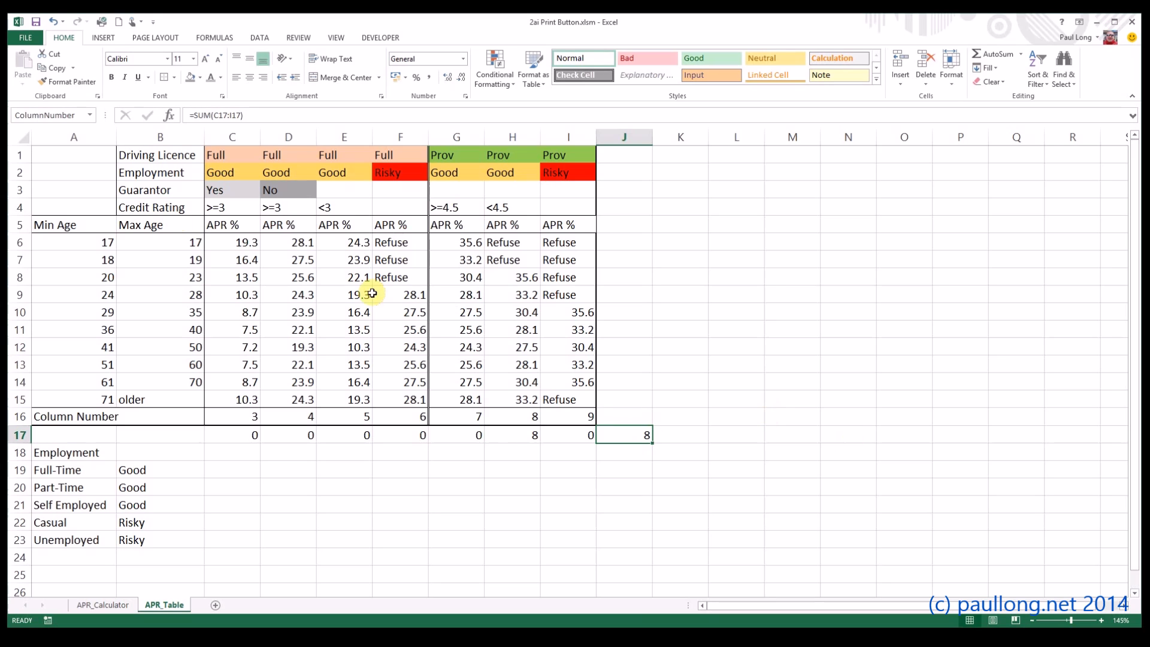
mouse_move(221, 363)
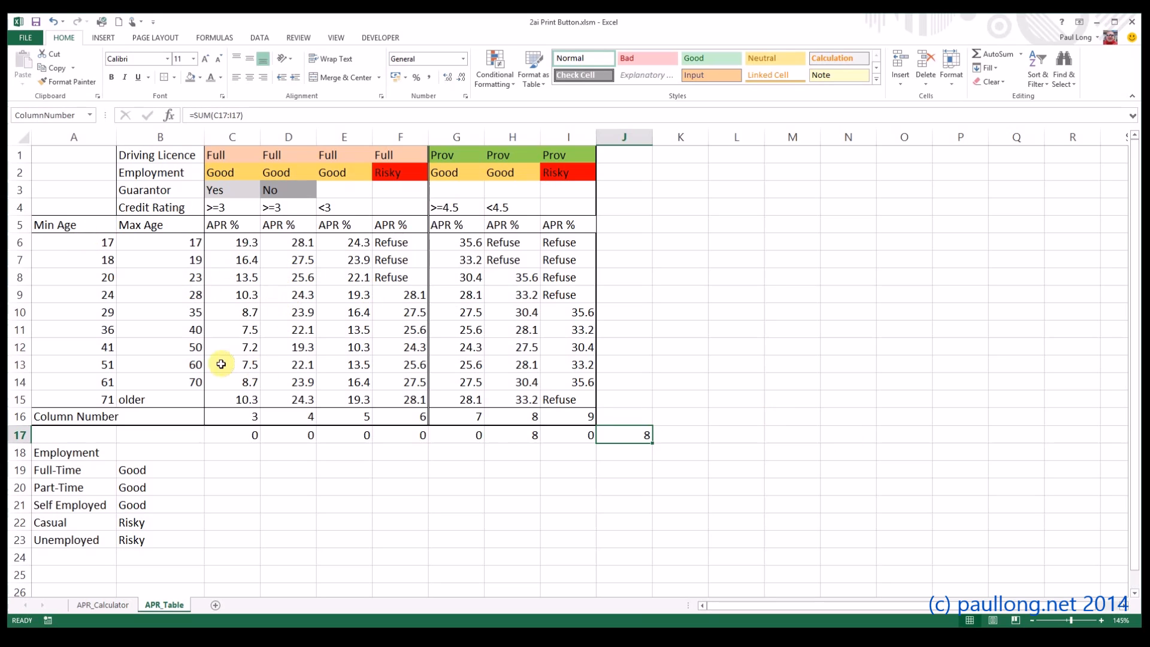
mouse_move(181, 330)
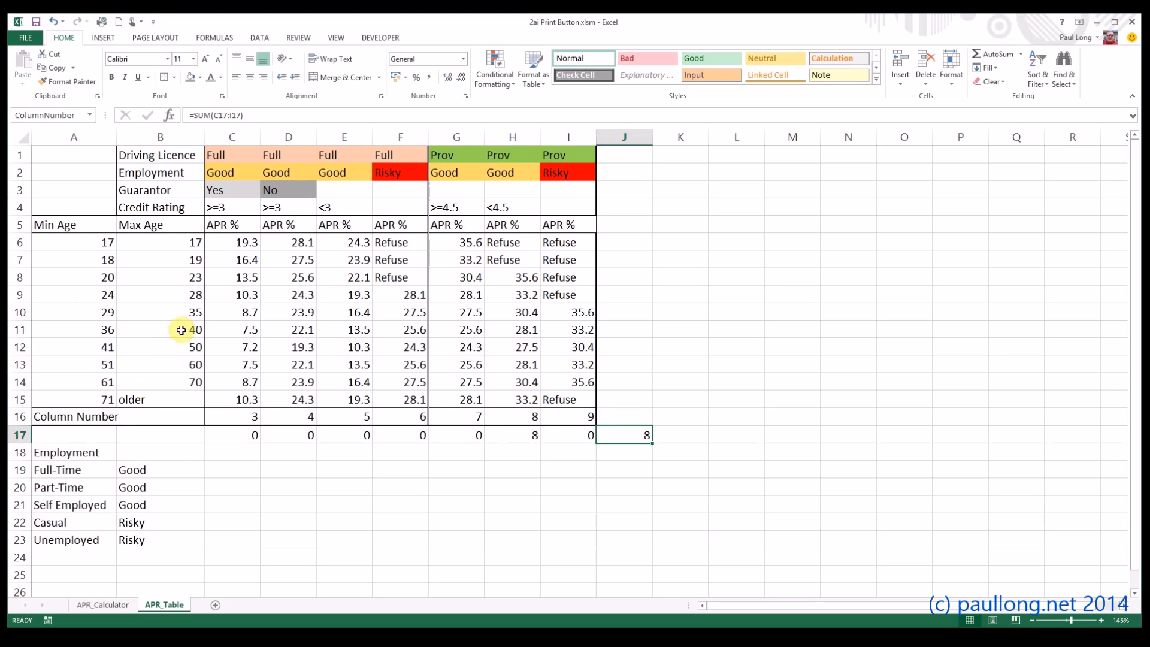
mouse_move(627, 439)
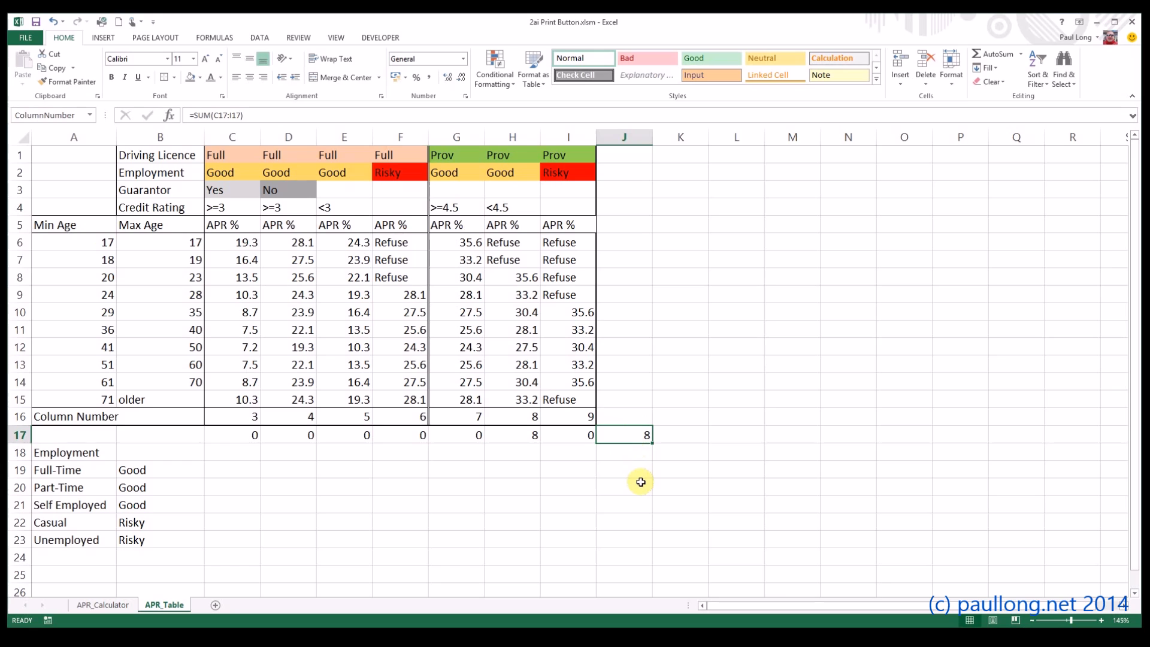
mouse_move(586, 435)
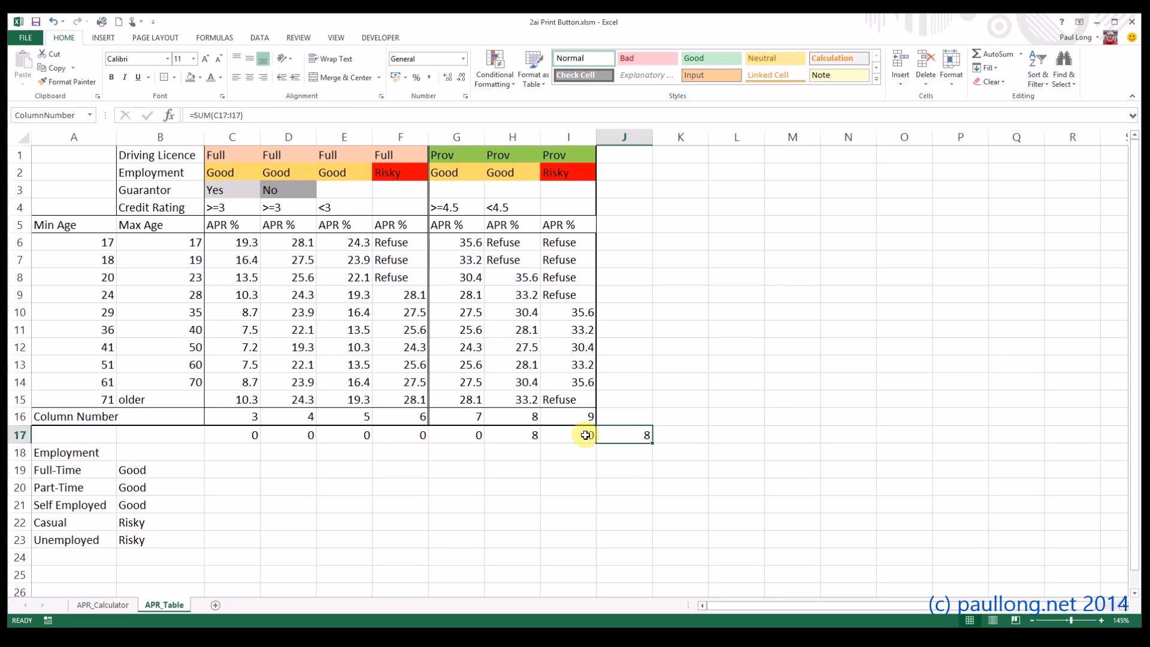
left_click(455, 435)
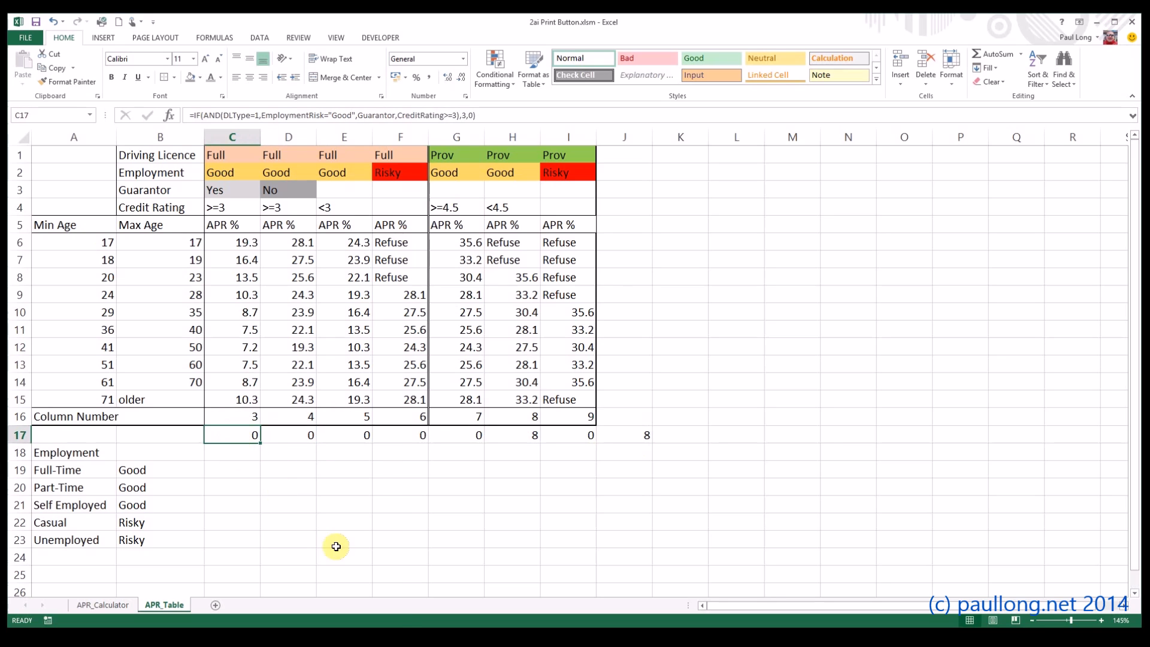
mouse_move(399, 596)
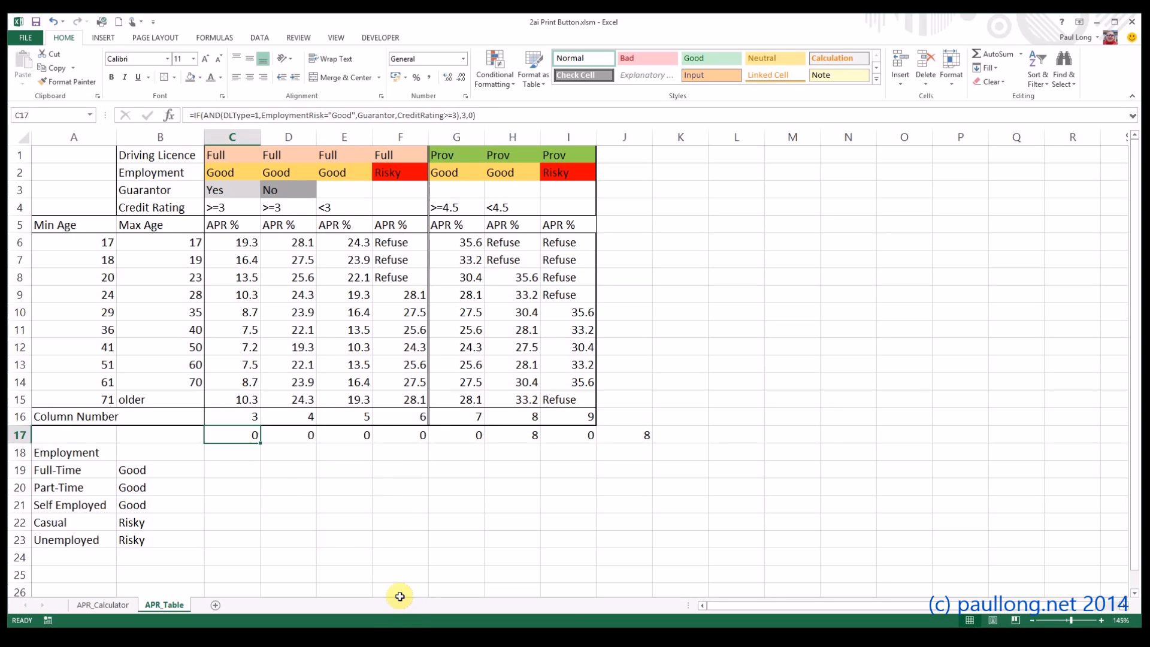